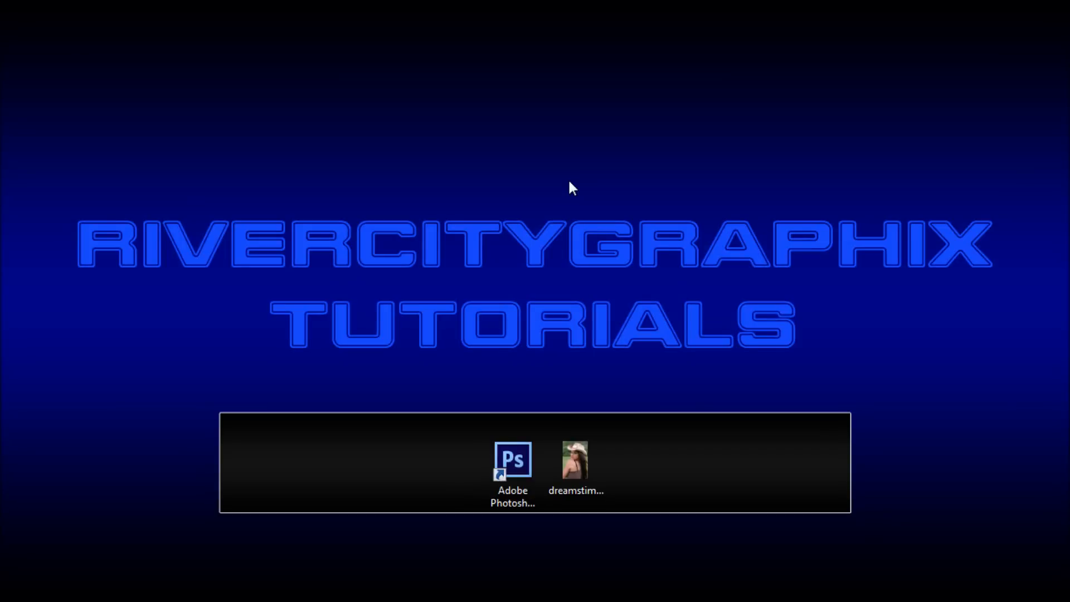
mouse_move(561, 186)
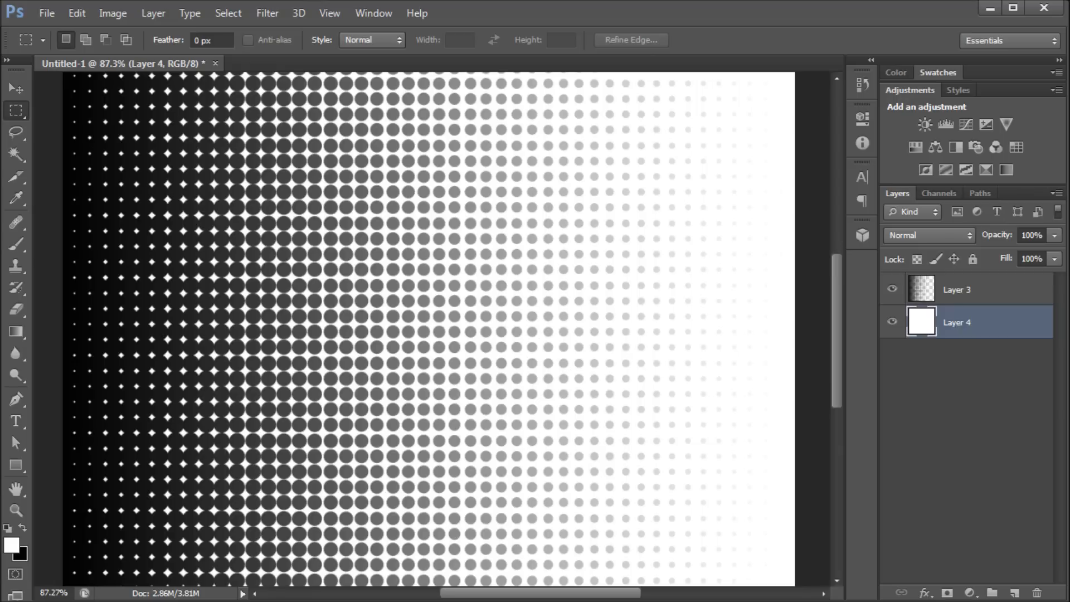
mouse_move(350, 370)
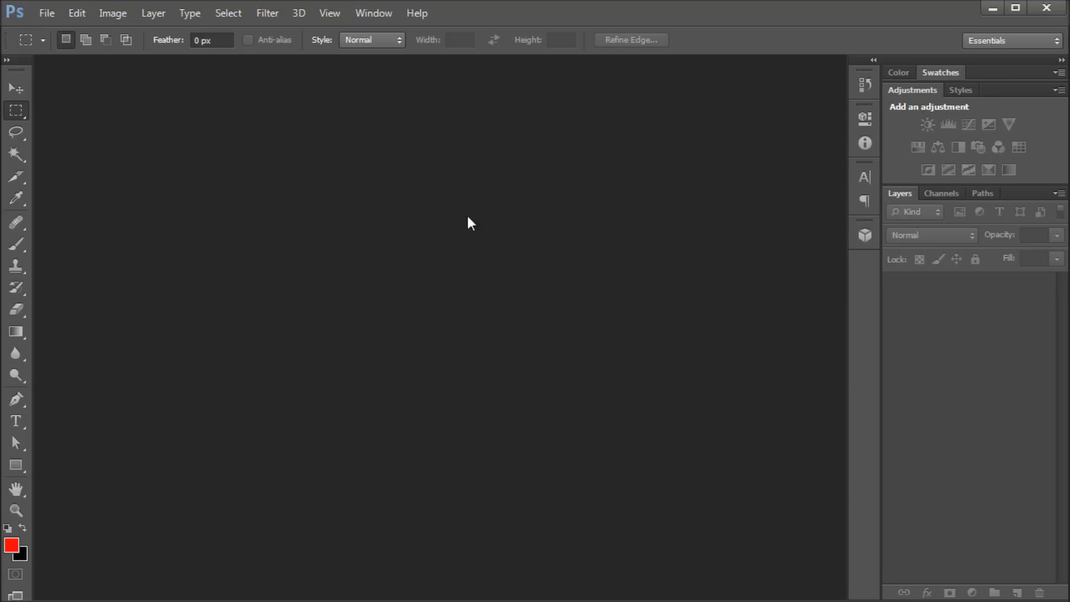
mouse_move(216, 180)
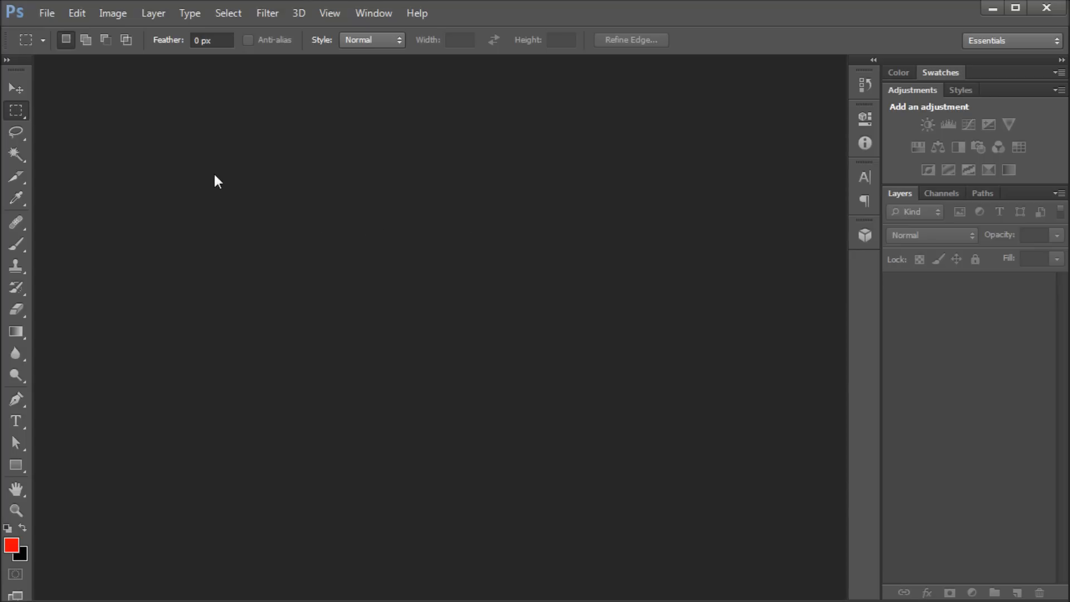
Step: Start a new 1000 × 1000 px document at 72 ppi with a white background
click(47, 12)
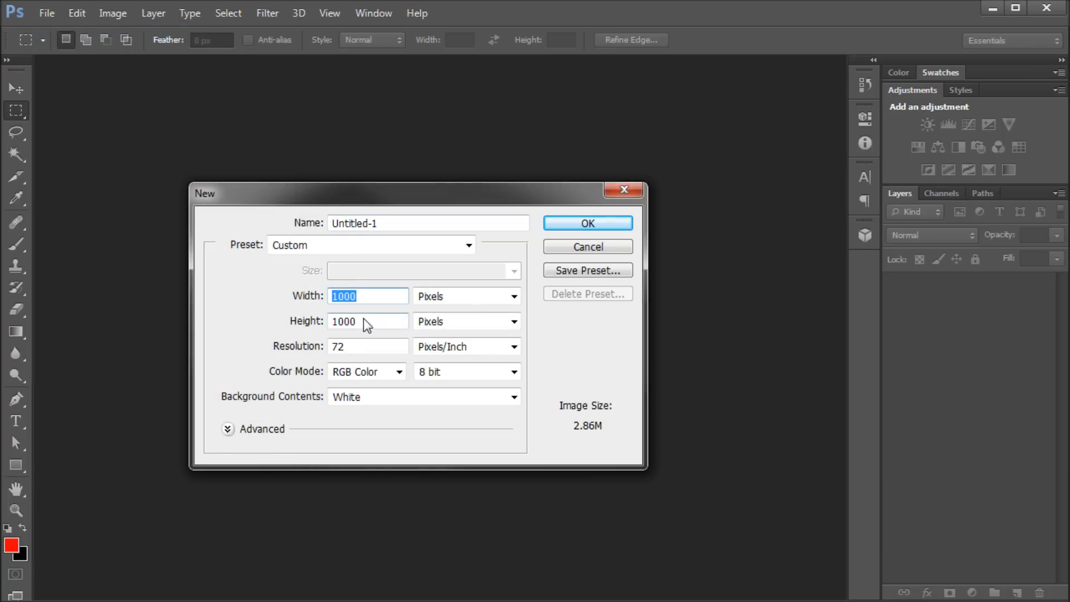
mouse_move(587, 223)
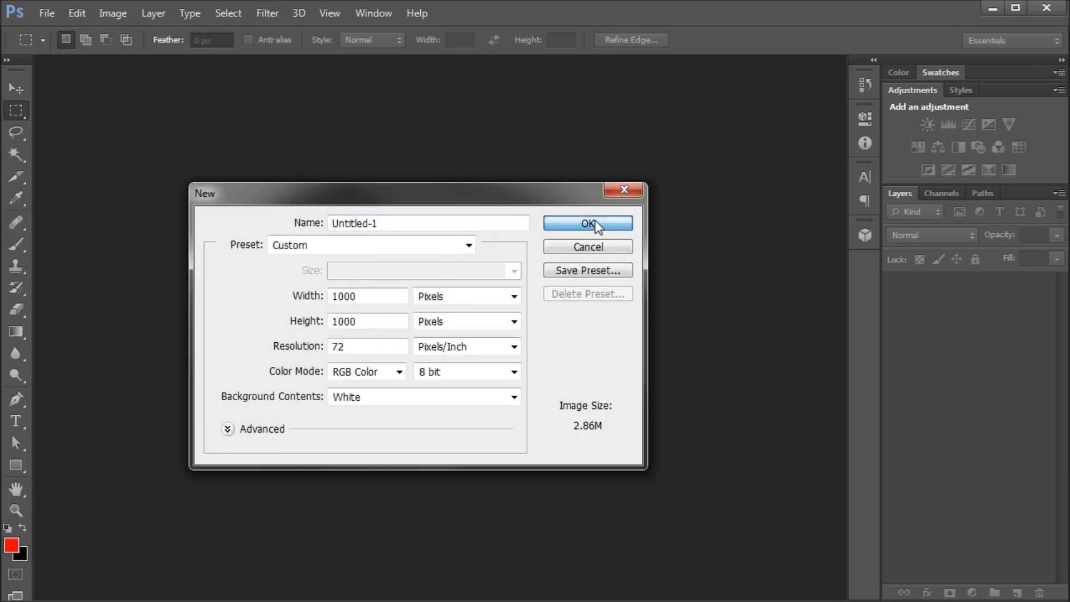
click(587, 223)
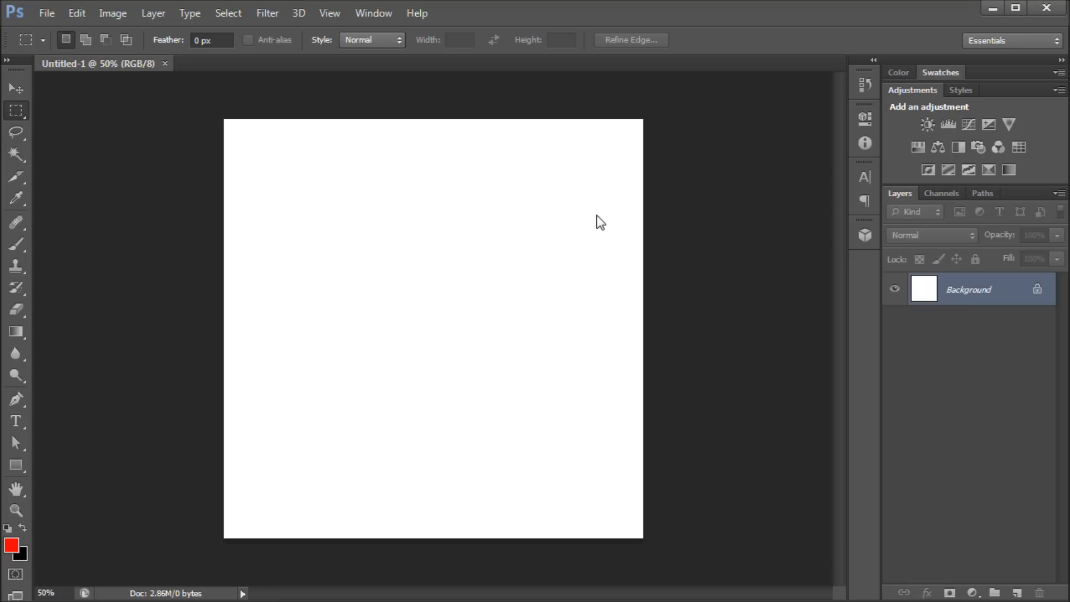
mouse_move(198, 119)
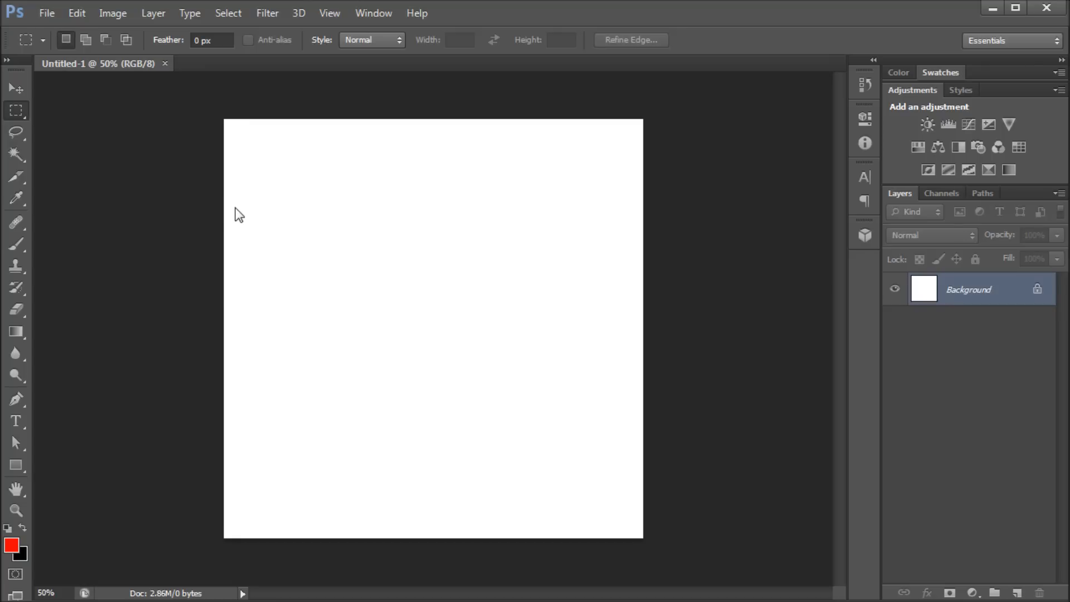
mouse_move(235, 122)
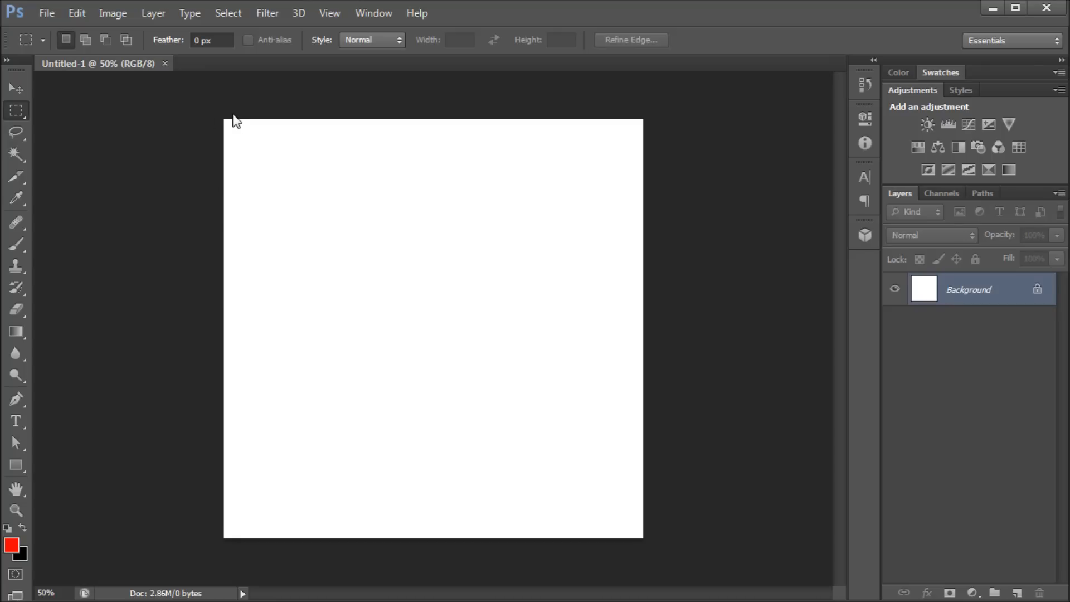
mouse_move(247, 94)
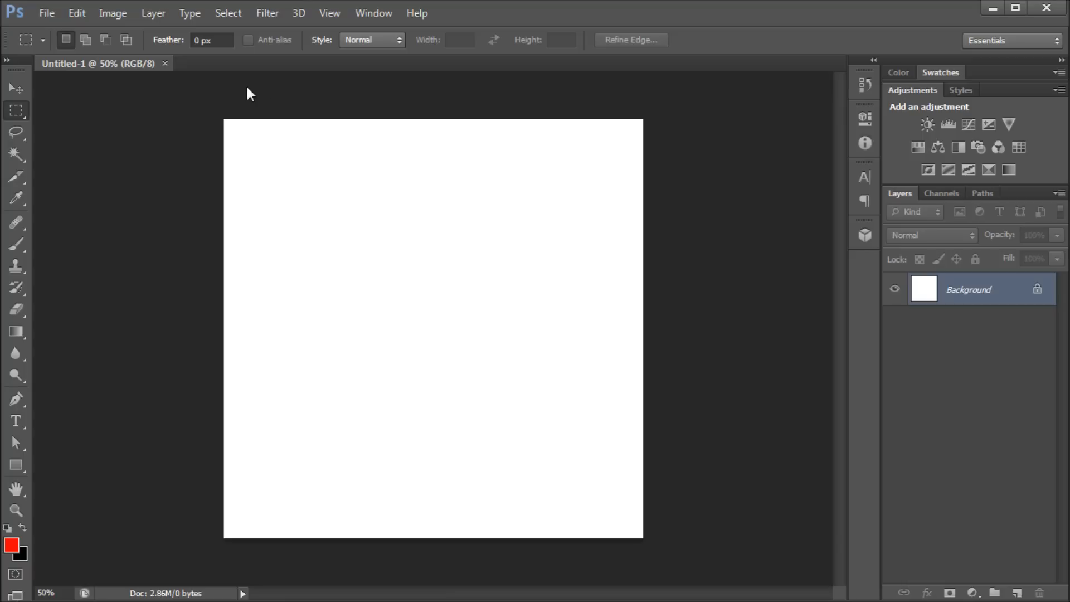
mouse_move(295, 73)
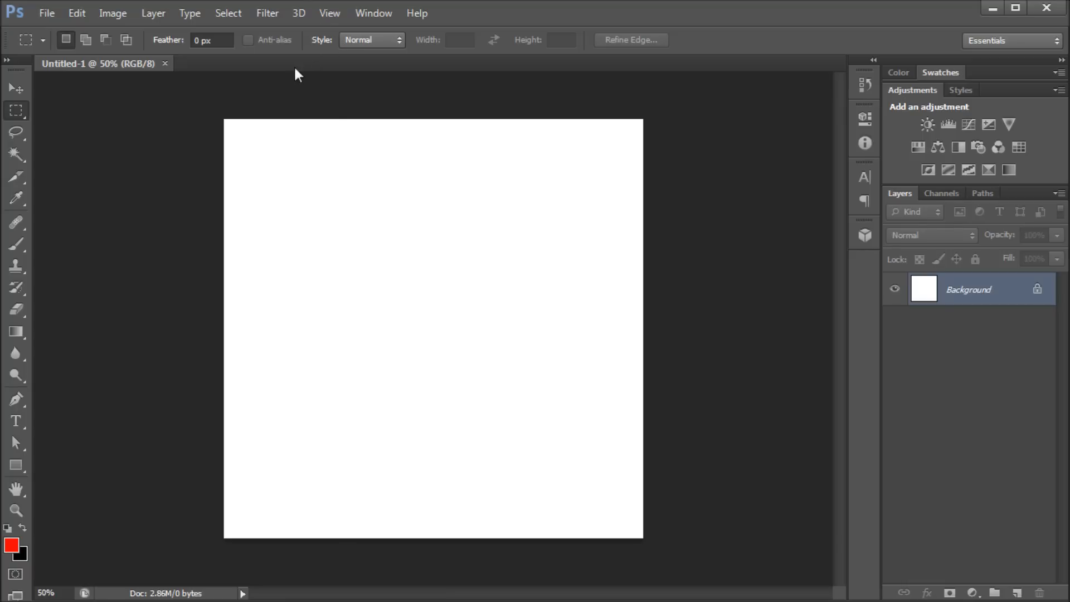
mouse_move(238, 110)
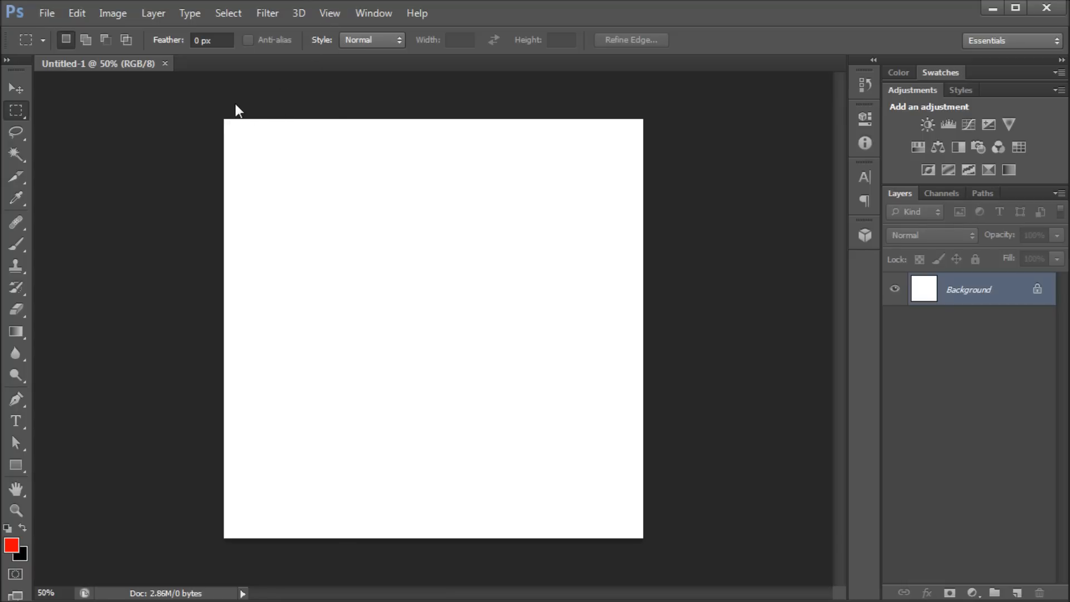
mouse_move(278, 141)
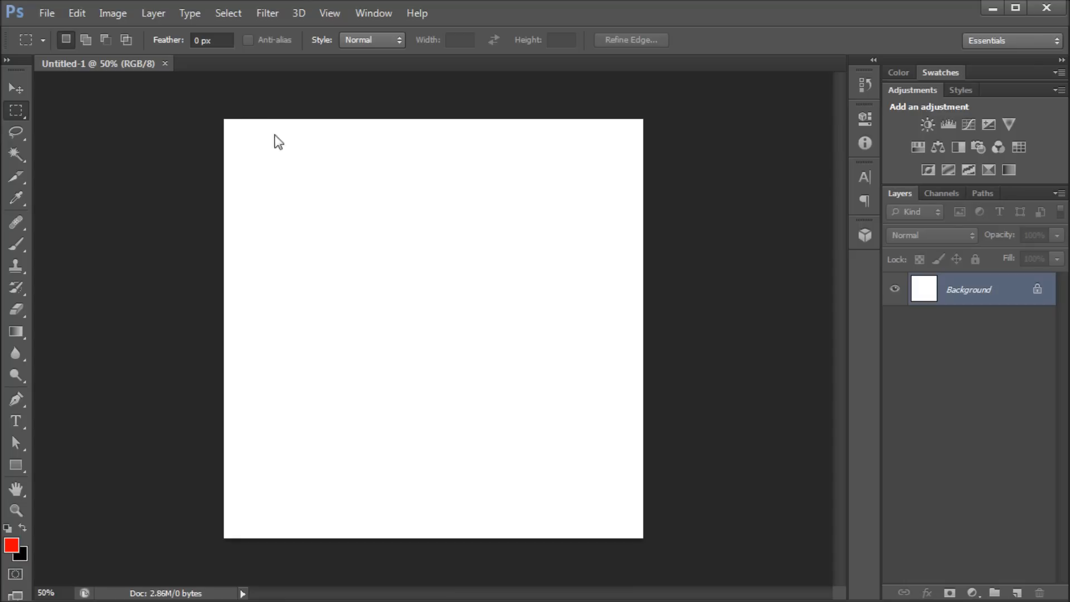
mouse_move(246, 131)
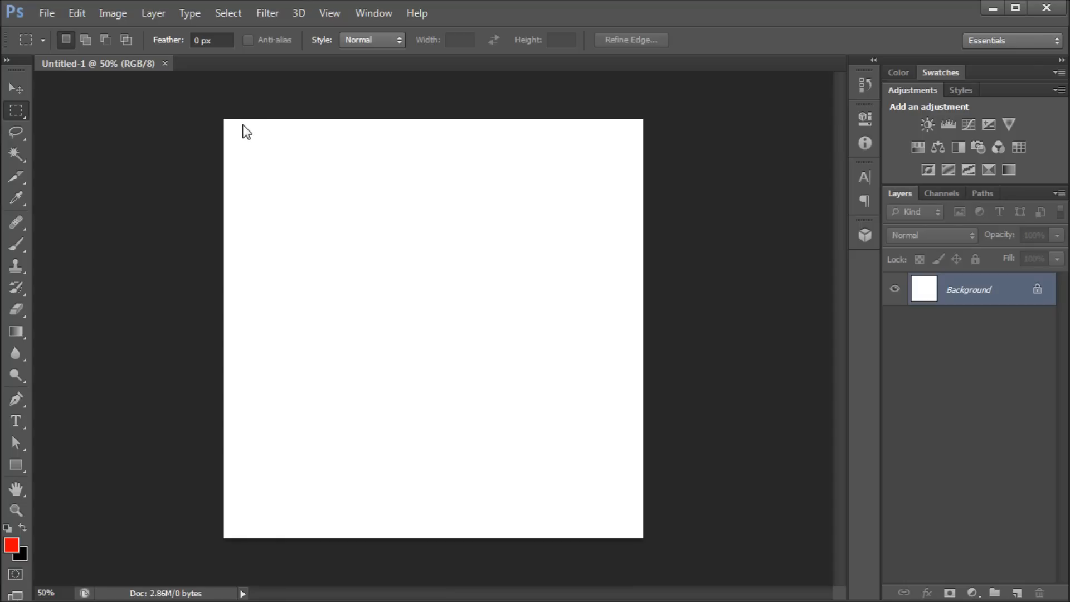
mouse_move(215, 113)
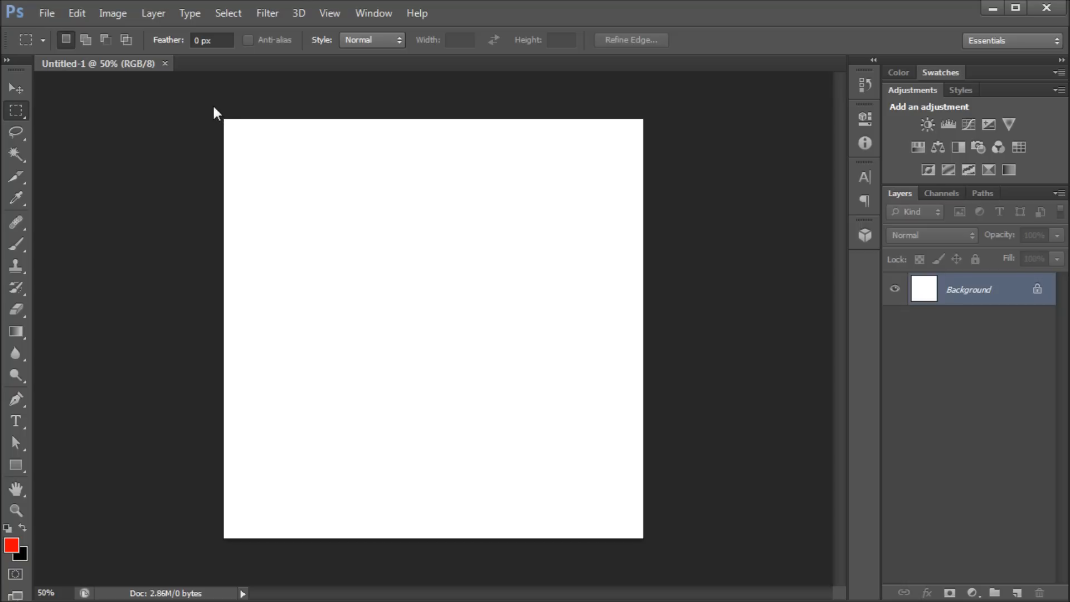
mouse_move(240, 135)
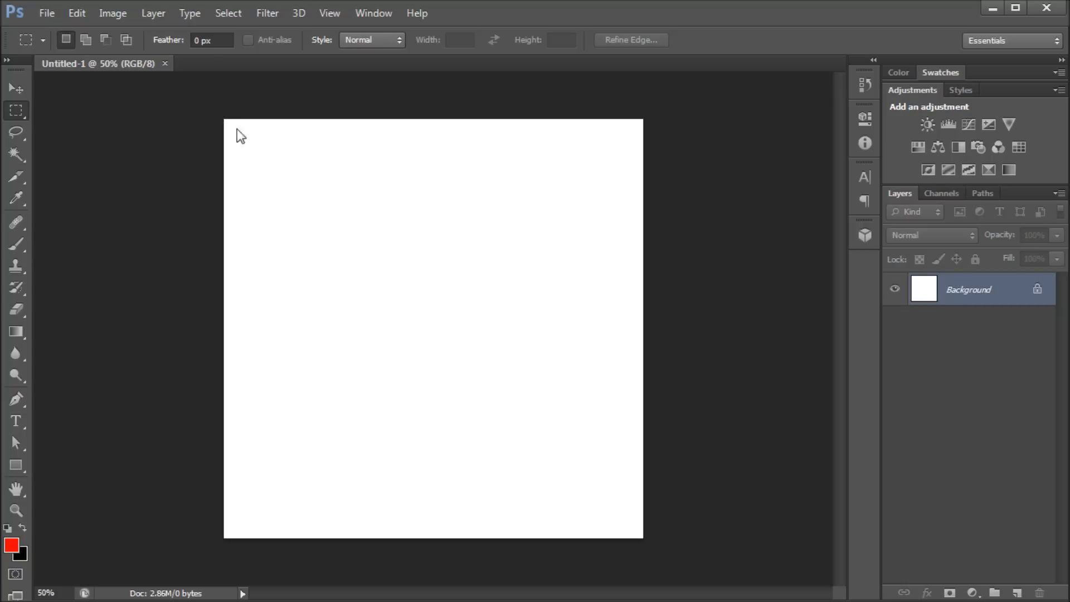
mouse_move(39, 115)
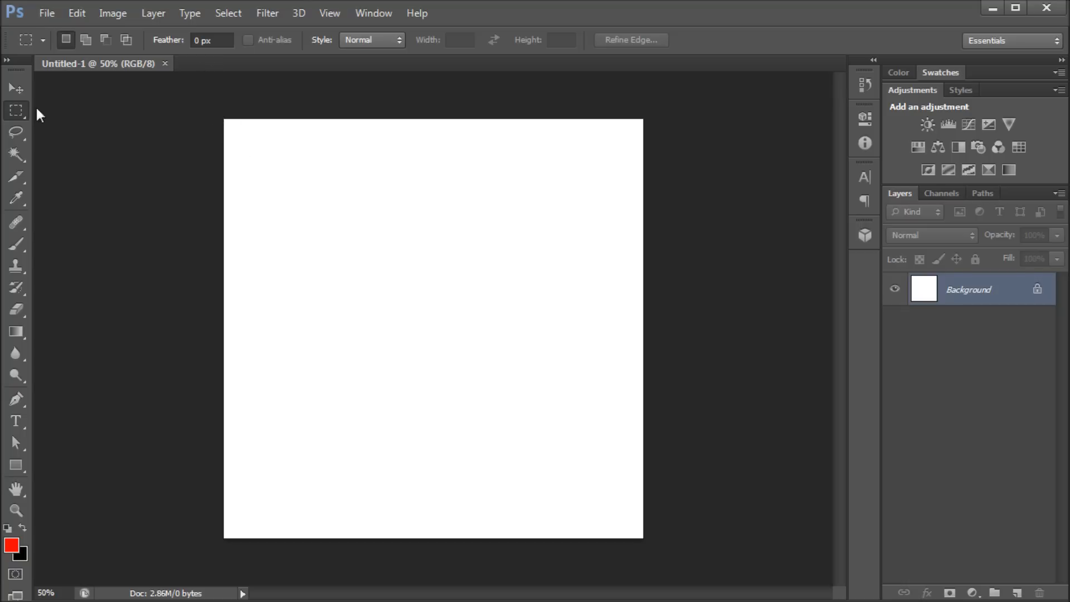
mouse_move(194, 130)
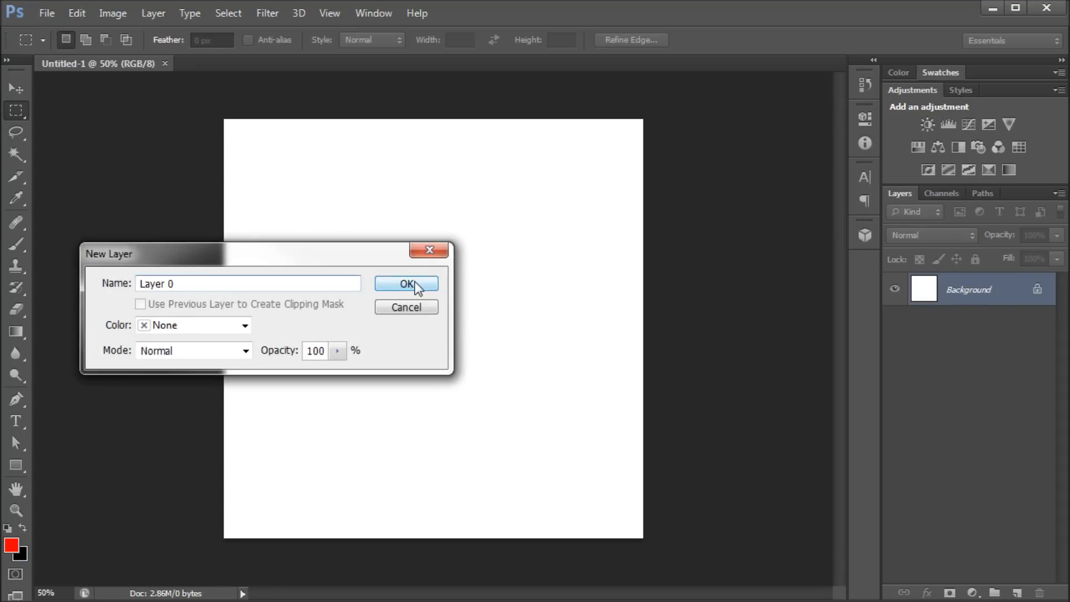
Step: Convert the Background into Layer 0, add an empty Layer 1, and pick the marquee tool
click(406, 284)
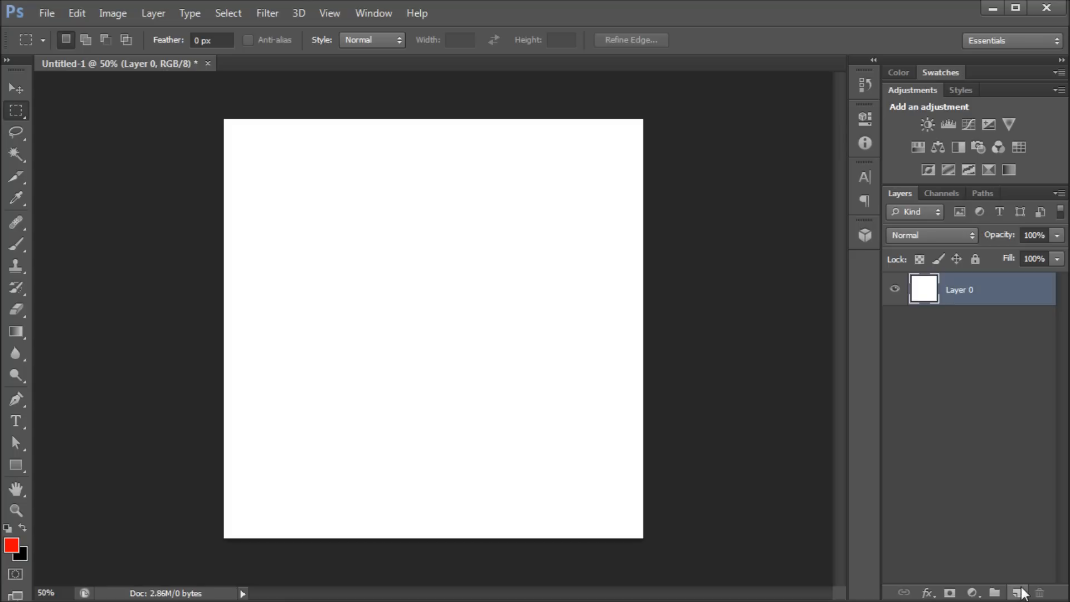
click(1016, 592)
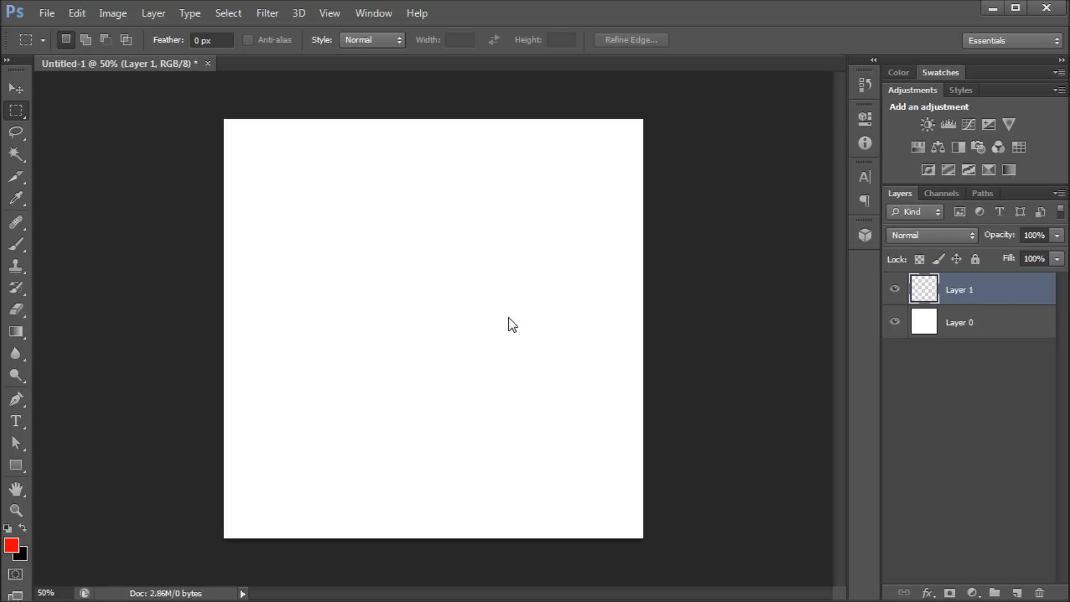
right_click(16, 111)
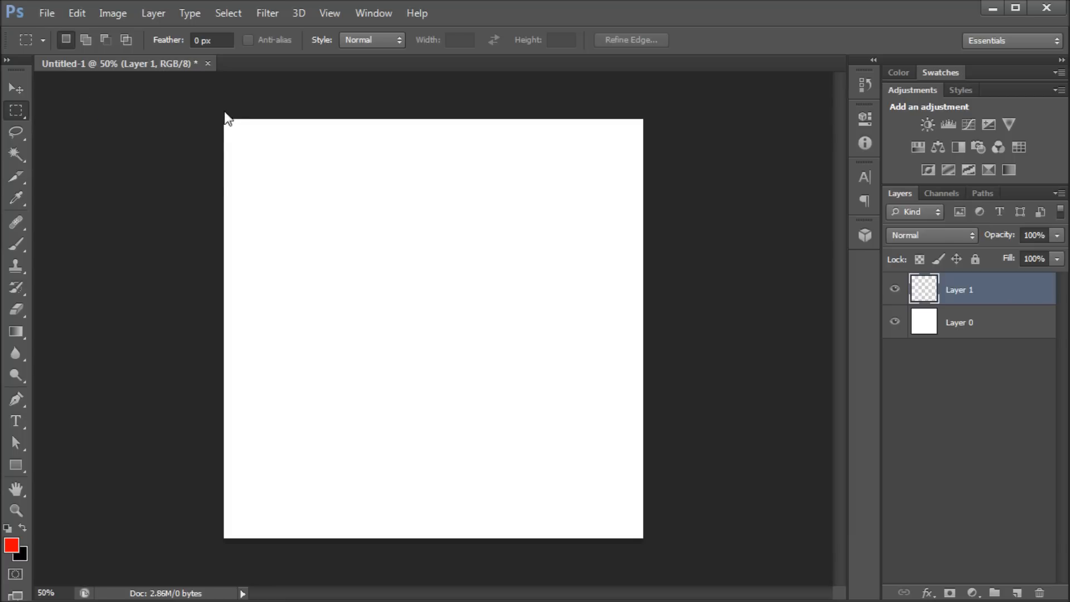
mouse_move(334, 549)
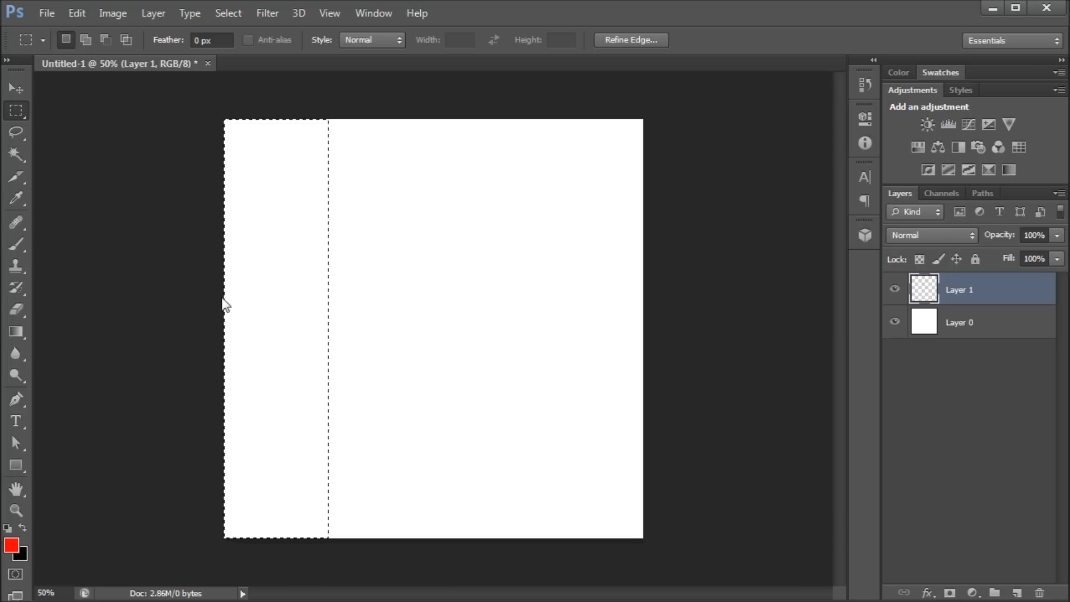
mouse_move(335, 121)
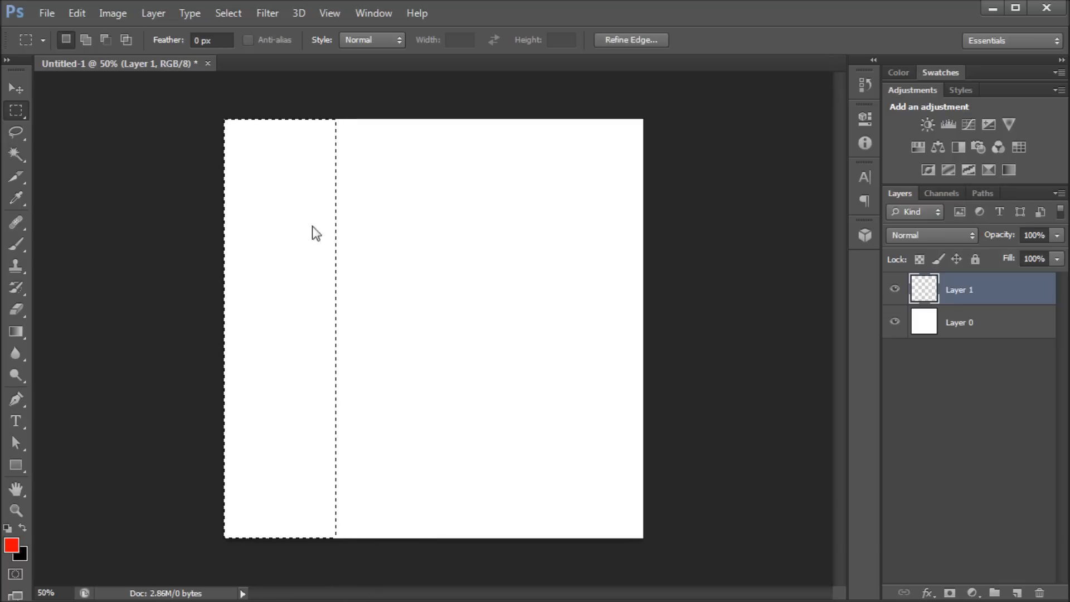
mouse_move(130, 98)
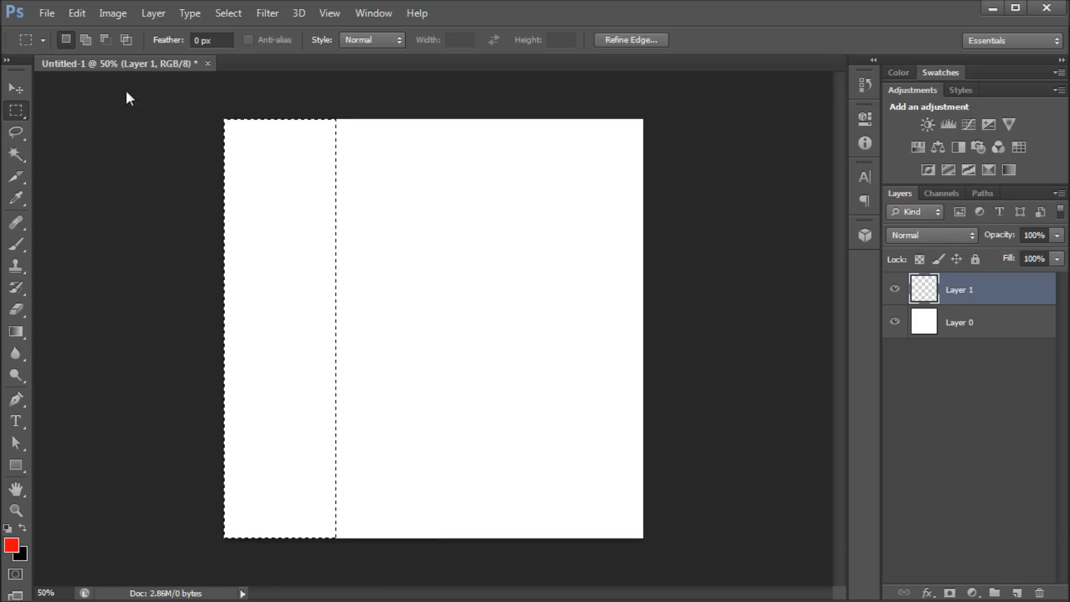
mouse_move(46, 329)
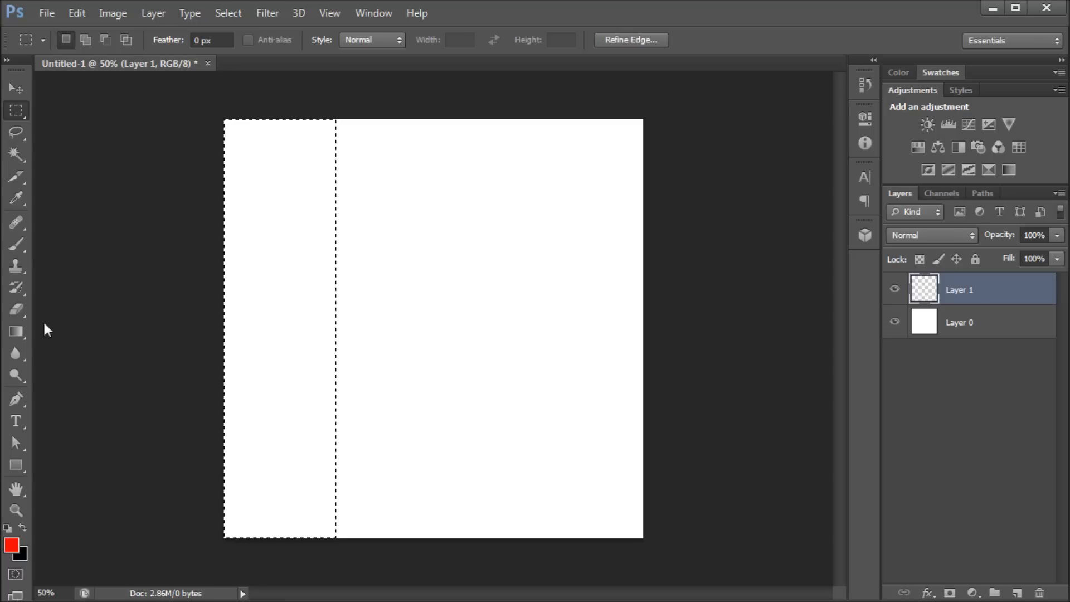
Step: Build a Black, White gradient whose right opacity stop is set to 0
click(15, 332)
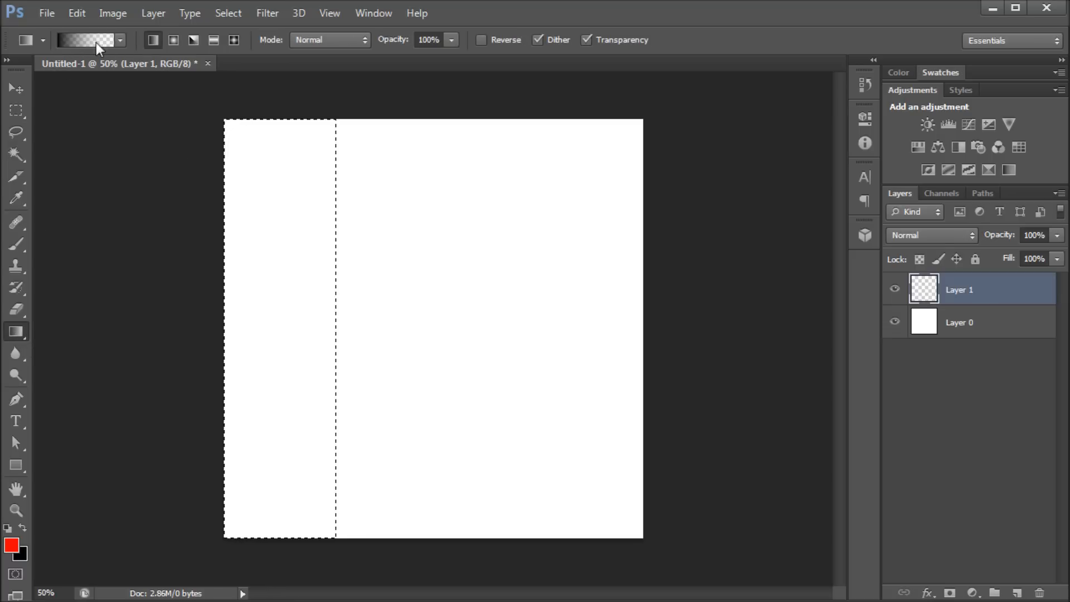
click(86, 40)
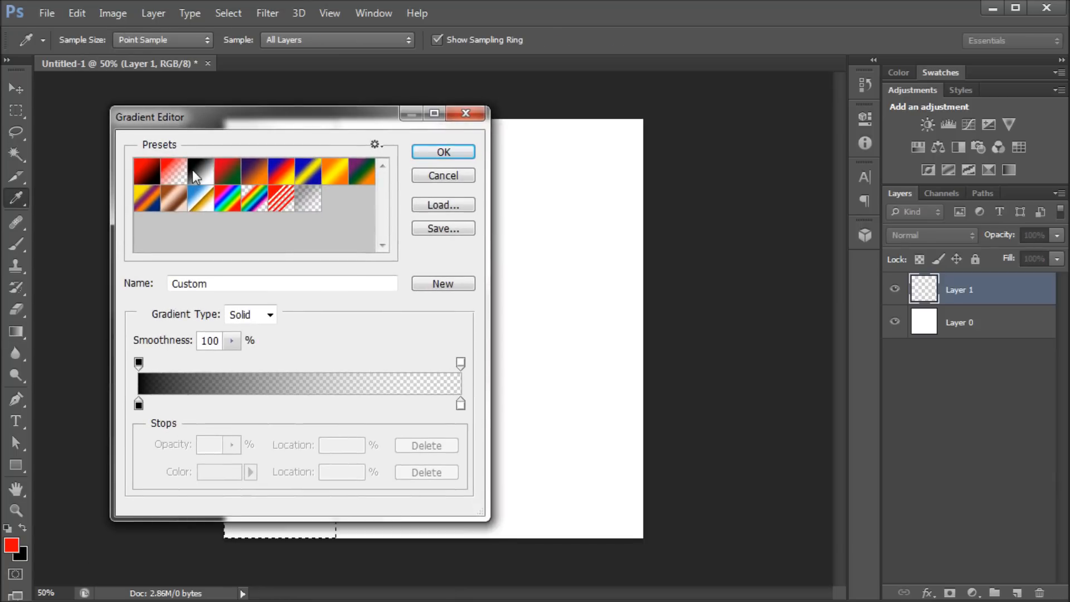
click(145, 166)
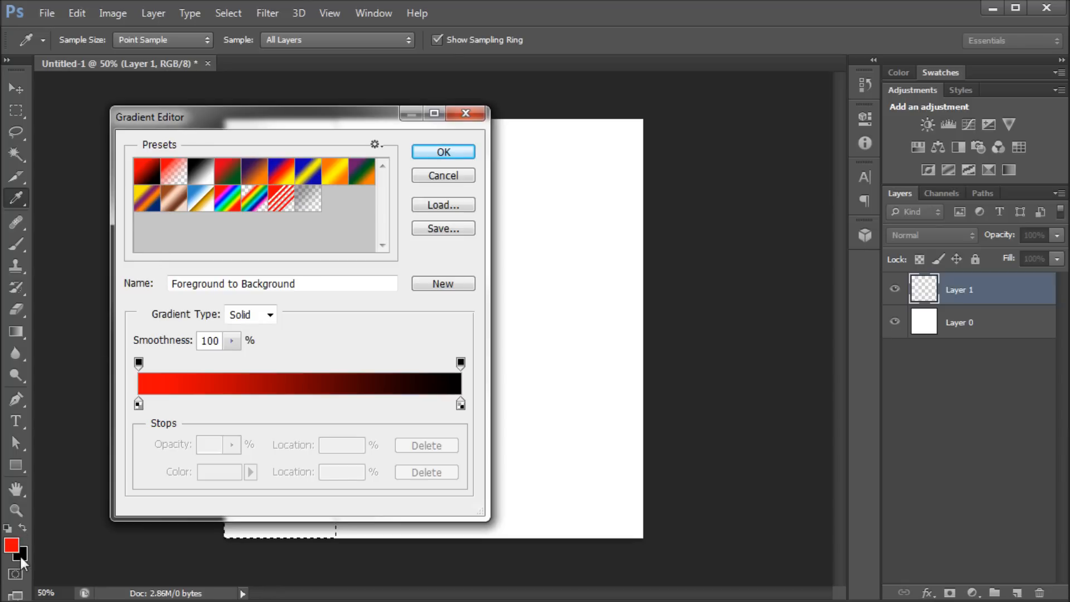
click(199, 168)
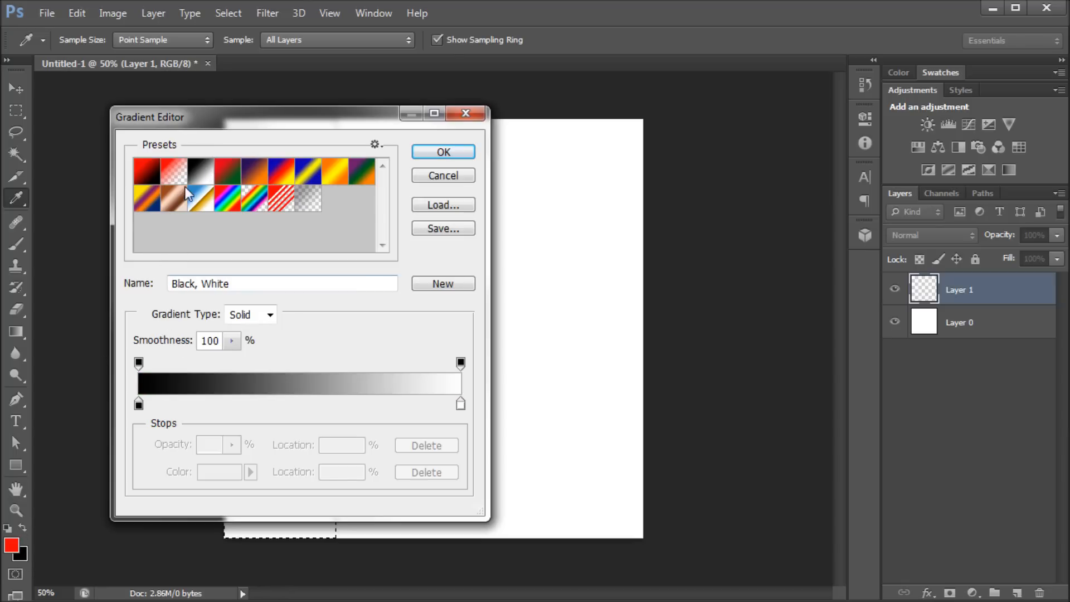
mouse_move(133, 346)
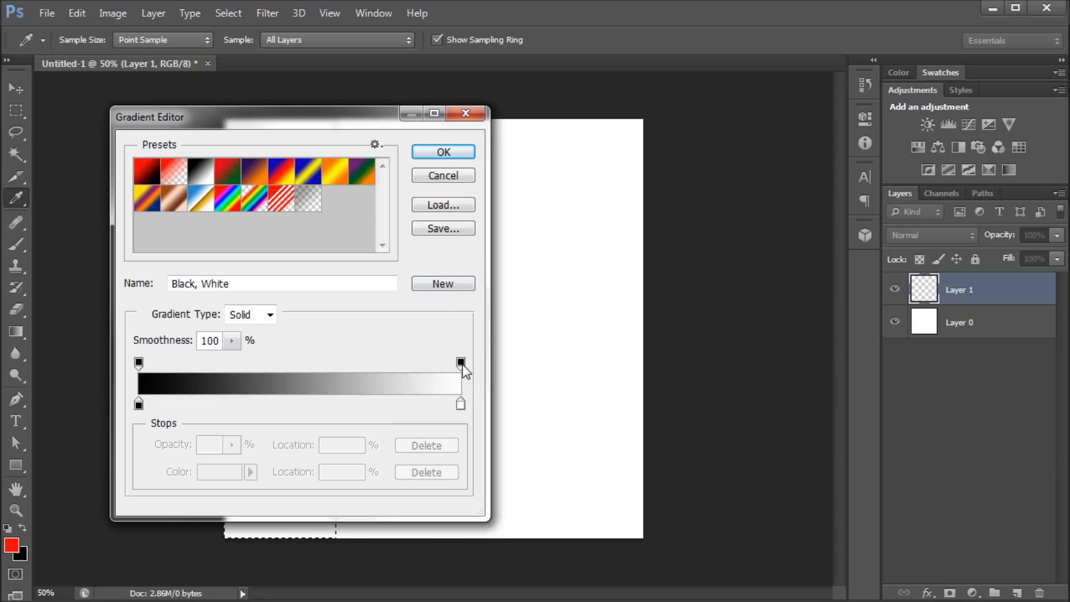
mouse_move(207, 363)
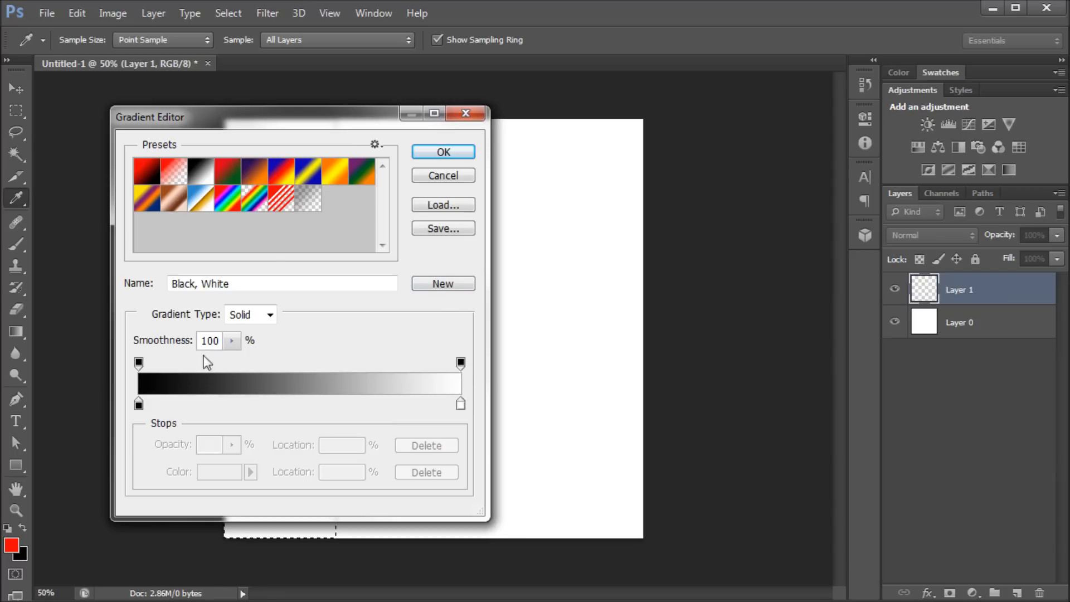
mouse_move(229, 385)
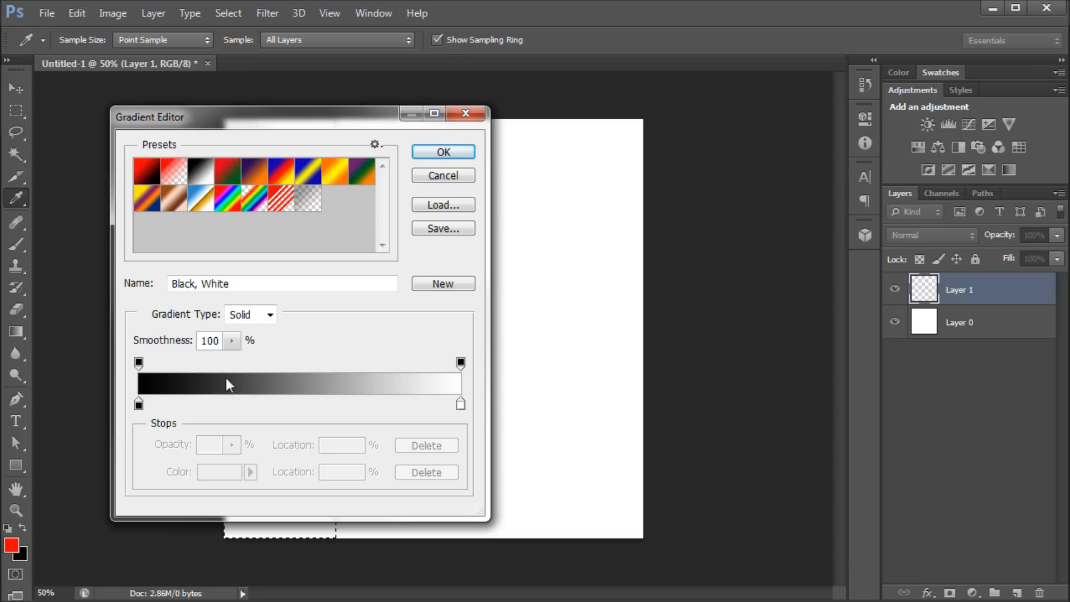
mouse_move(461, 364)
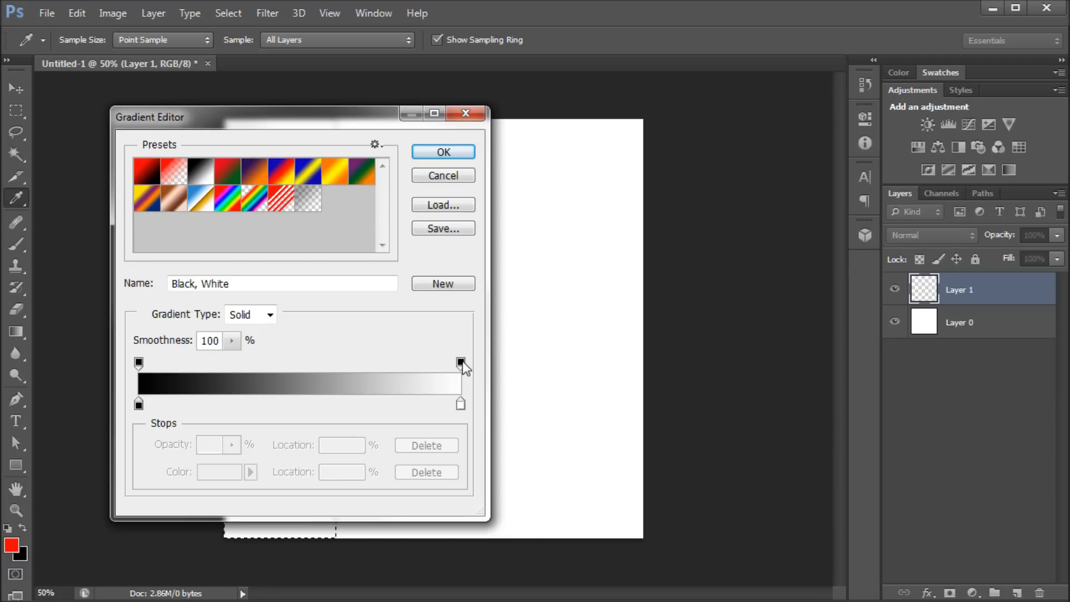
click(461, 362)
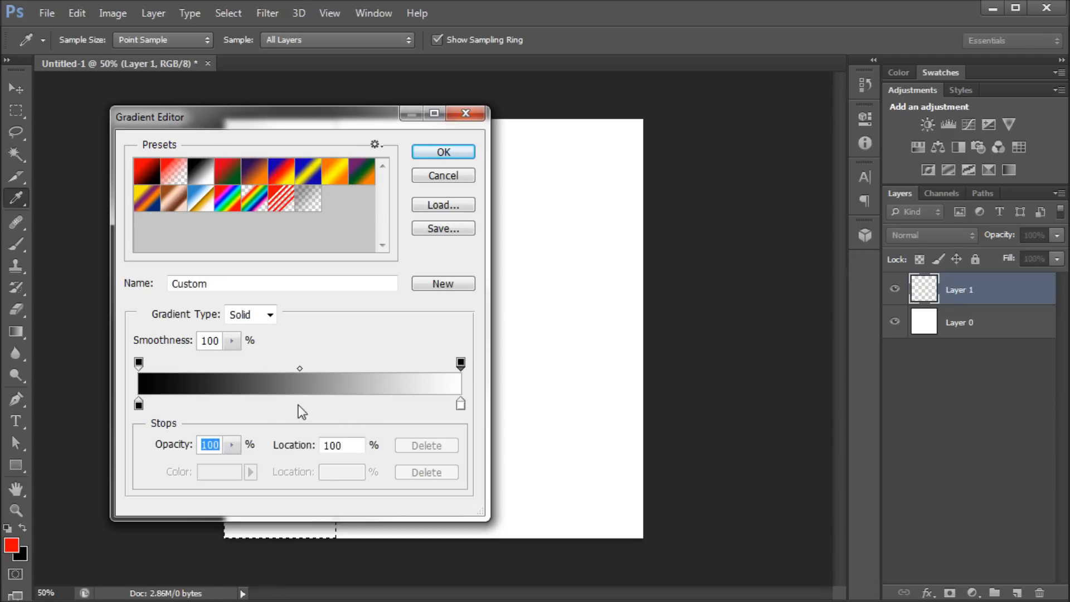
click(232, 444)
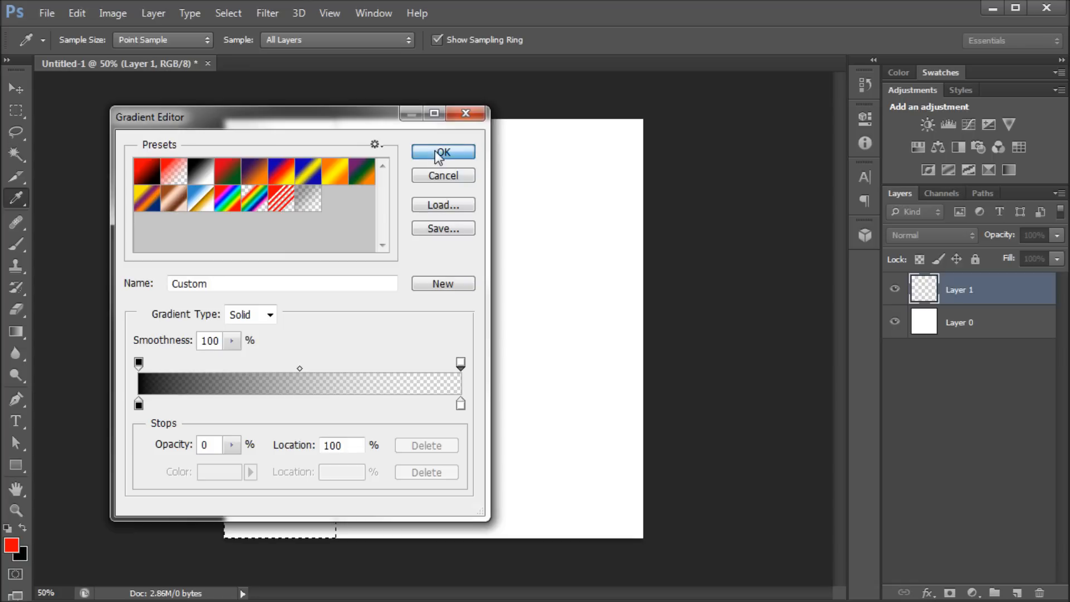
click(442, 151)
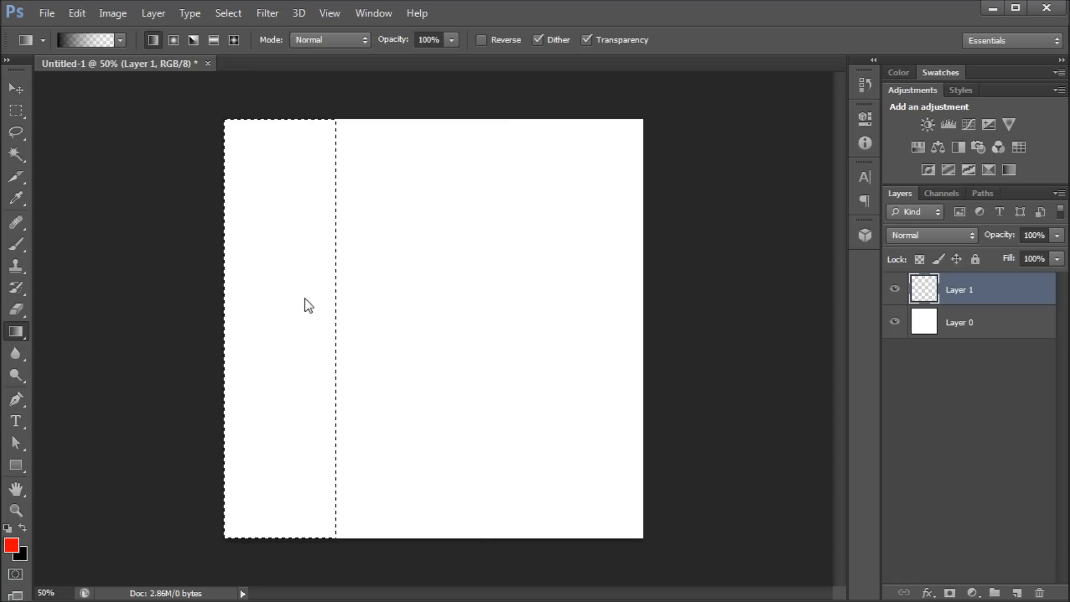
mouse_move(203, 331)
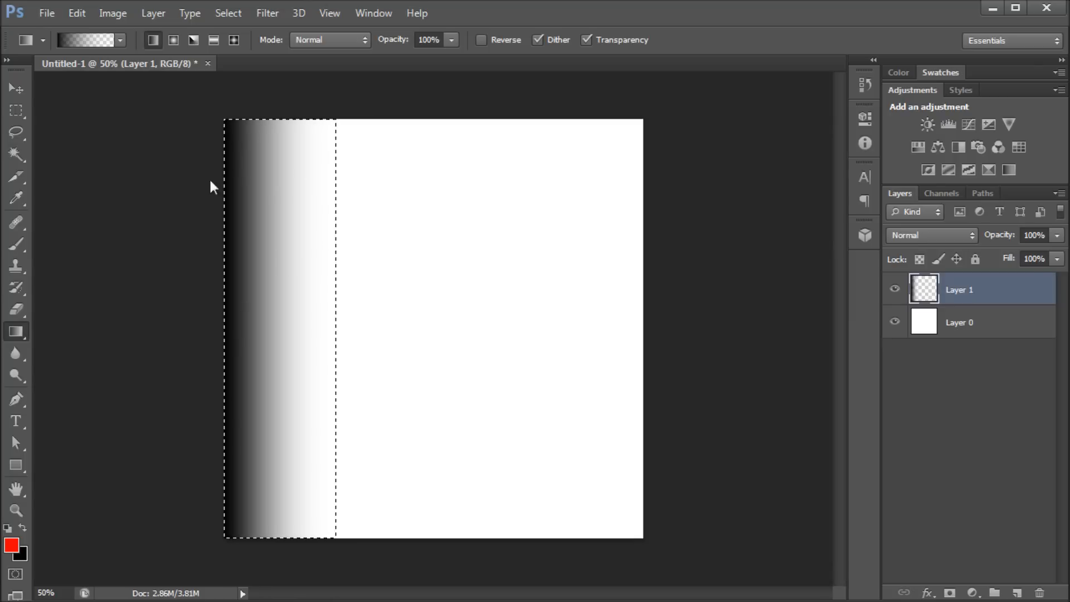
mouse_move(221, 278)
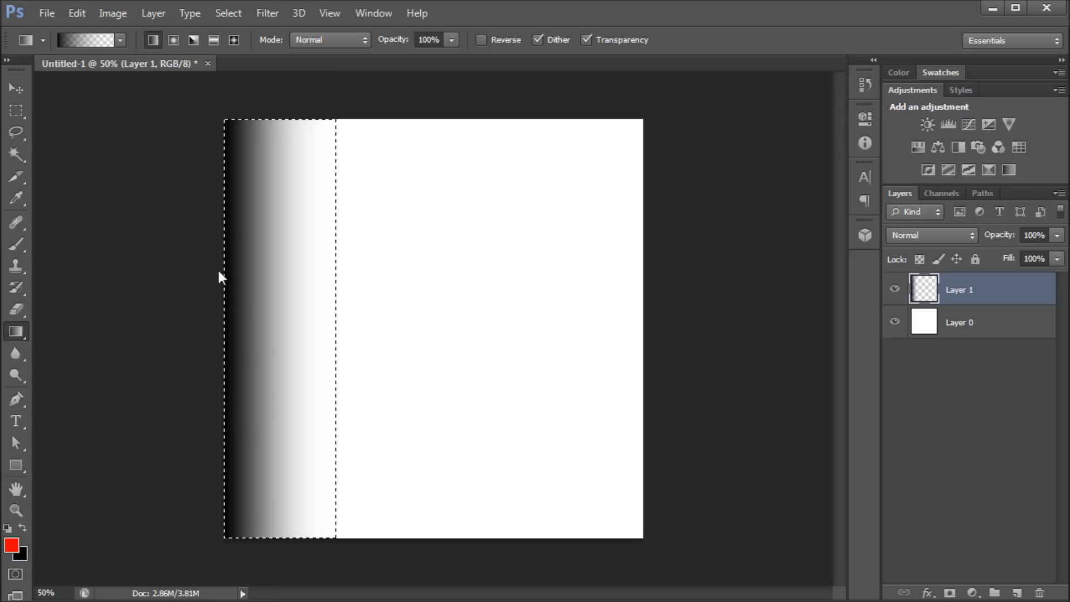
mouse_move(333, 164)
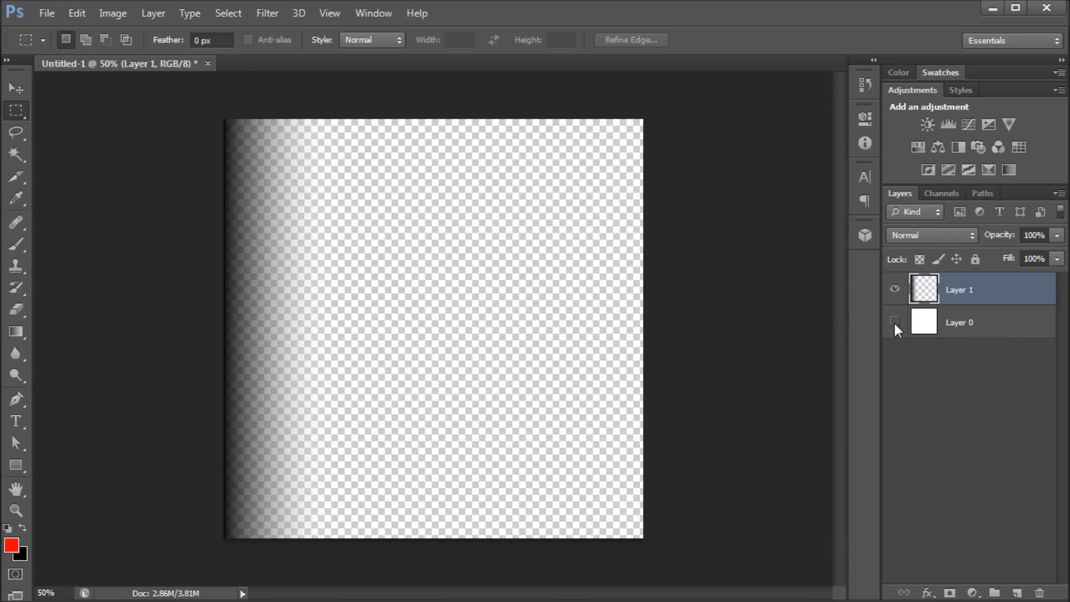
Step: Show Layer 0 again beneath the black-to-transparent strip
click(894, 323)
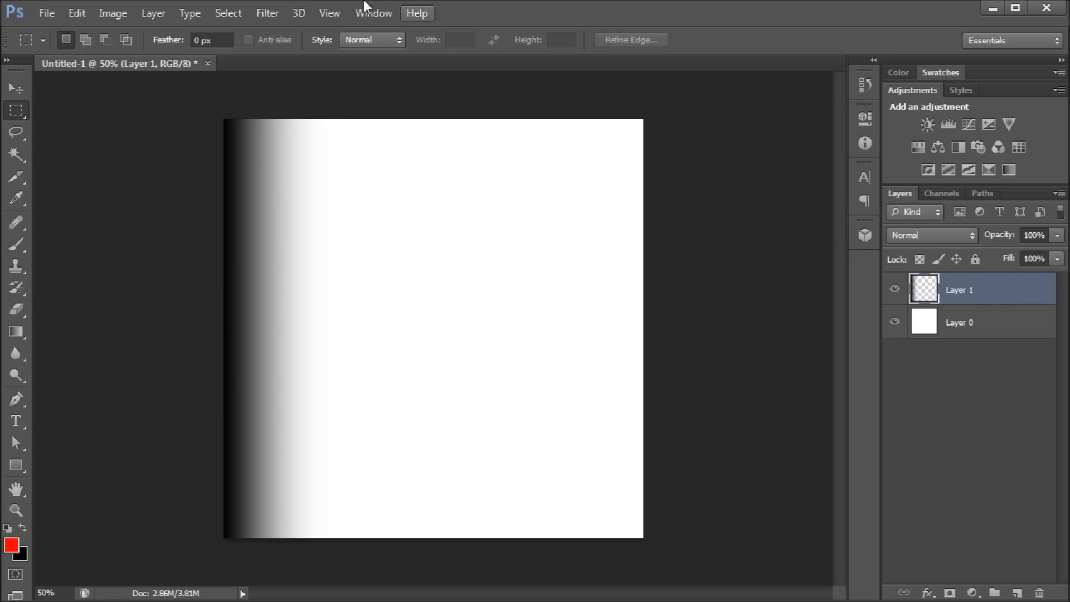
Step: Run Color Halftone on the strip with Max. Radius 15 and all channel angles 0
click(267, 13)
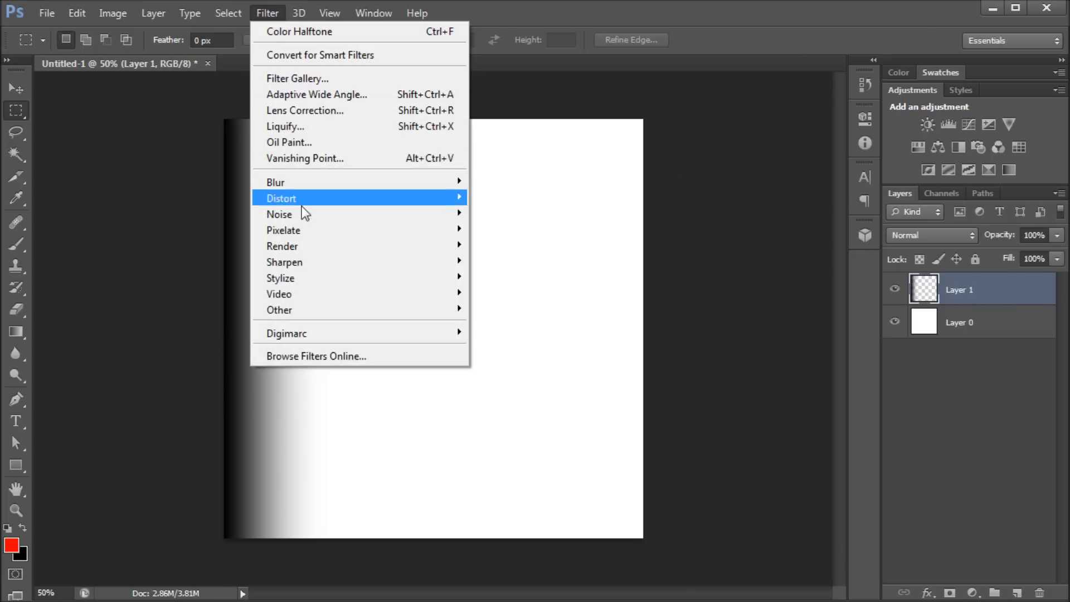
mouse_move(284, 230)
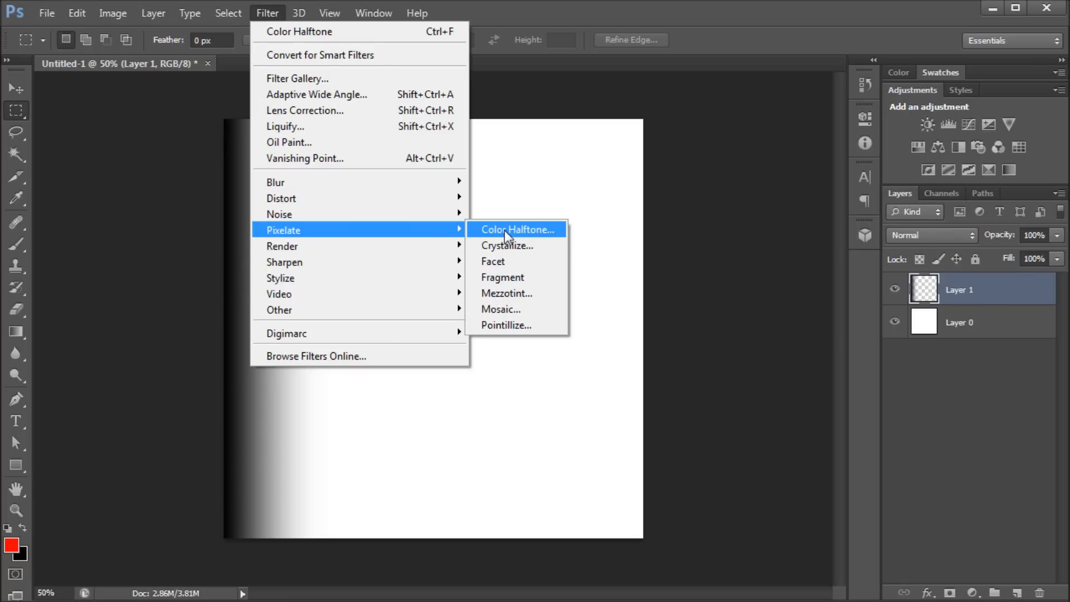
click(517, 229)
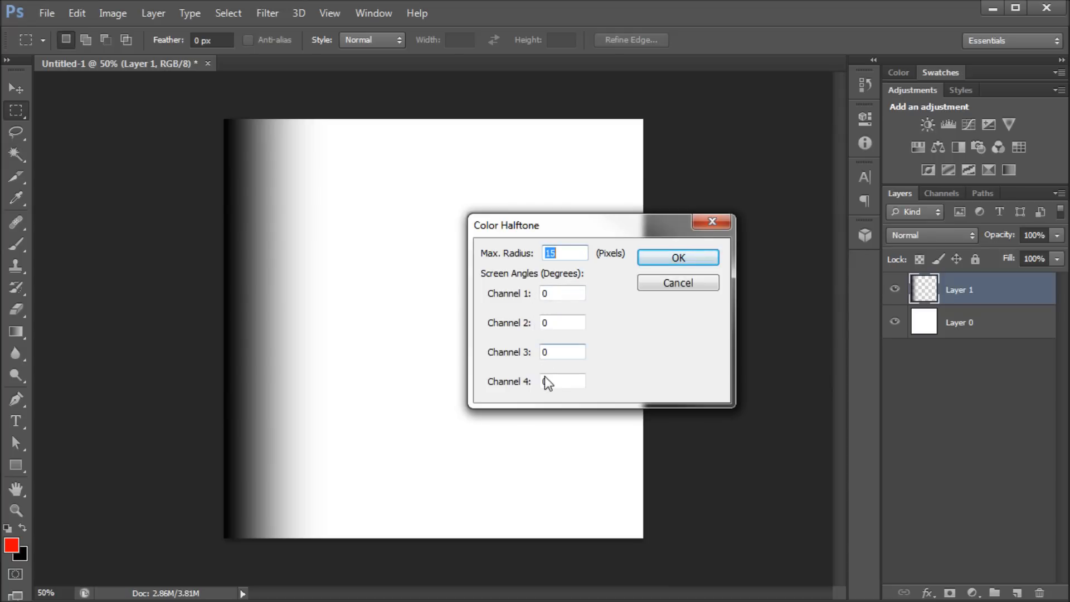
click(562, 351)
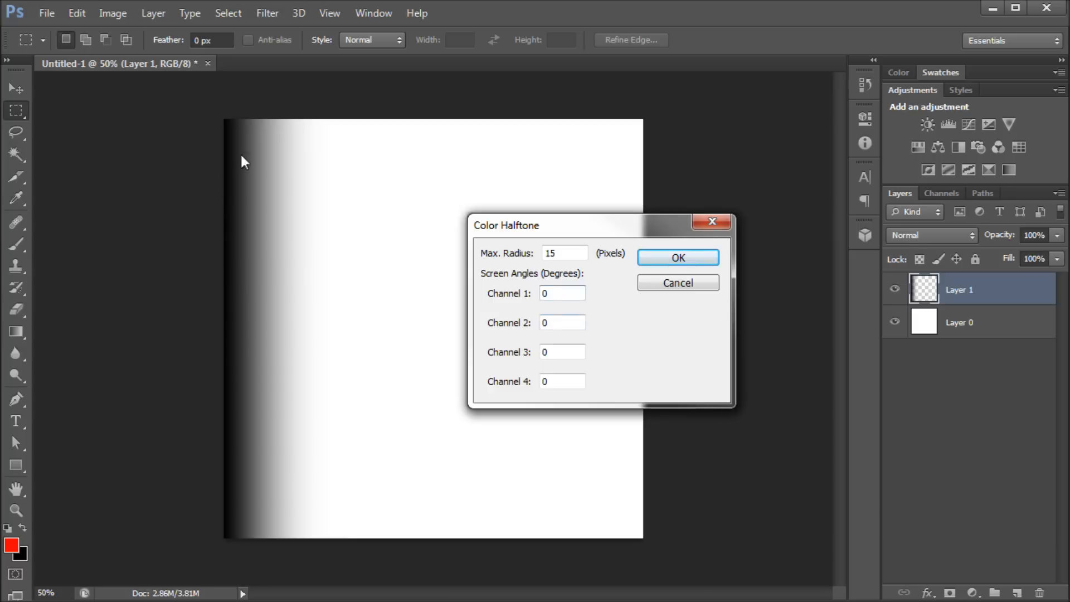
mouse_move(556, 293)
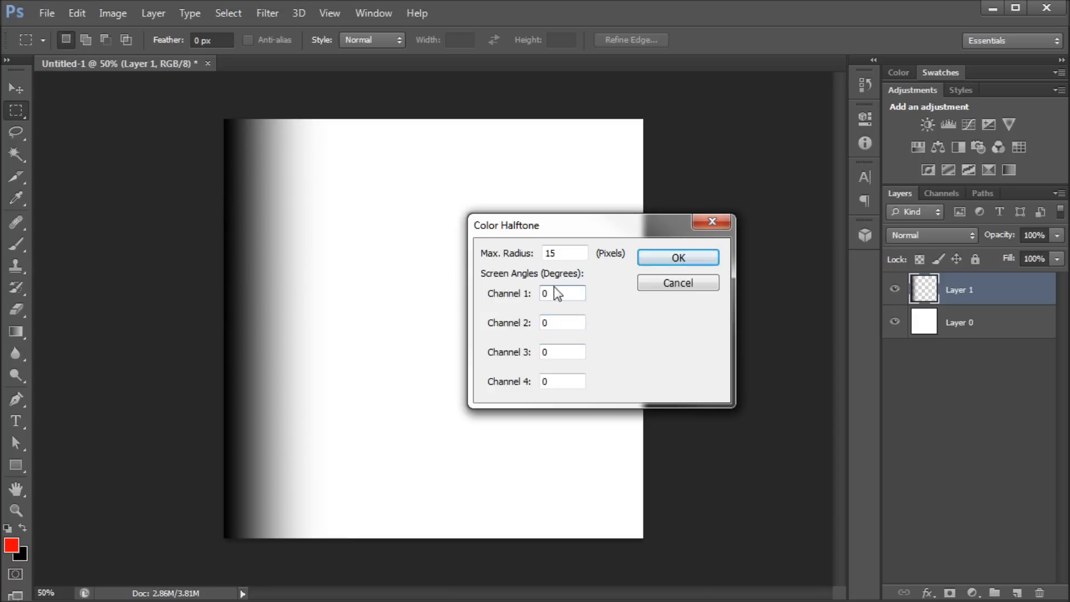
triple_click(563, 253)
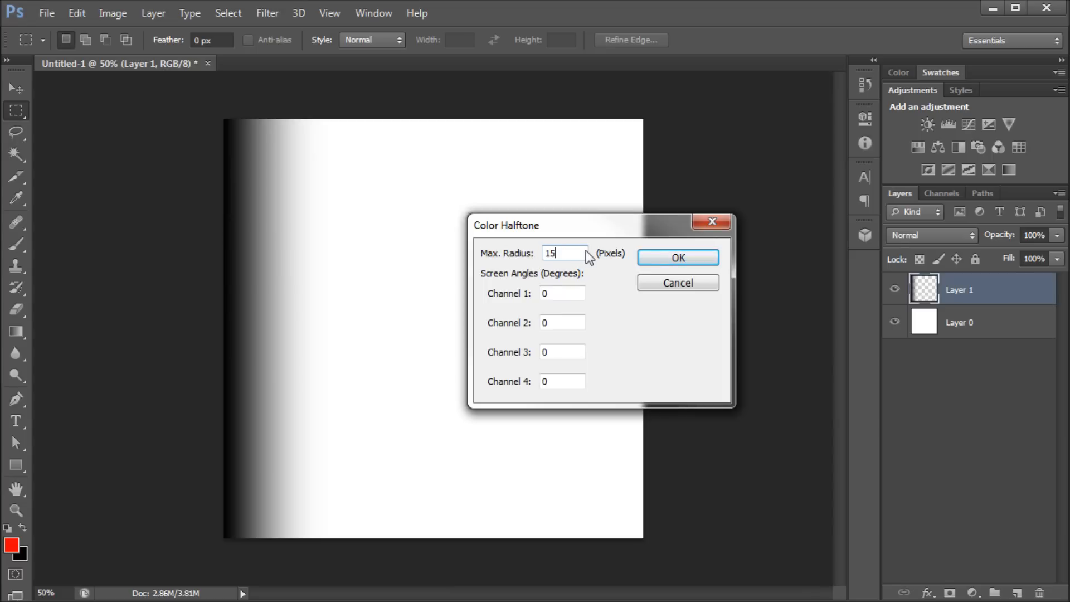
triple_click(563, 253)
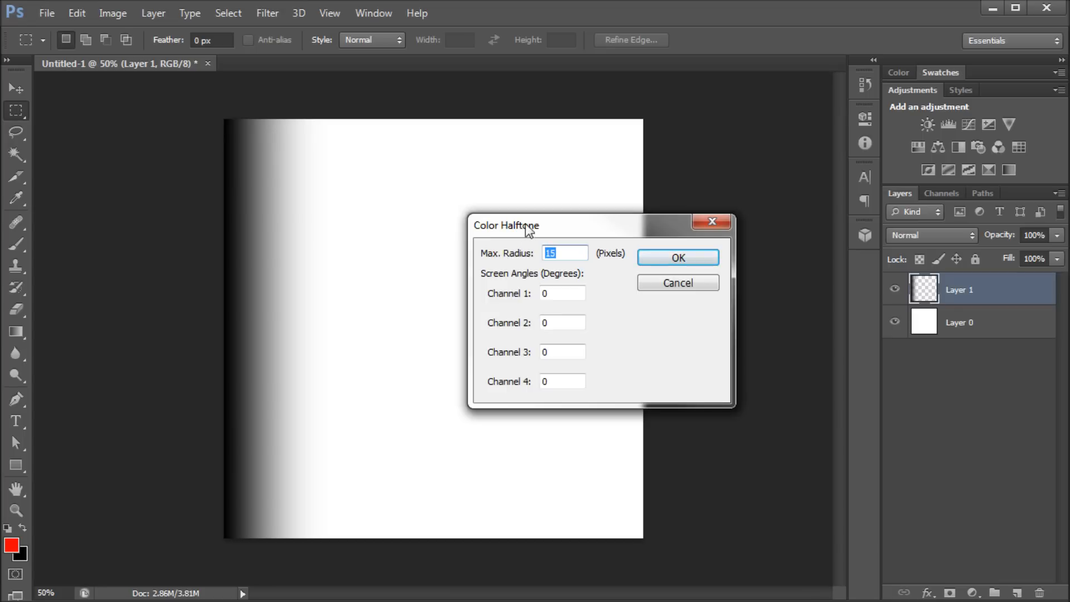
mouse_move(567, 219)
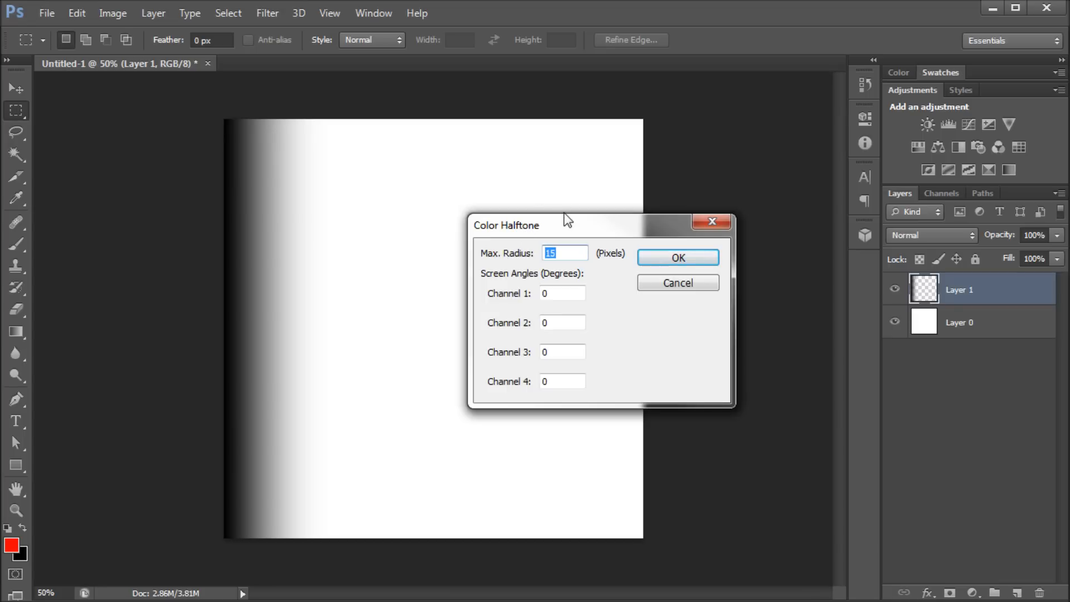
text(7)
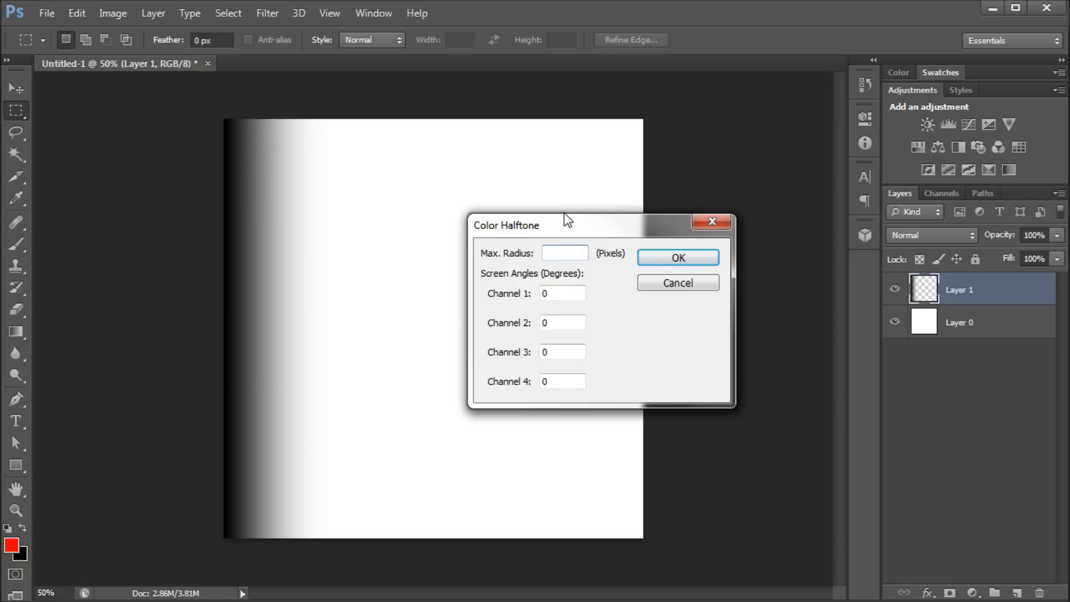
text(15)
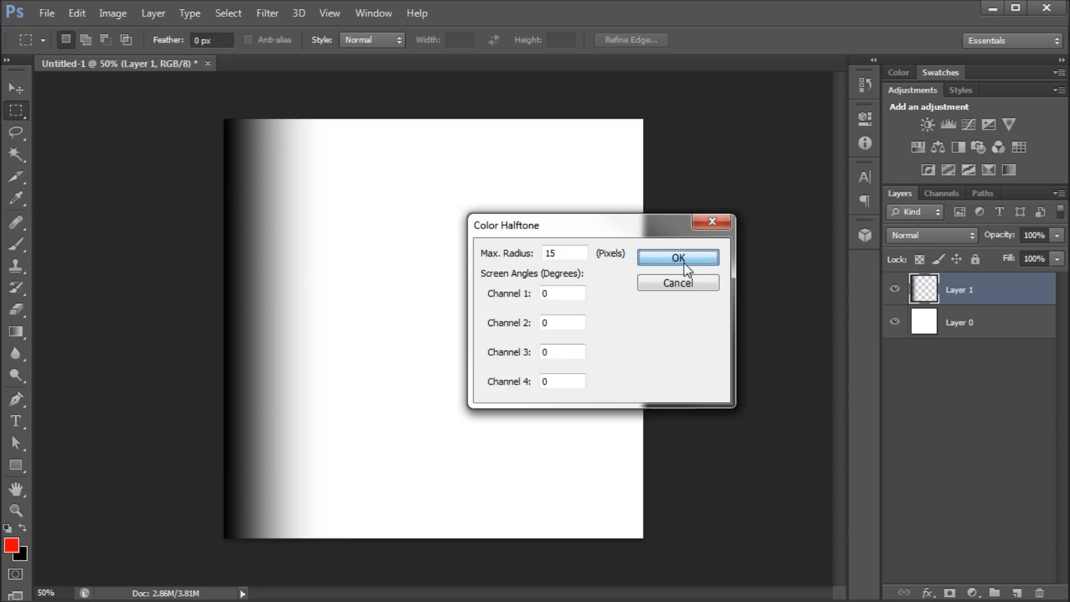
click(677, 257)
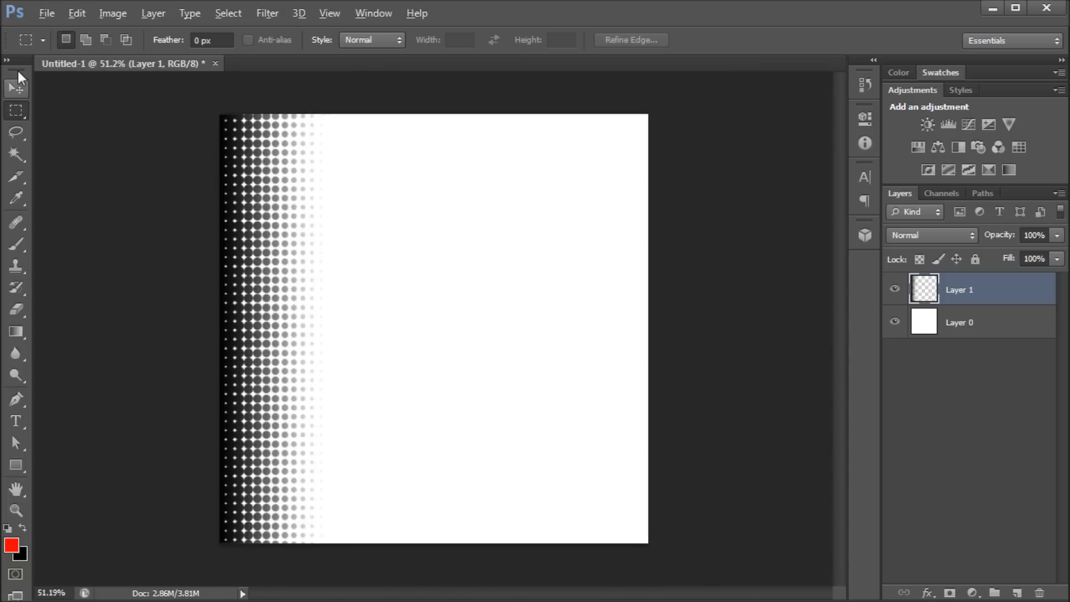
Step: Rotate the dot strip 90° and place it along the top edge
click(15, 87)
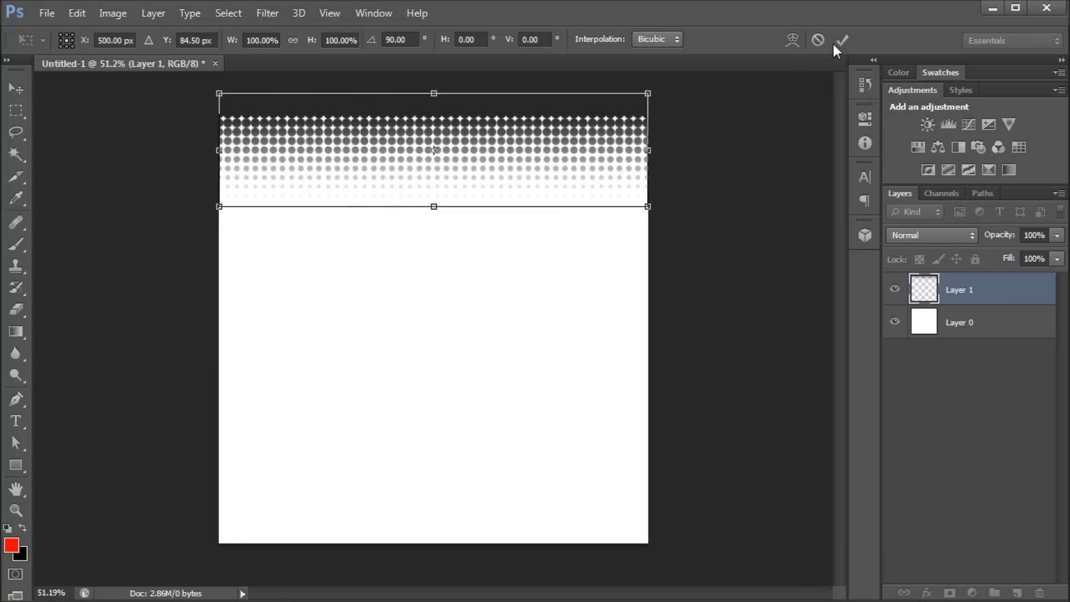
click(841, 39)
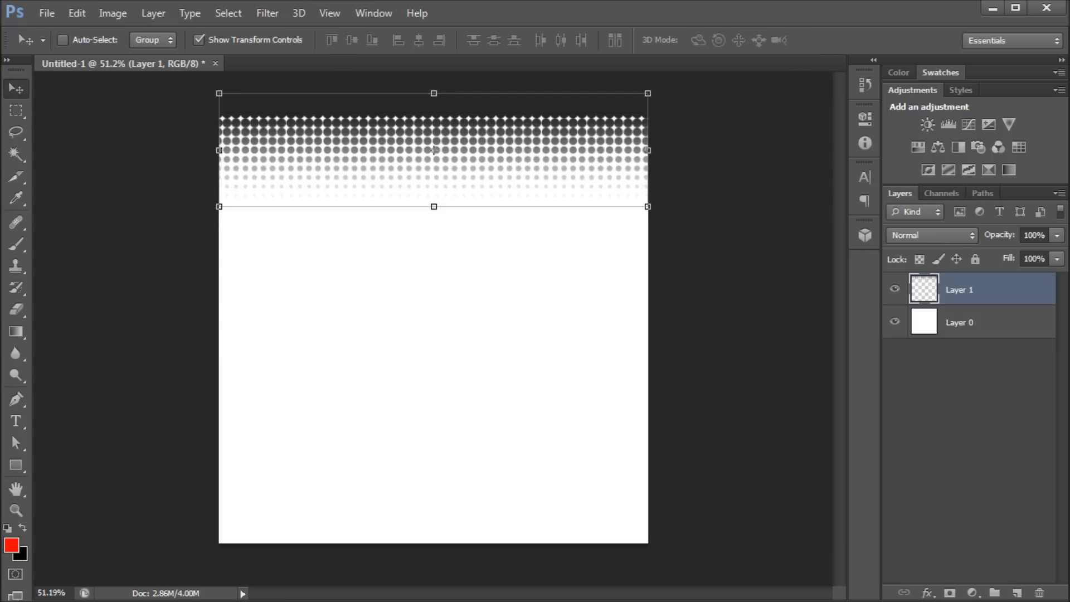
click(15, 112)
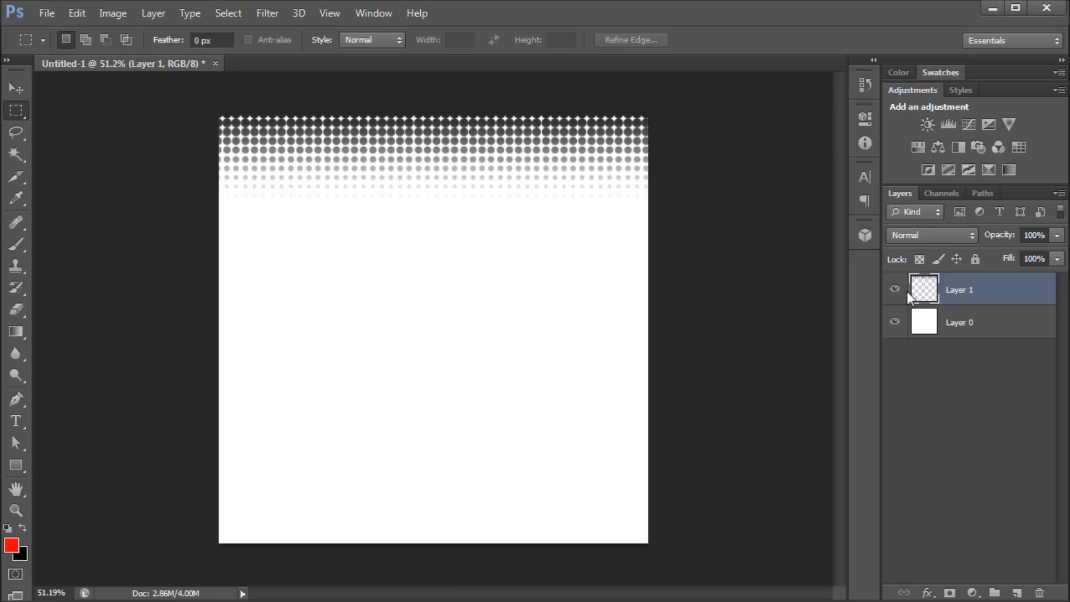
mouse_move(345, 170)
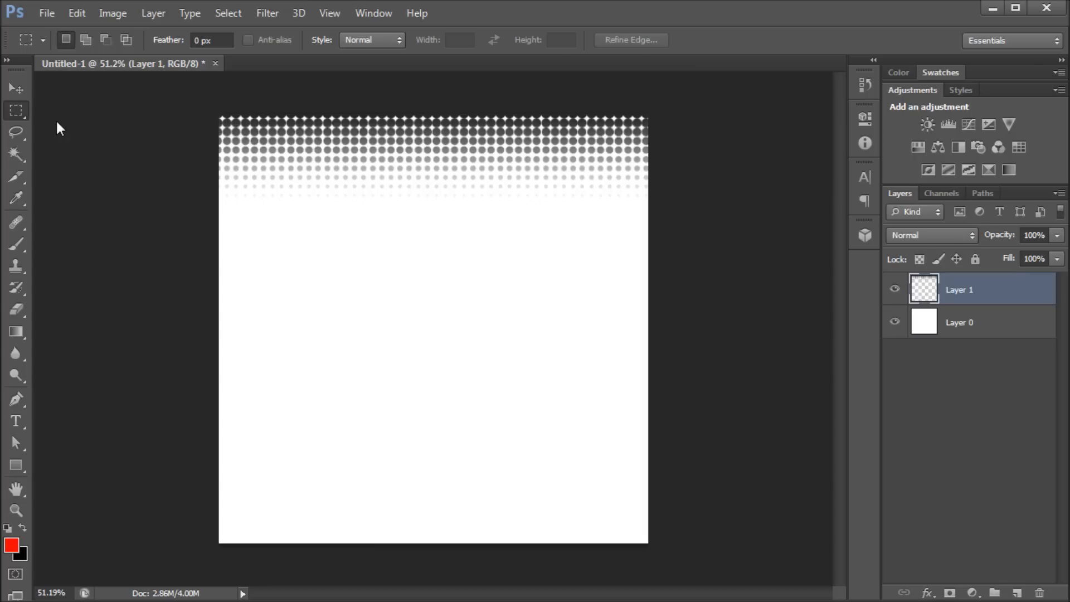
mouse_move(406, 208)
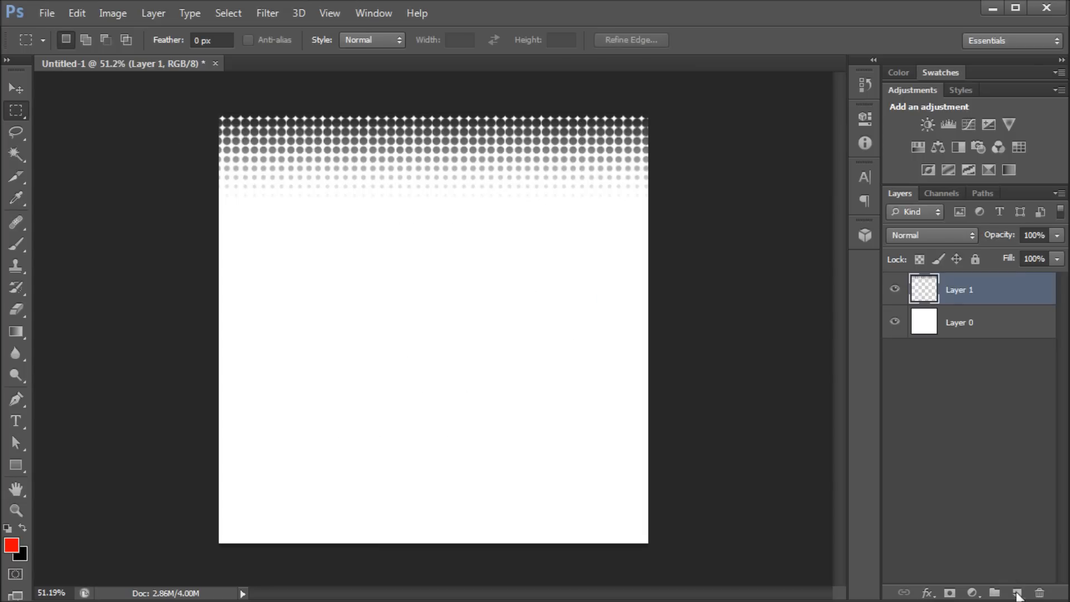
Step: Add Layer 2, draw a central circle selection, and feather it 20.5 px in Refine Edge
click(1018, 592)
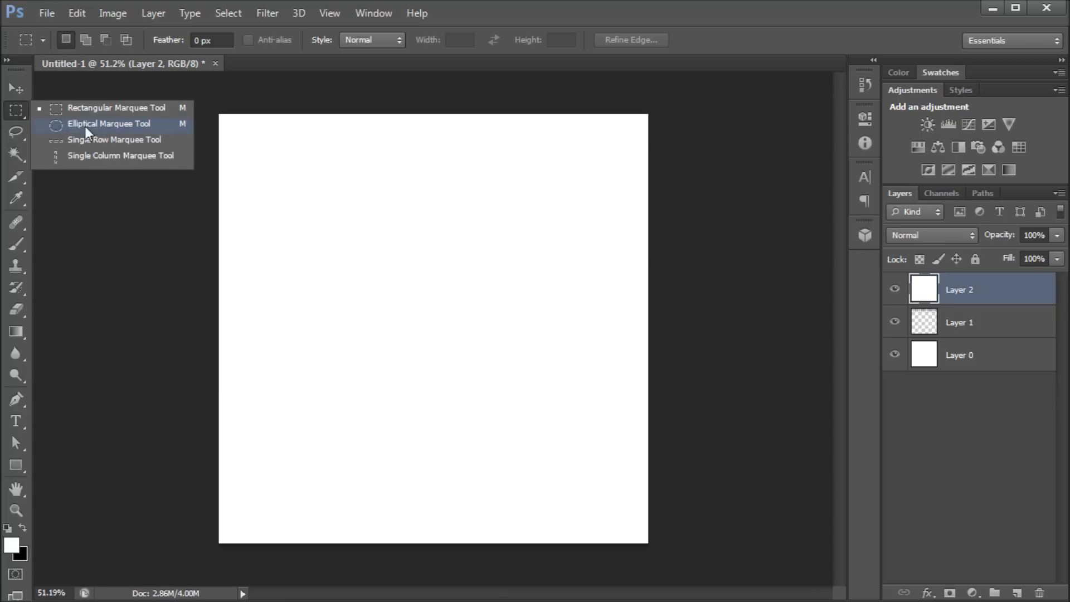
click(109, 124)
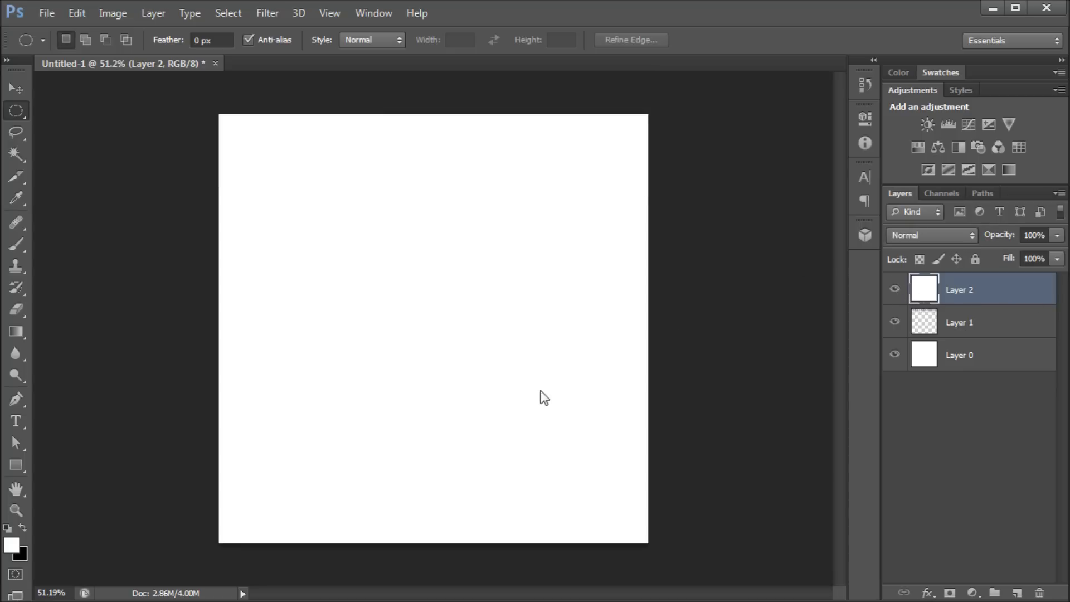
mouse_move(31, 72)
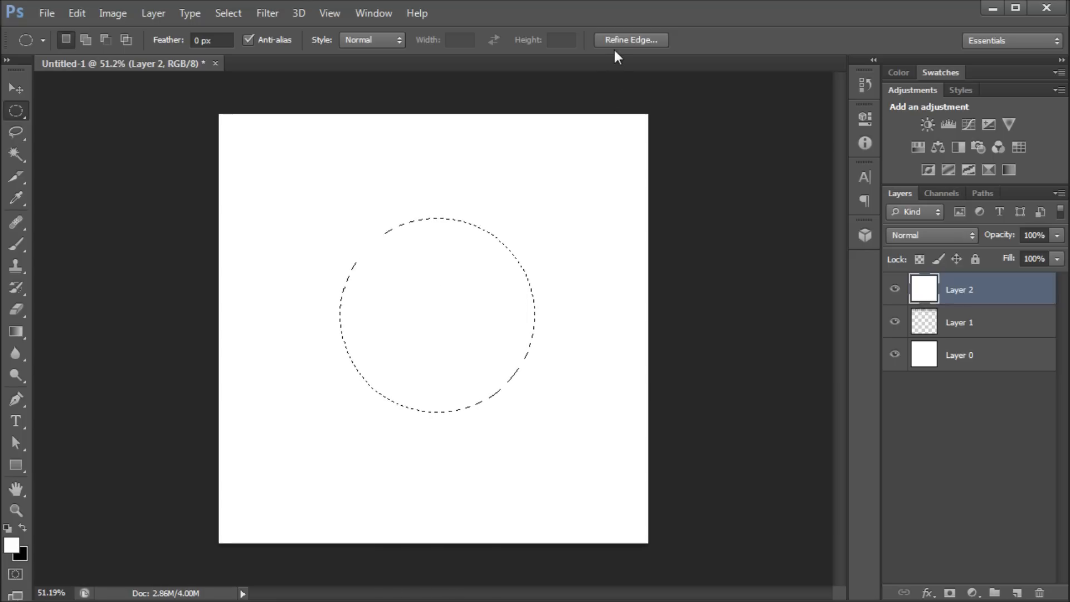
click(629, 39)
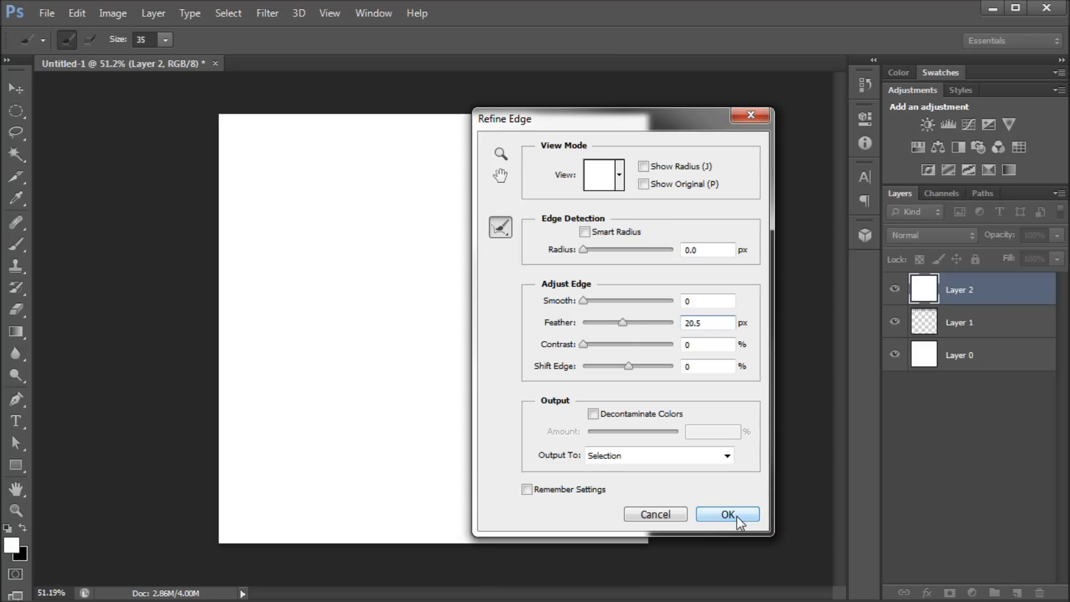
click(726, 514)
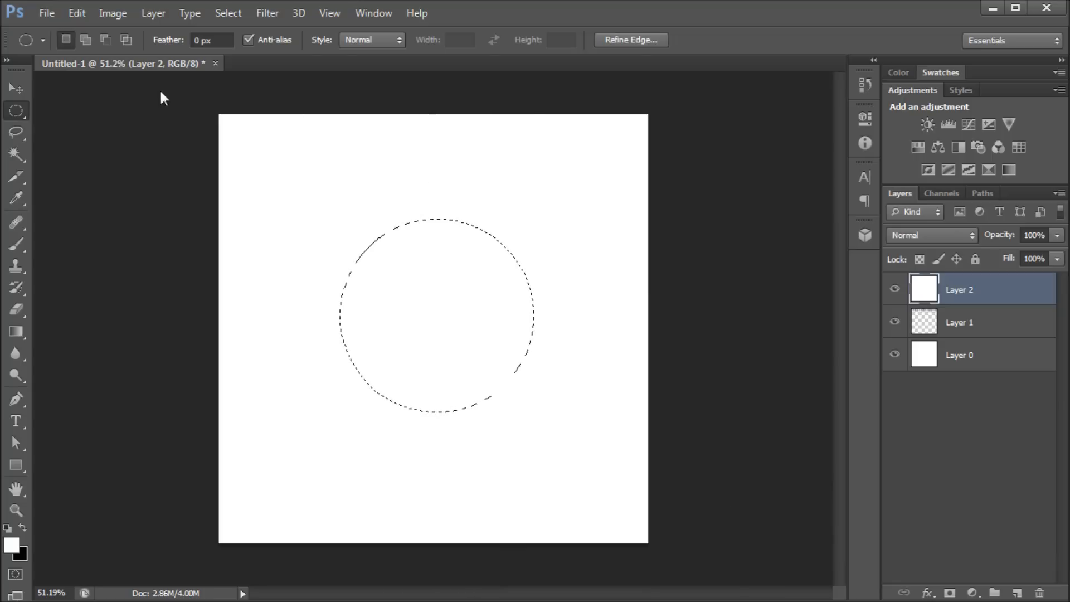
mouse_move(350, 344)
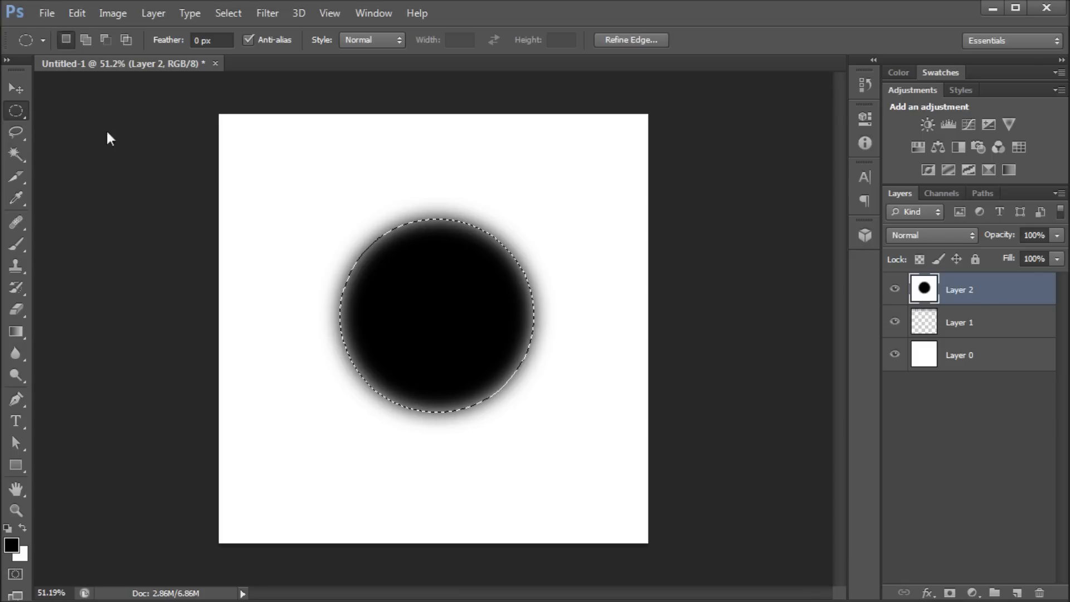
mouse_move(634, 250)
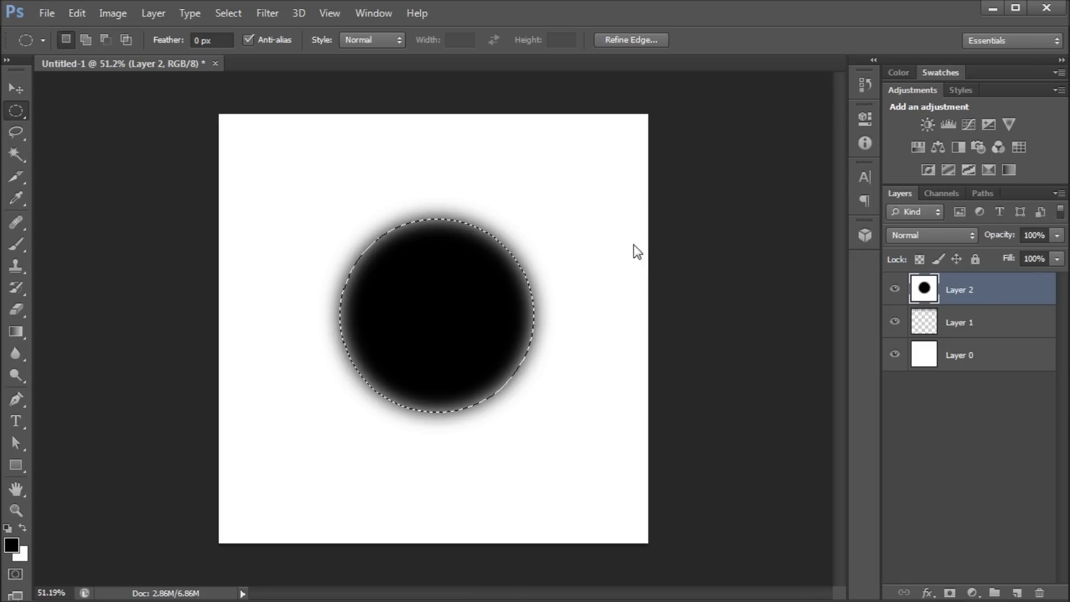
mouse_move(590, 259)
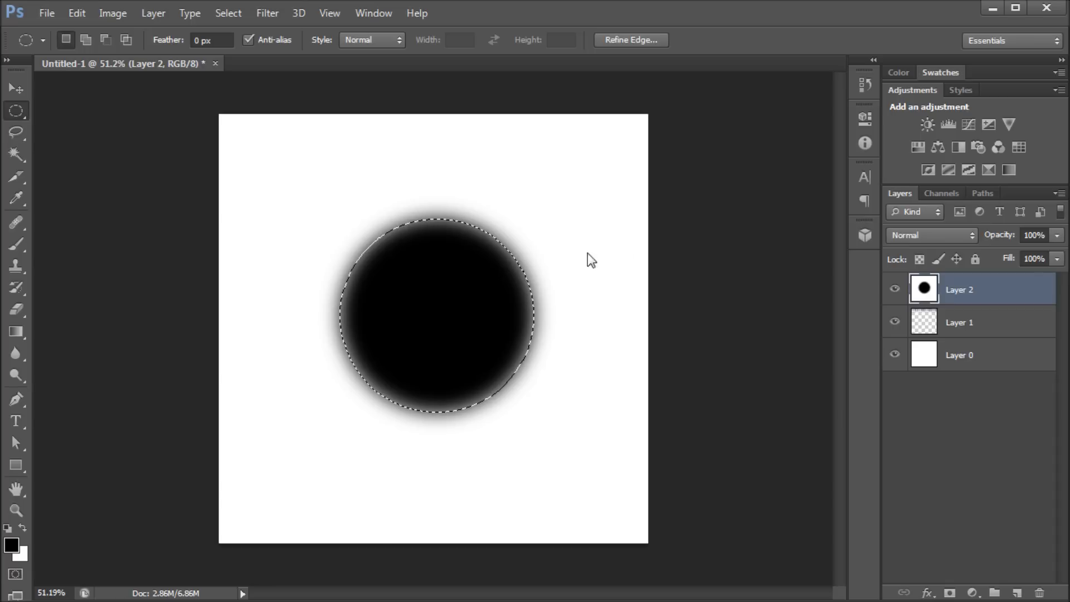
mouse_move(374, 210)
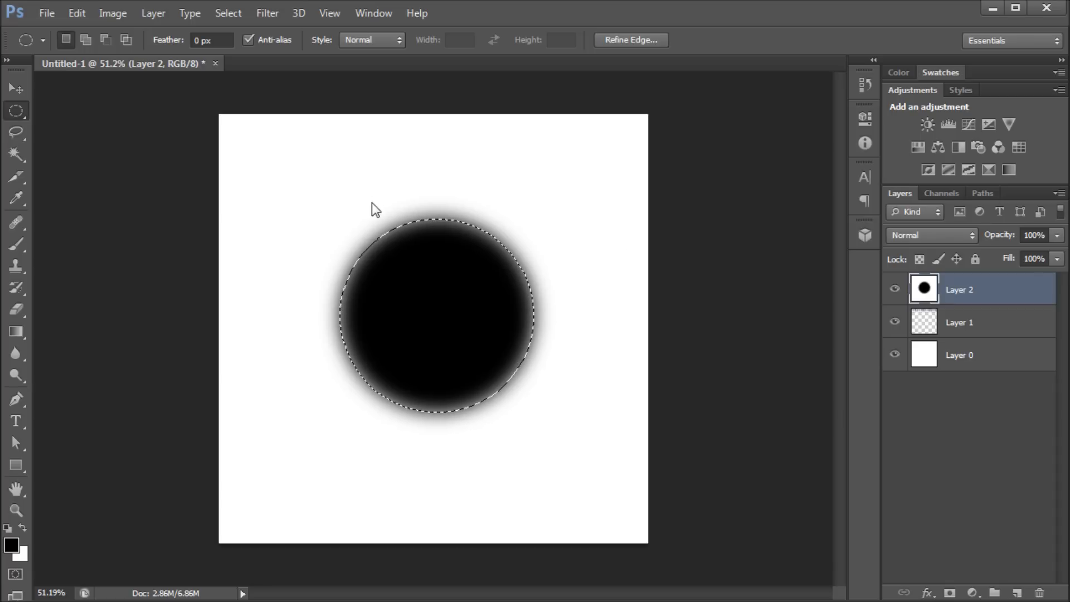
mouse_move(432, 228)
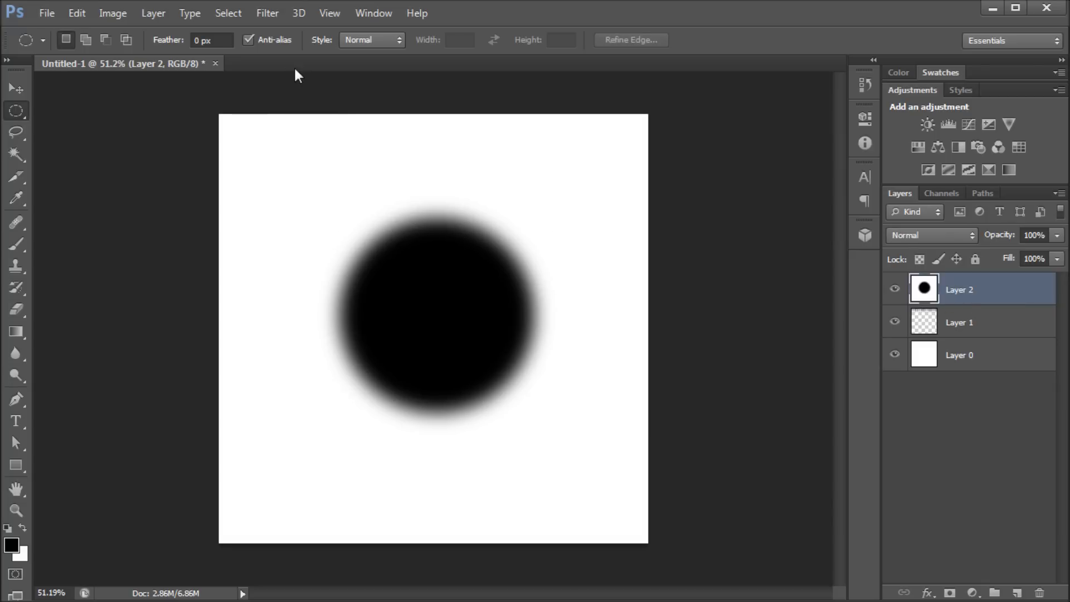
Step: Reapply the last Color Halftone filter to Layer 2's soft black circle
click(267, 13)
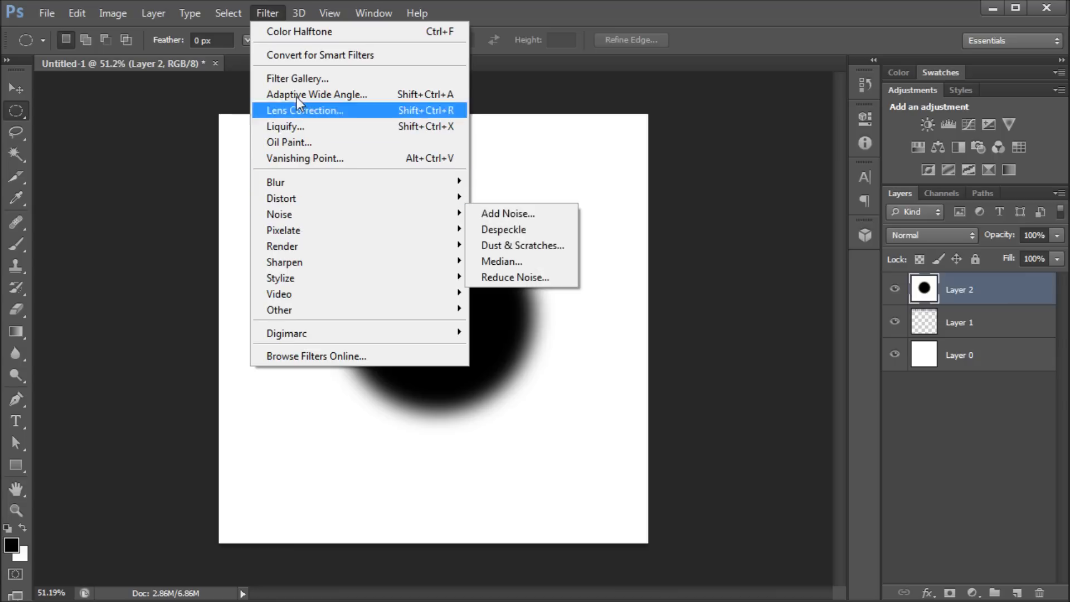
mouse_move(299, 31)
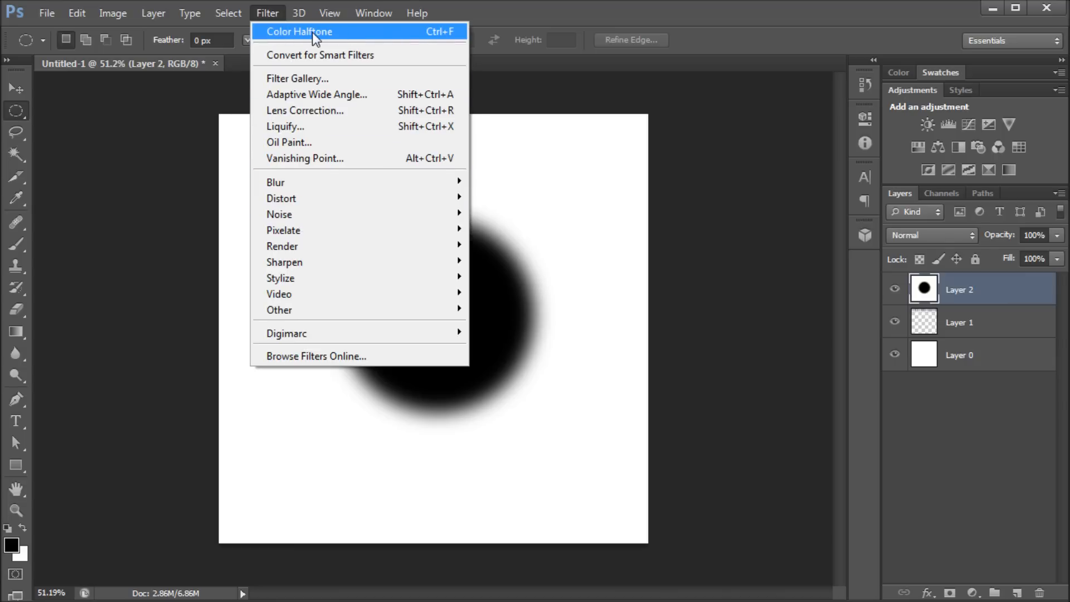
click(299, 31)
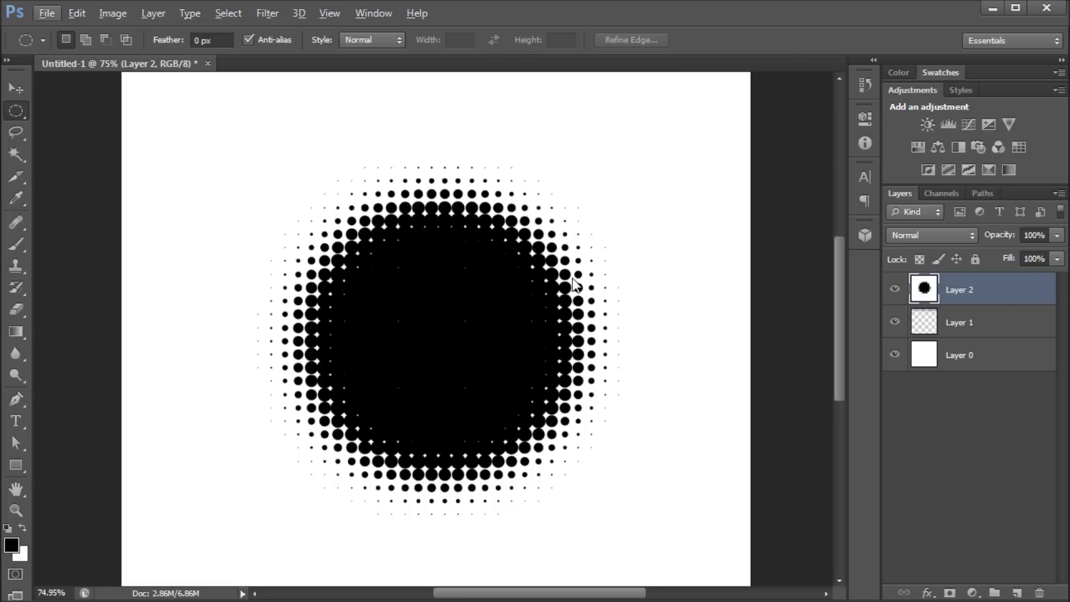
mouse_move(280, 279)
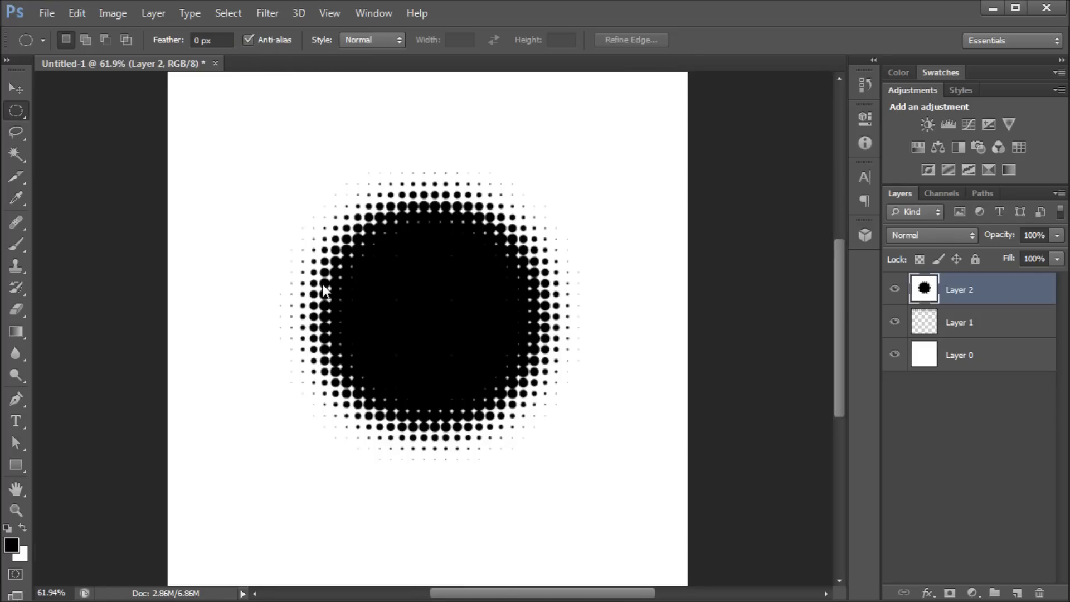
Step: Open the straw-hat portrait, unlock it as Layer 0, and desaturate it with a clipped Hue/Saturation layer
click(327, 63)
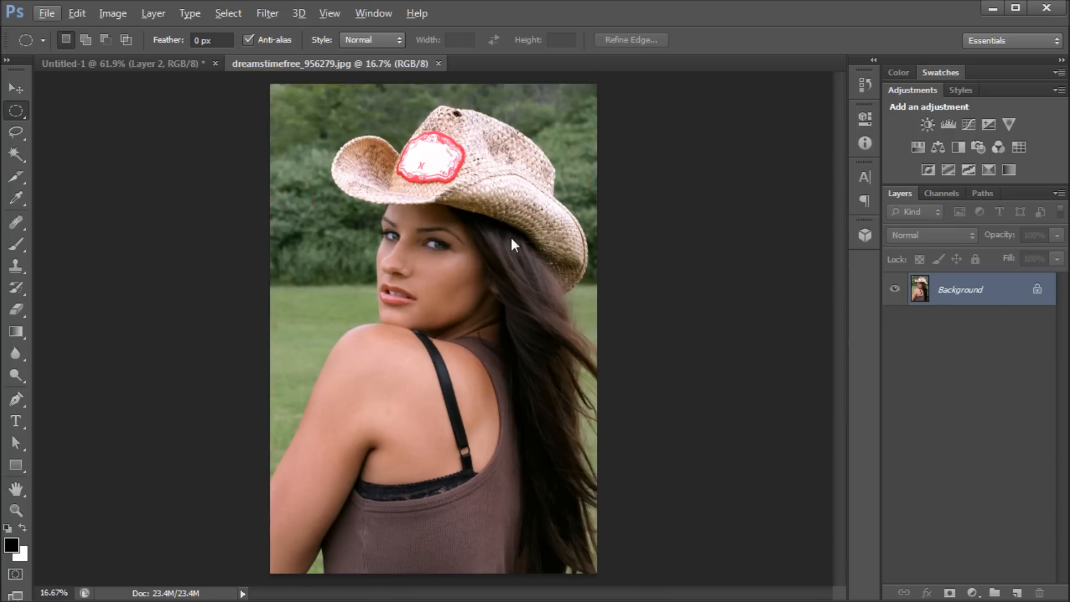
mouse_move(277, 92)
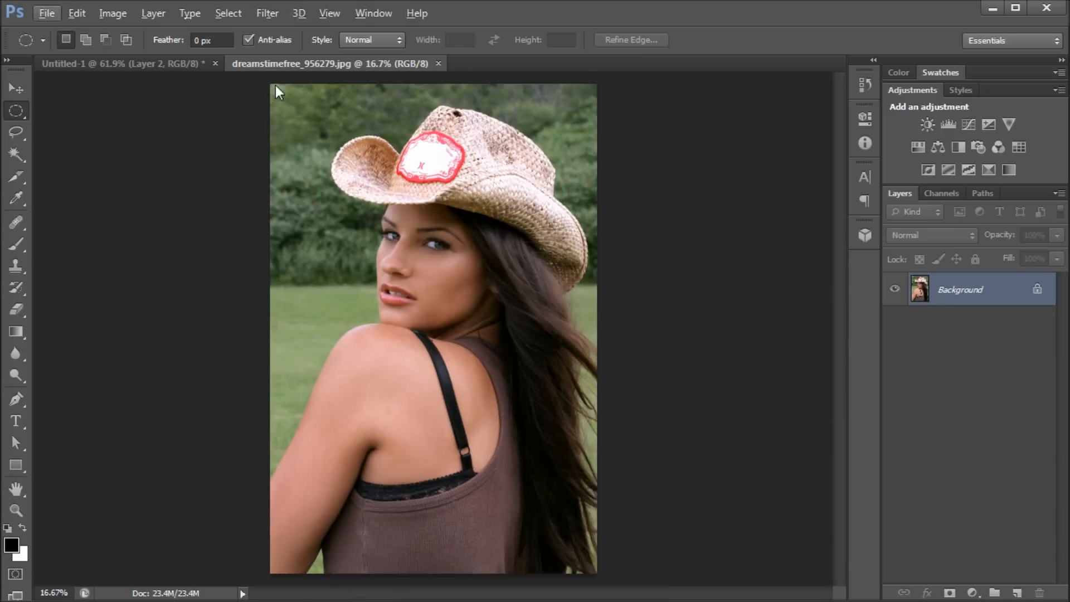
mouse_move(515, 143)
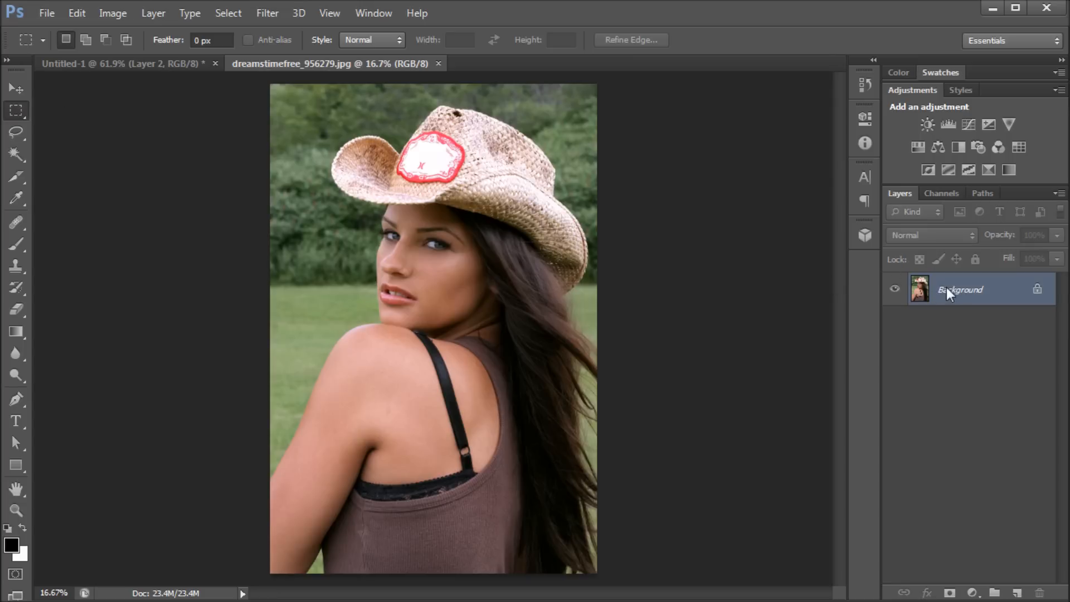
double_click(959, 288)
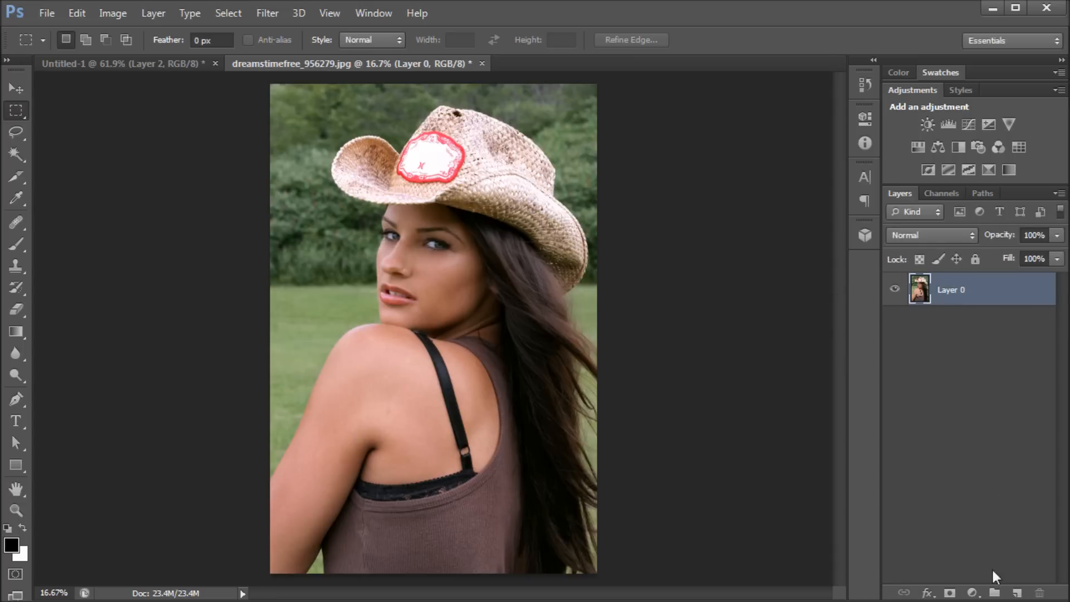
click(969, 592)
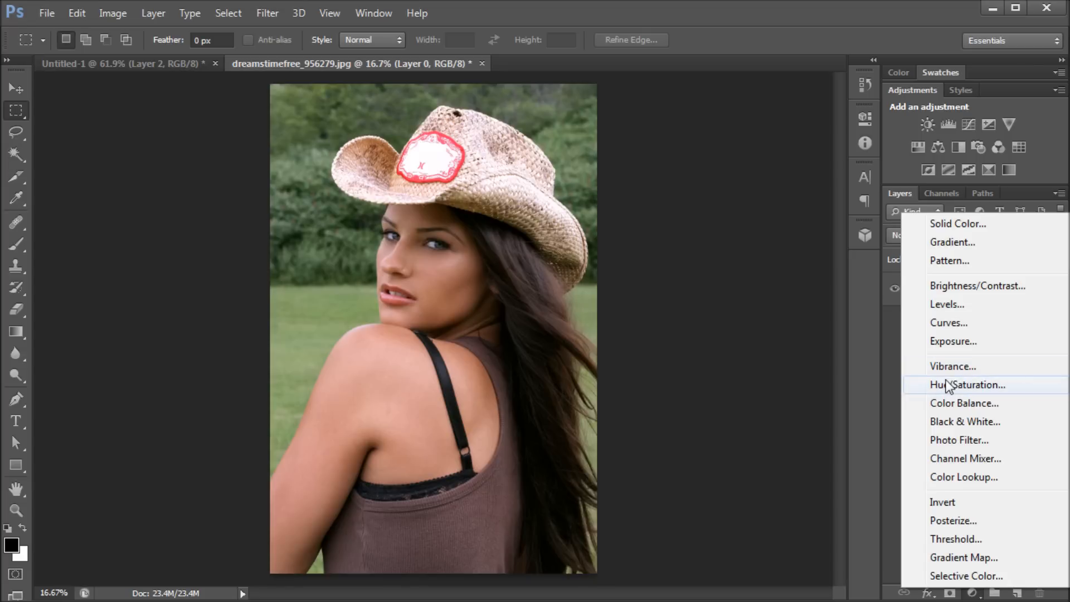
click(967, 384)
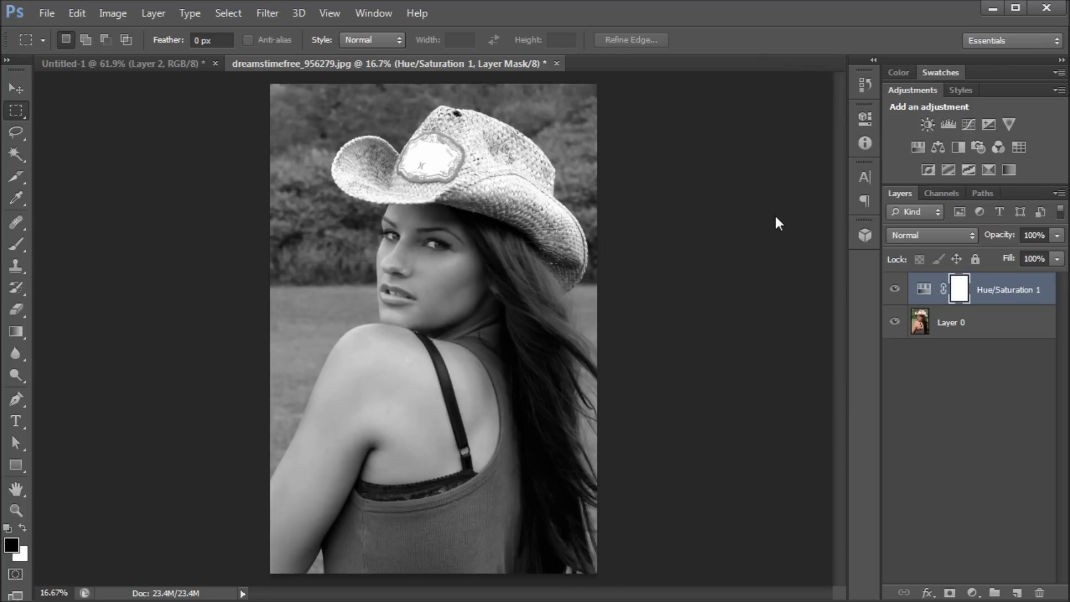
mouse_move(898, 340)
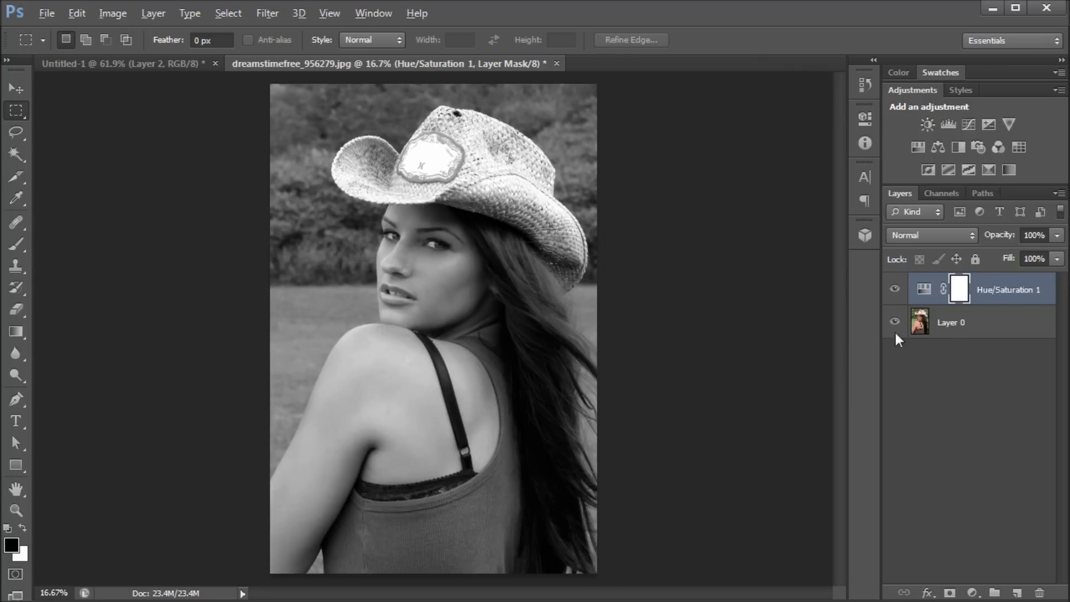
mouse_move(990, 311)
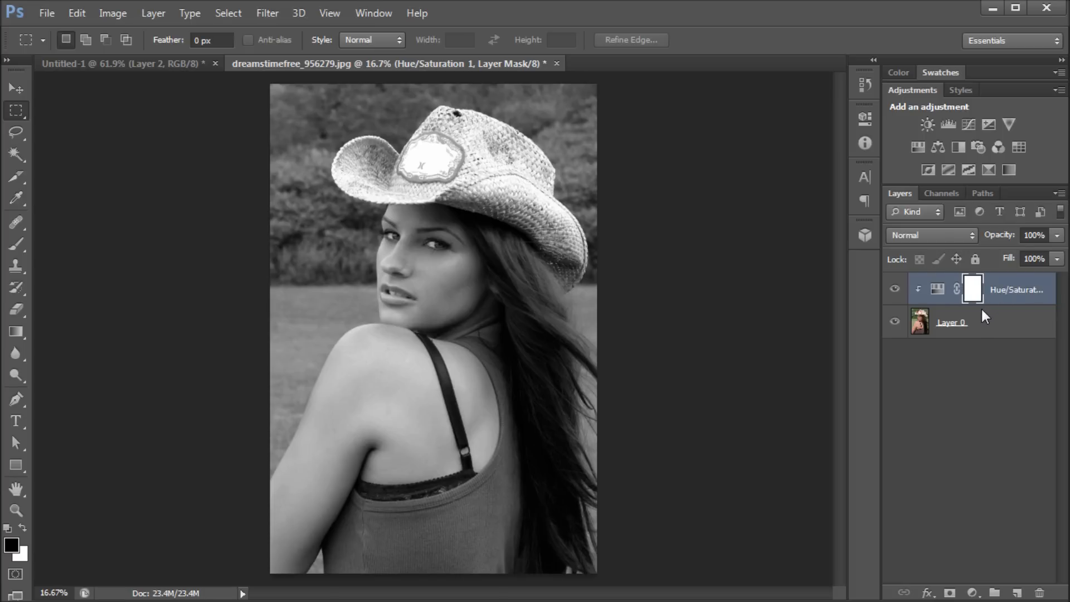
mouse_move(982, 331)
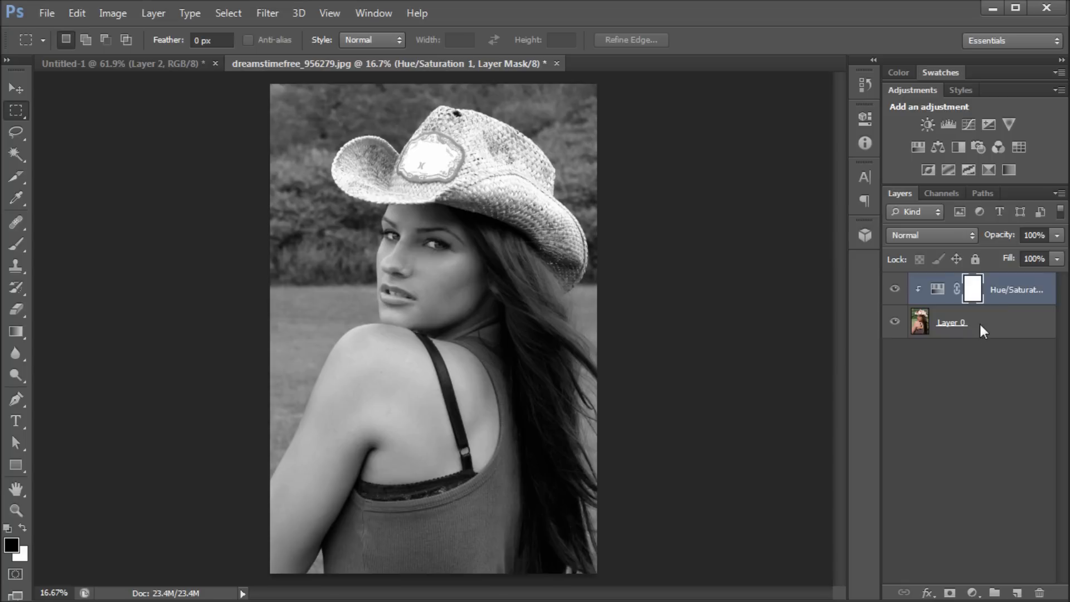
click(975, 592)
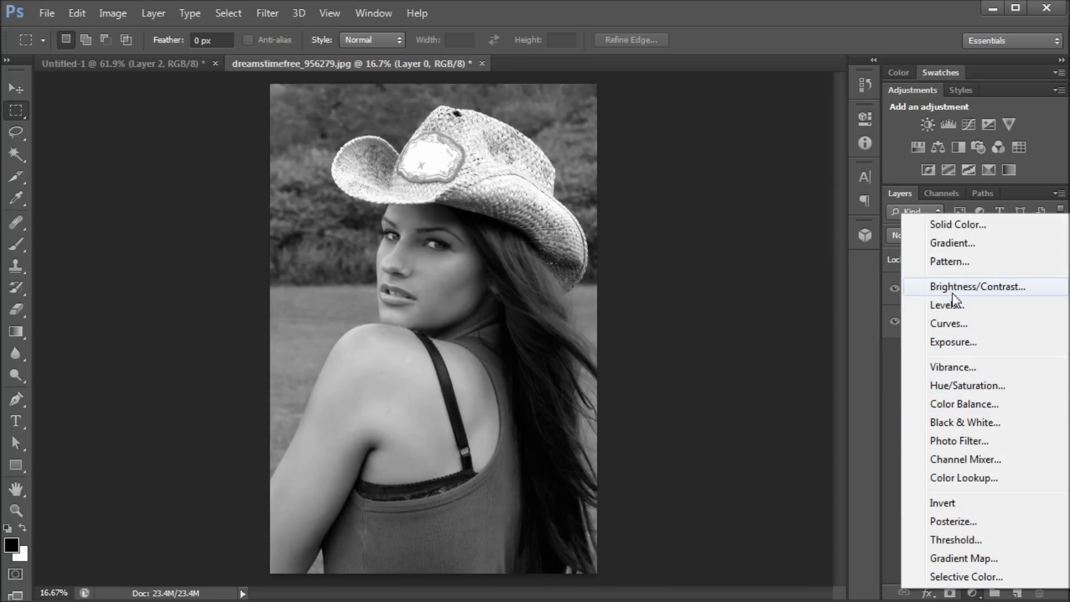
Step: Add a Brightness/Contrast adjustment layer above the black-and-white photo
click(975, 286)
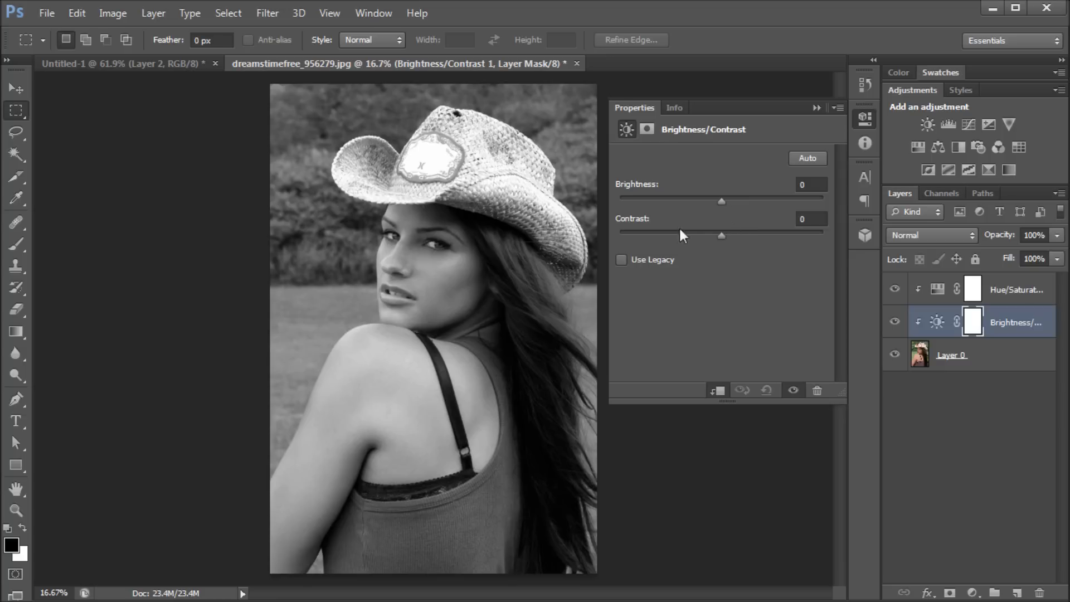
mouse_move(732, 239)
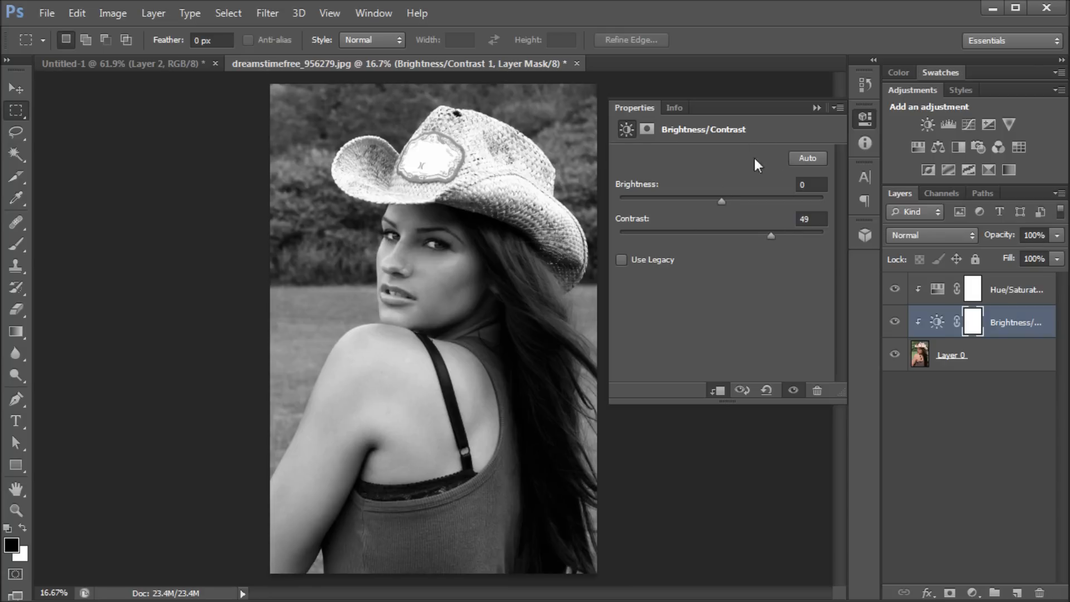
mouse_move(727, 231)
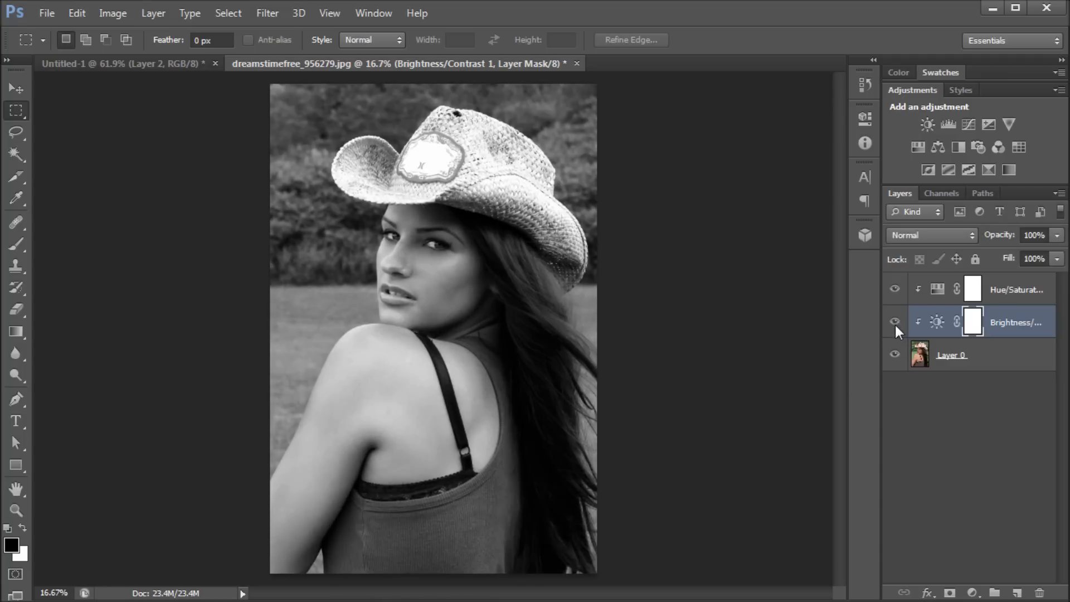
mouse_move(902, 327)
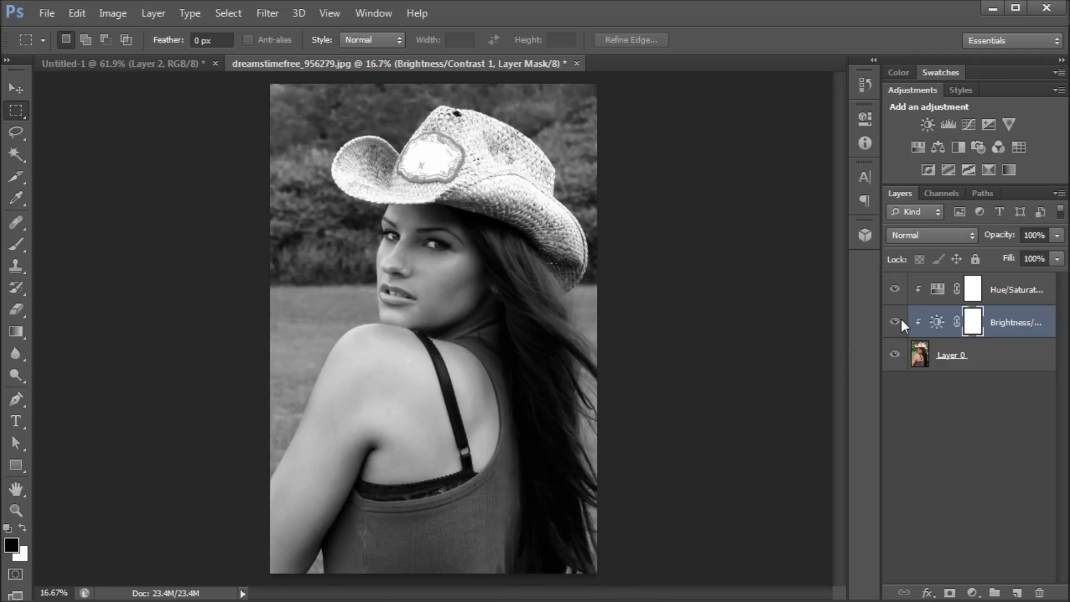
click(894, 322)
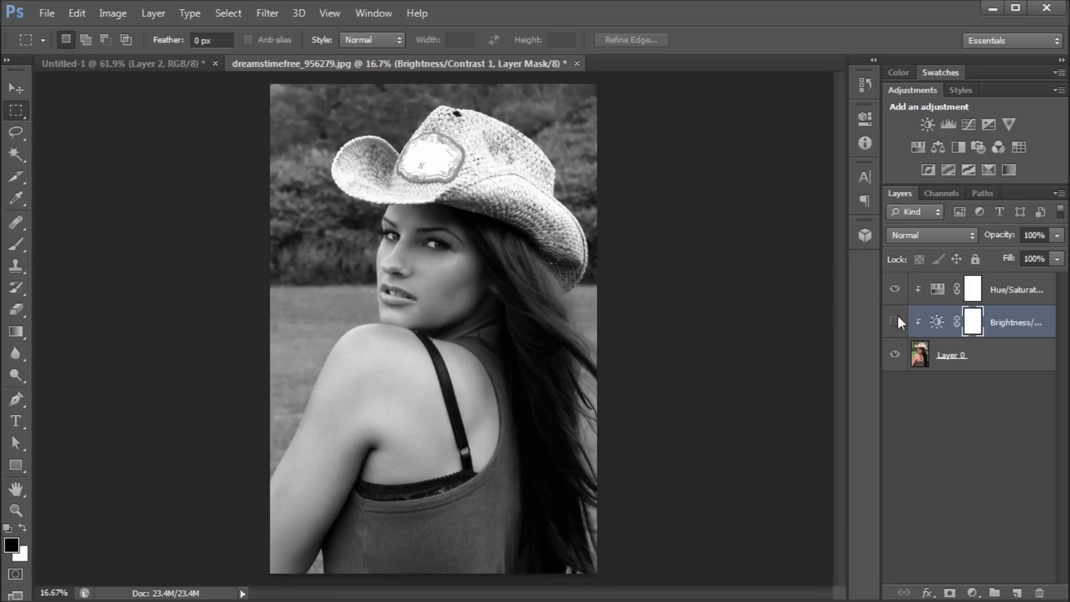
click(894, 322)
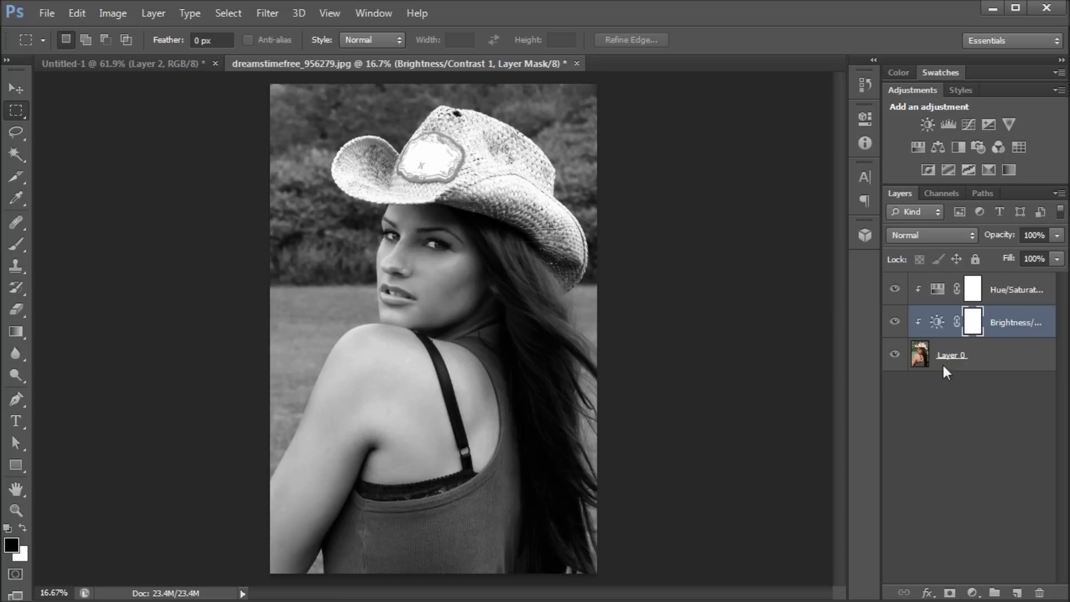
click(952, 355)
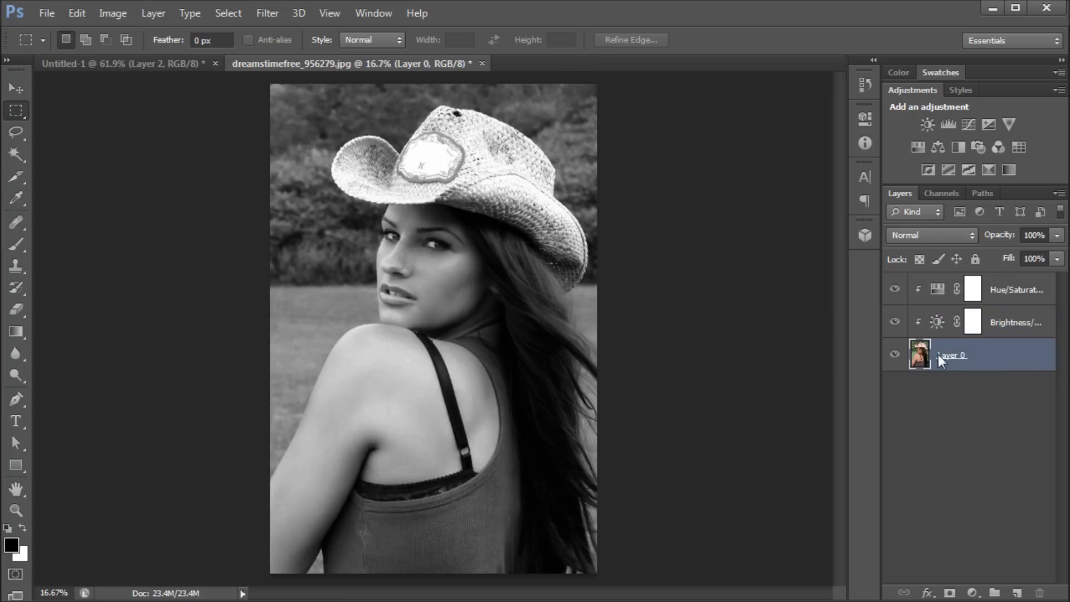
Step: Apply the Color Halftone filter to Layer 0 with a 7-pixel maximum radius
click(267, 13)
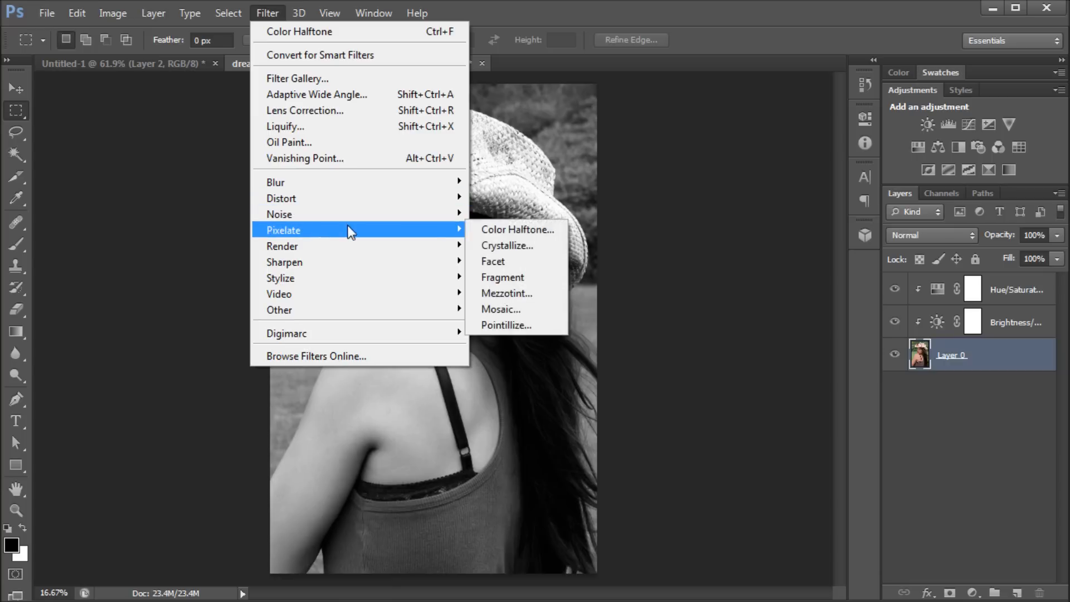
click(517, 228)
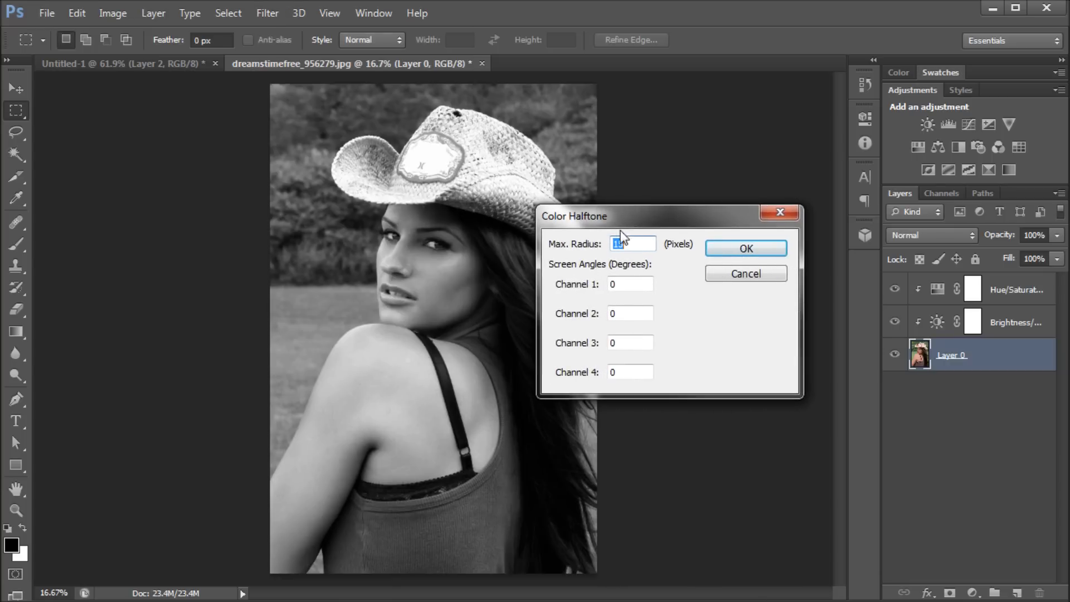
text(15)
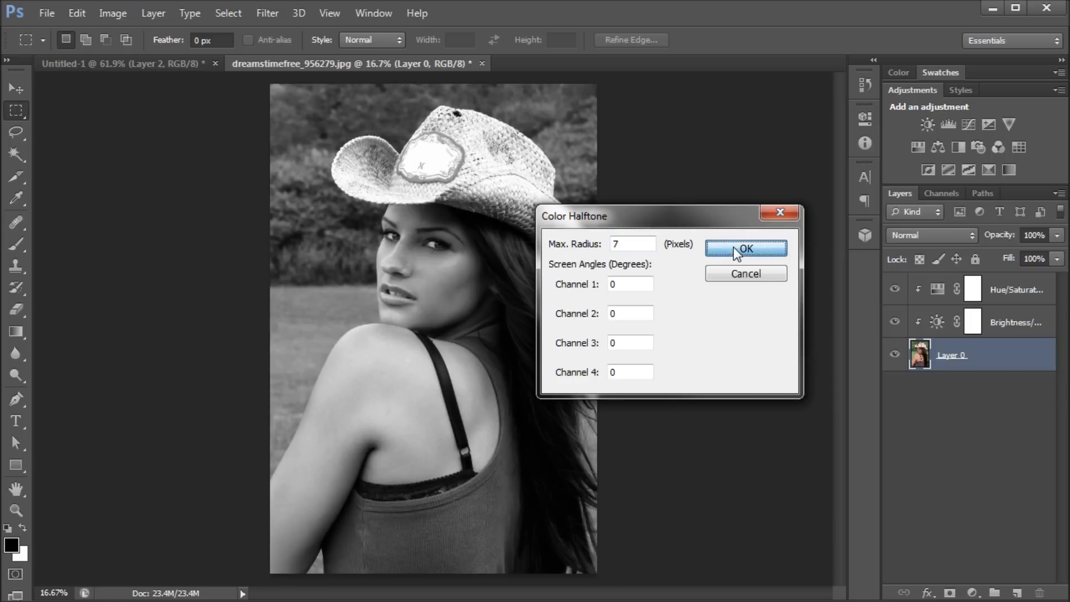
click(744, 249)
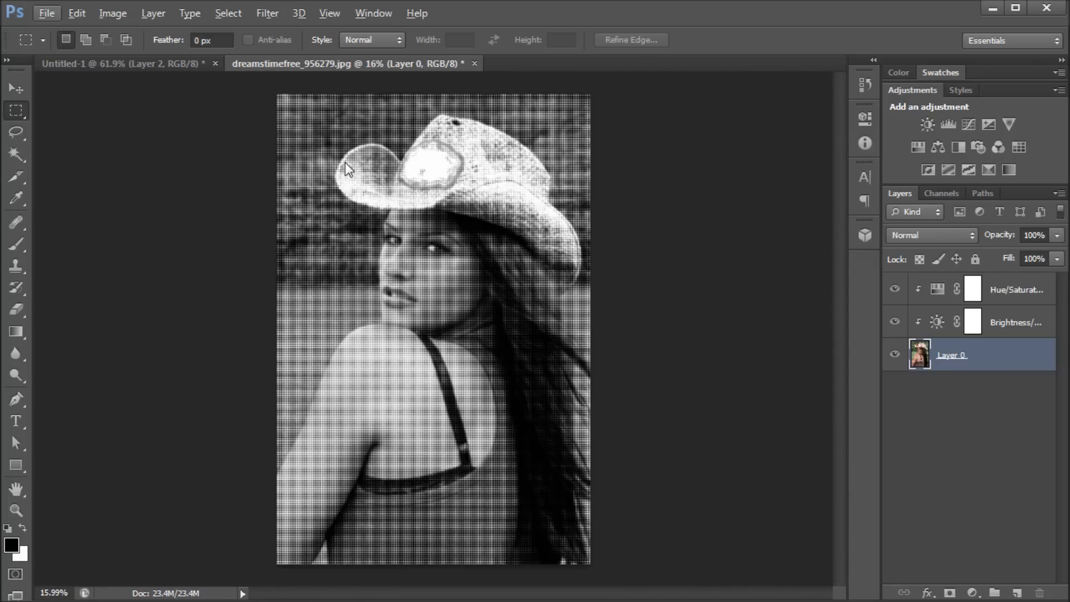
mouse_move(461, 265)
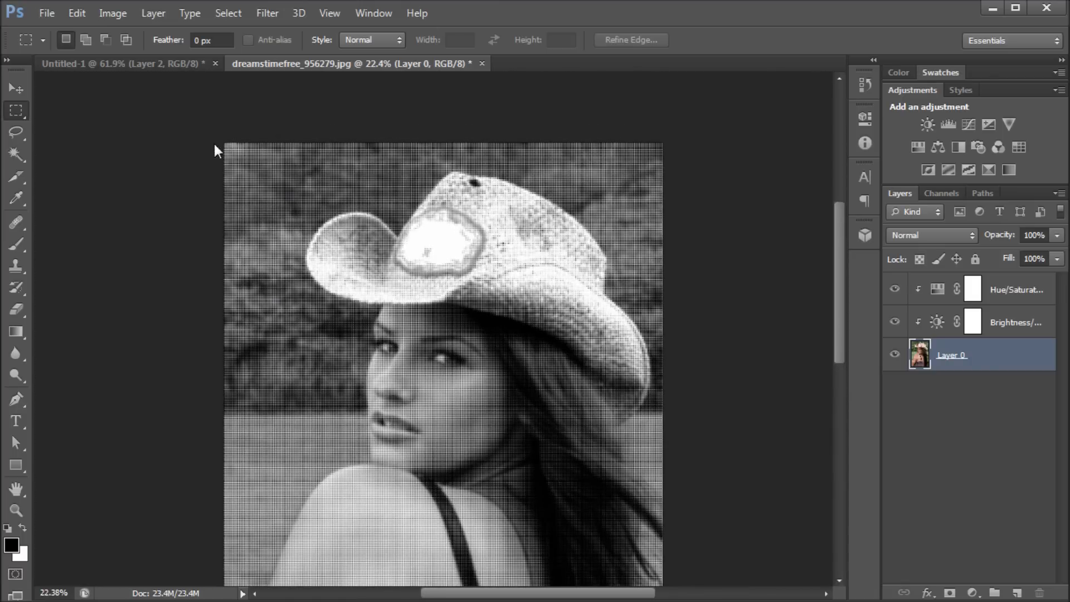
mouse_move(258, 154)
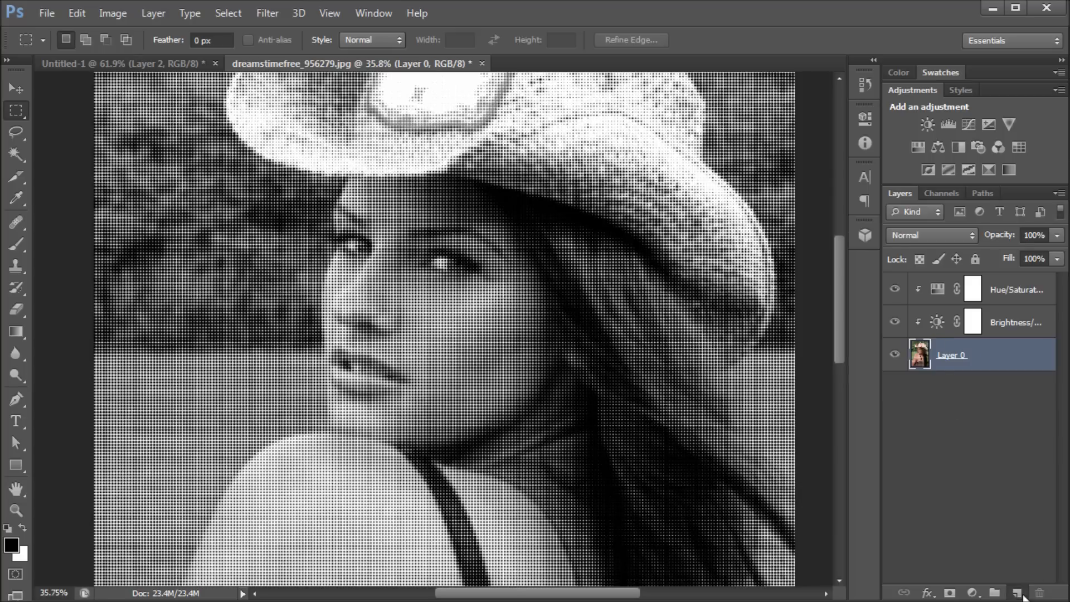
Step: Add a new Layer 1 filled with a tan foreground colour, then reselect Layer 0
click(1016, 592)
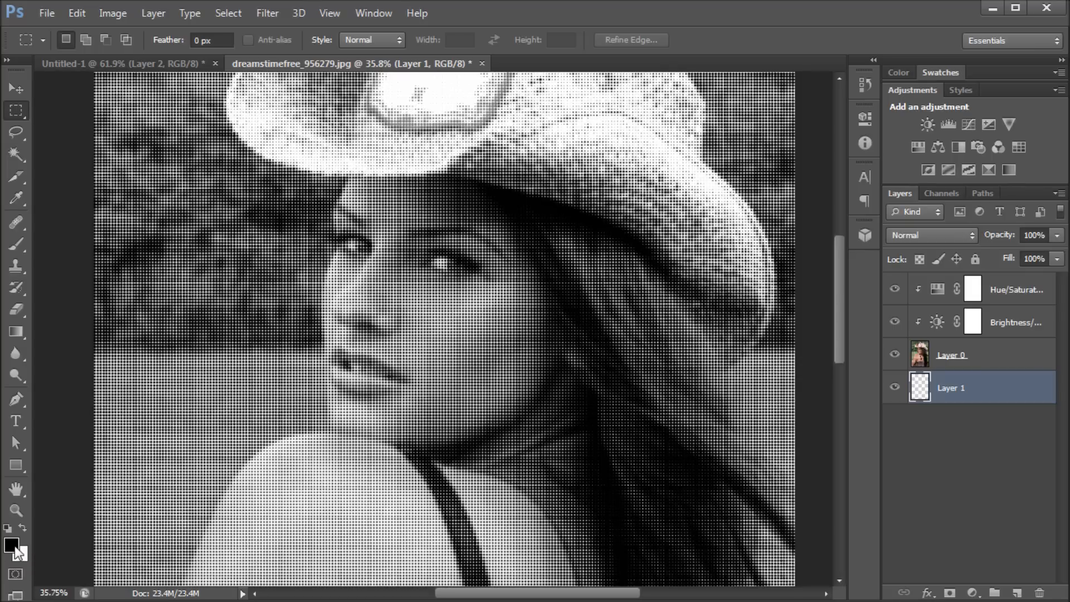
click(12, 547)
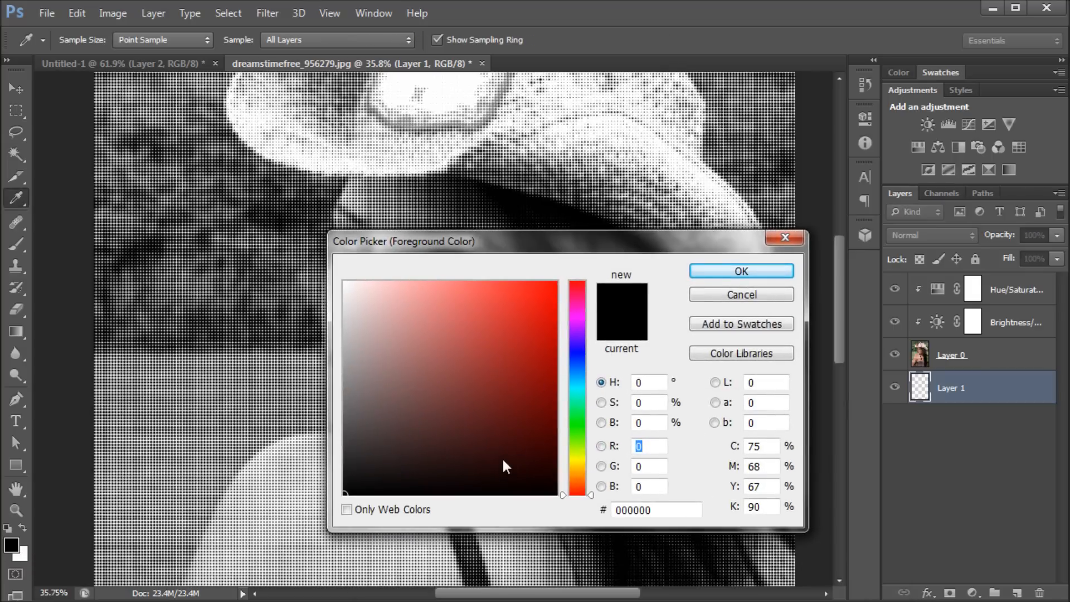
click(406, 316)
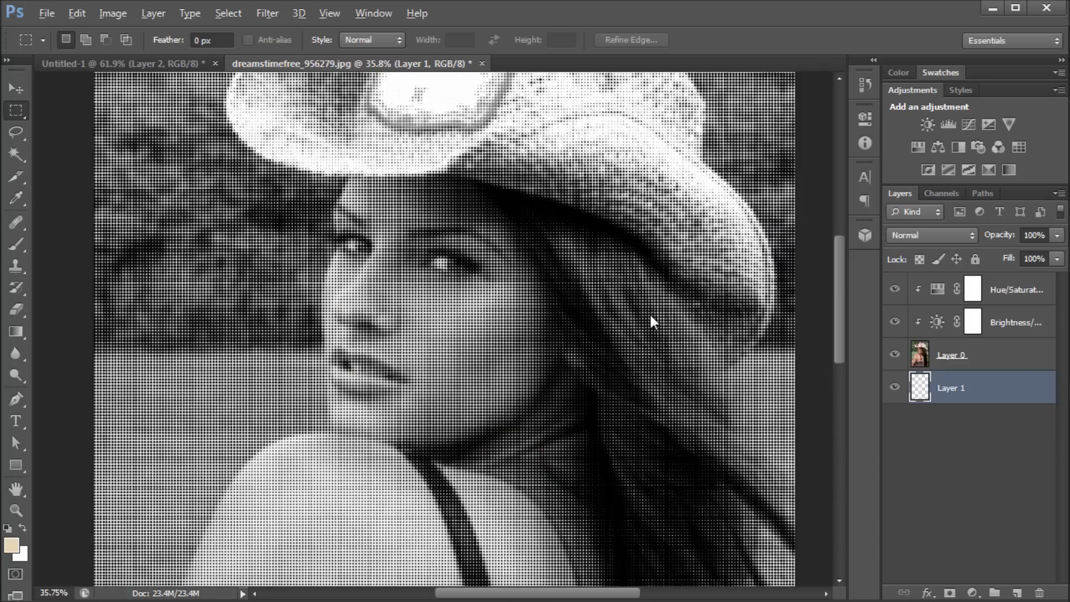
click(919, 387)
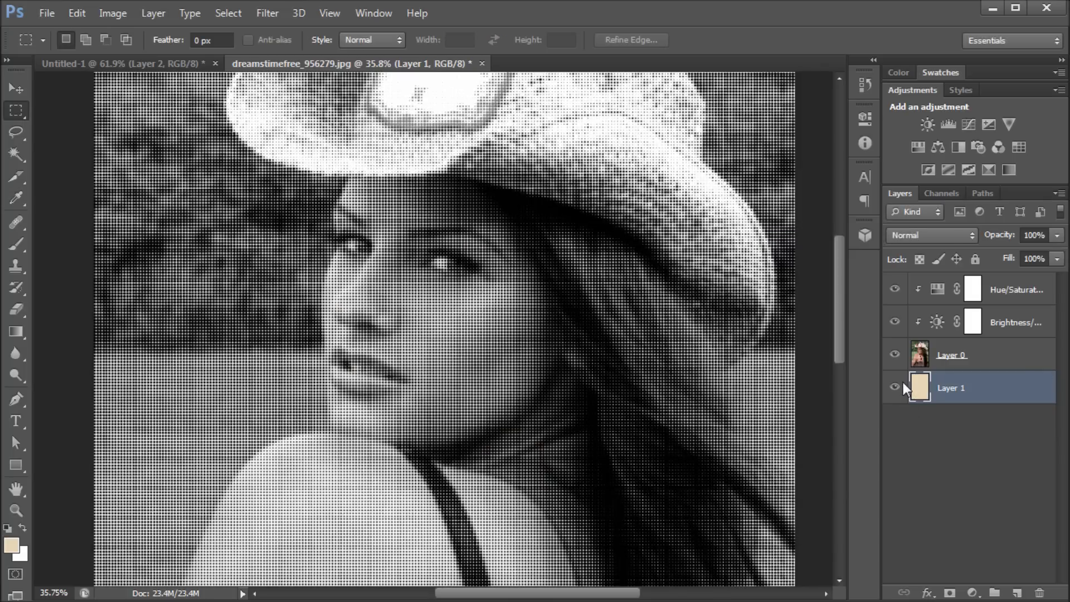
mouse_move(877, 421)
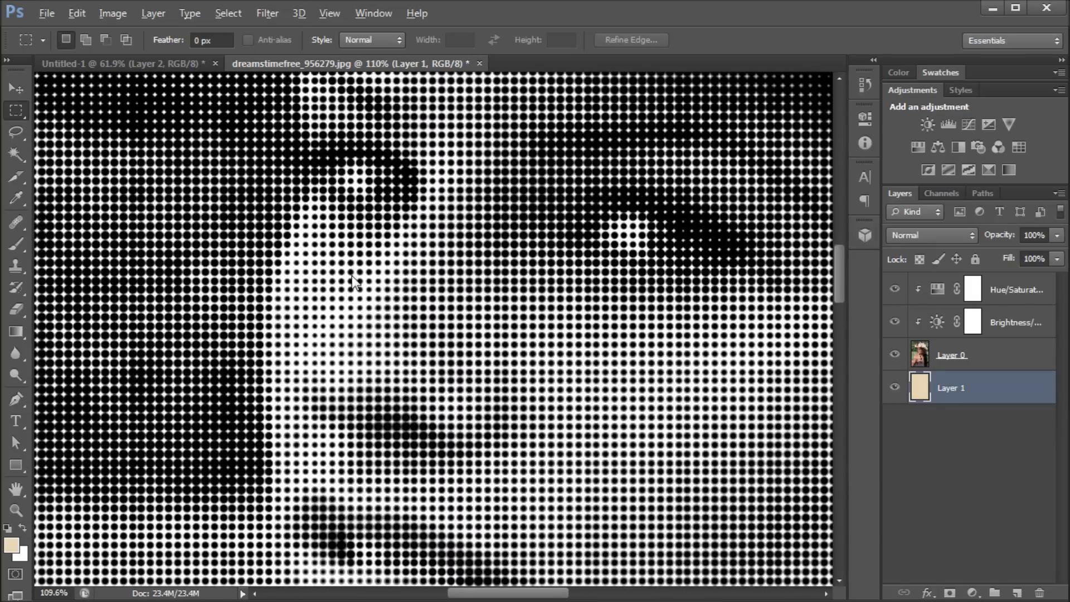
click(952, 355)
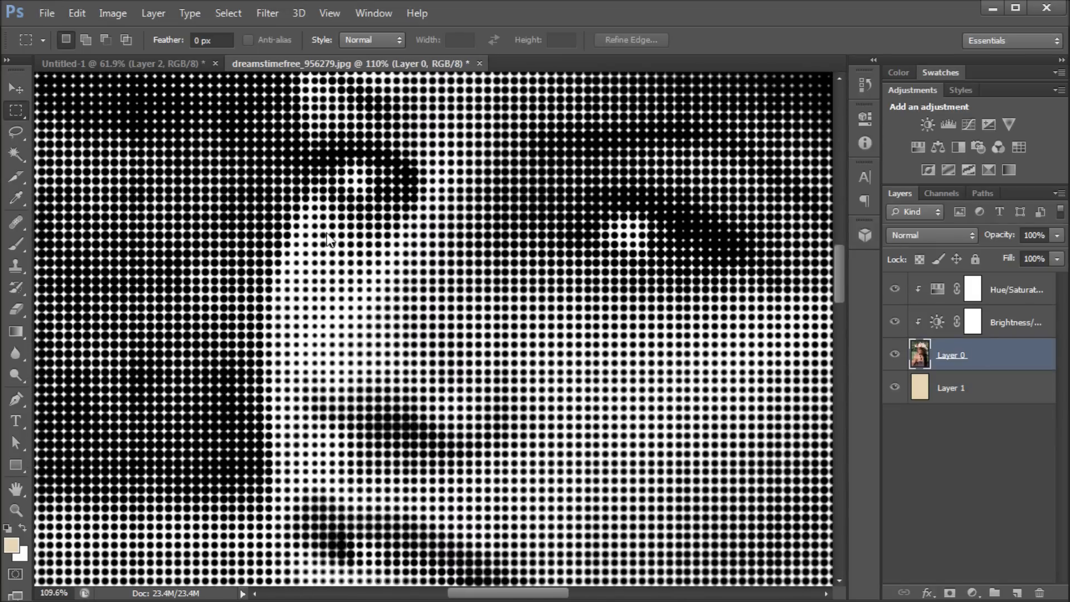
mouse_move(310, 262)
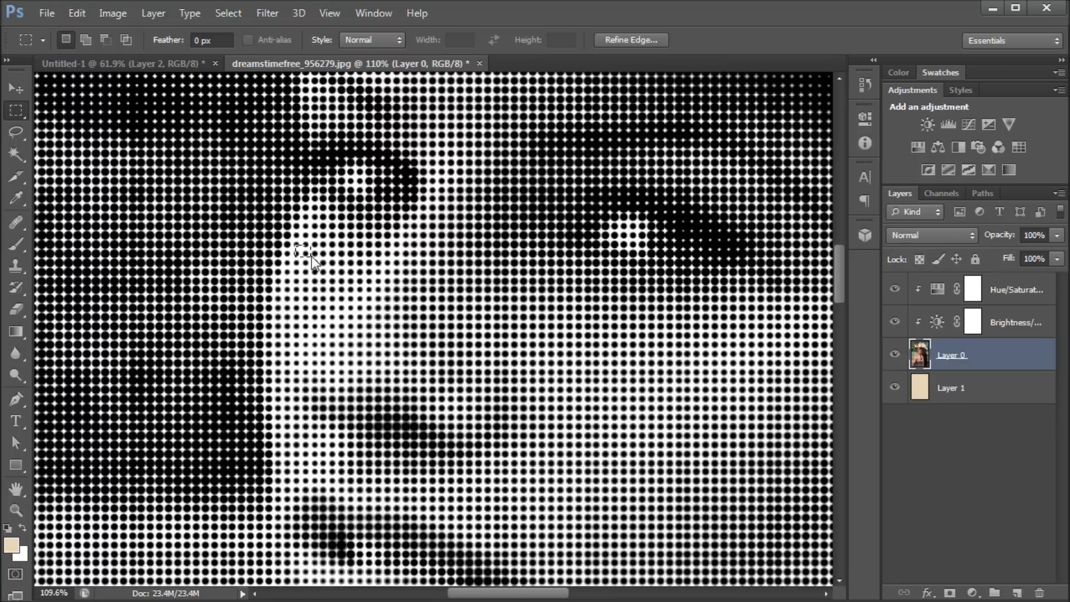
mouse_move(971, 377)
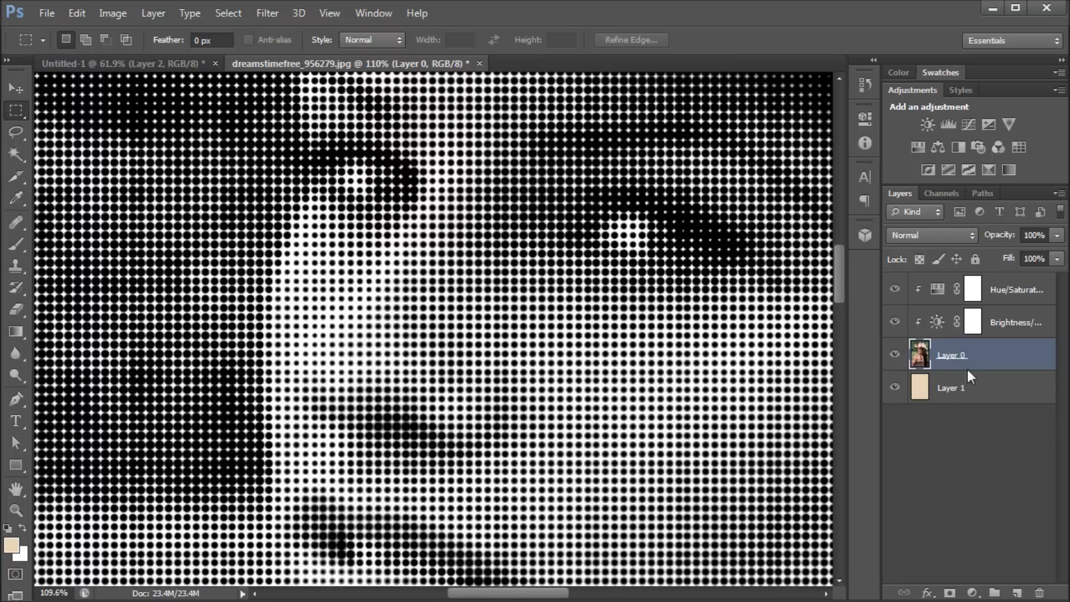
click(931, 235)
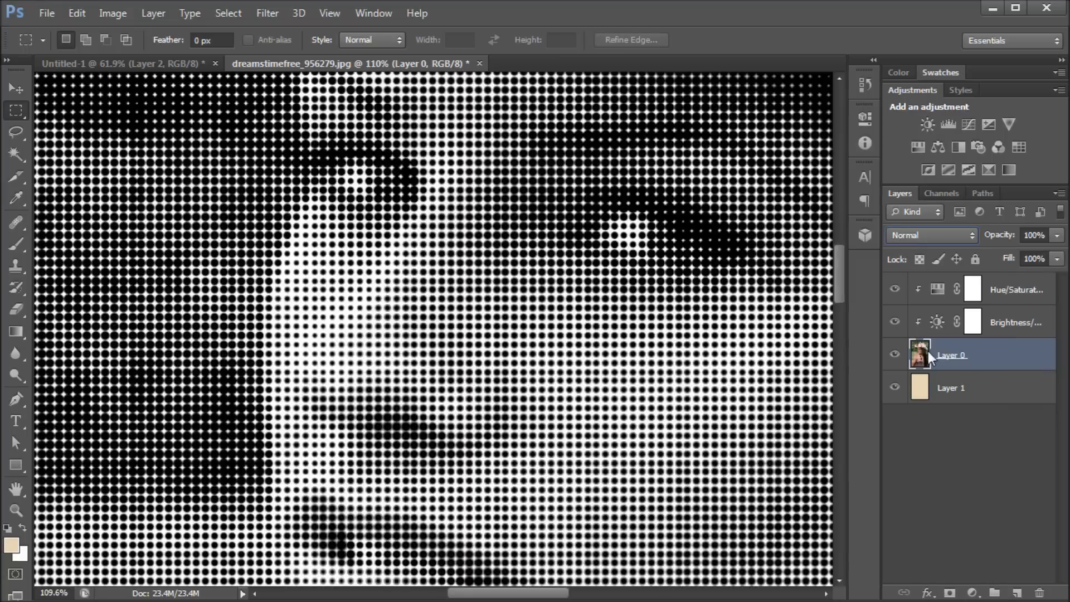
Step: Try Lighten, Screen and Soft Light blend modes on Layer 0, settling on Lighten
click(931, 234)
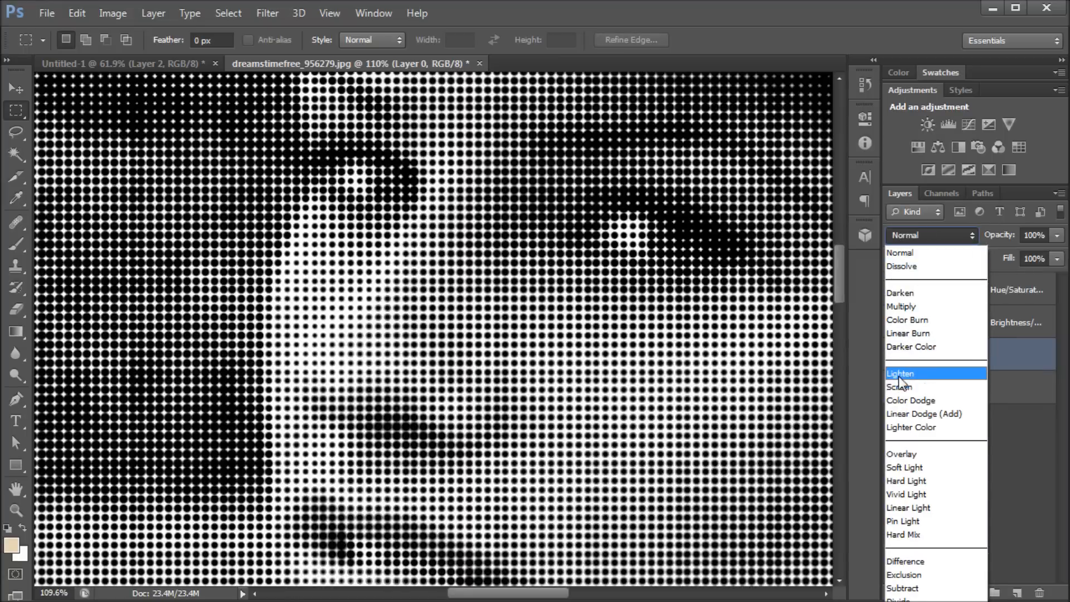
click(901, 373)
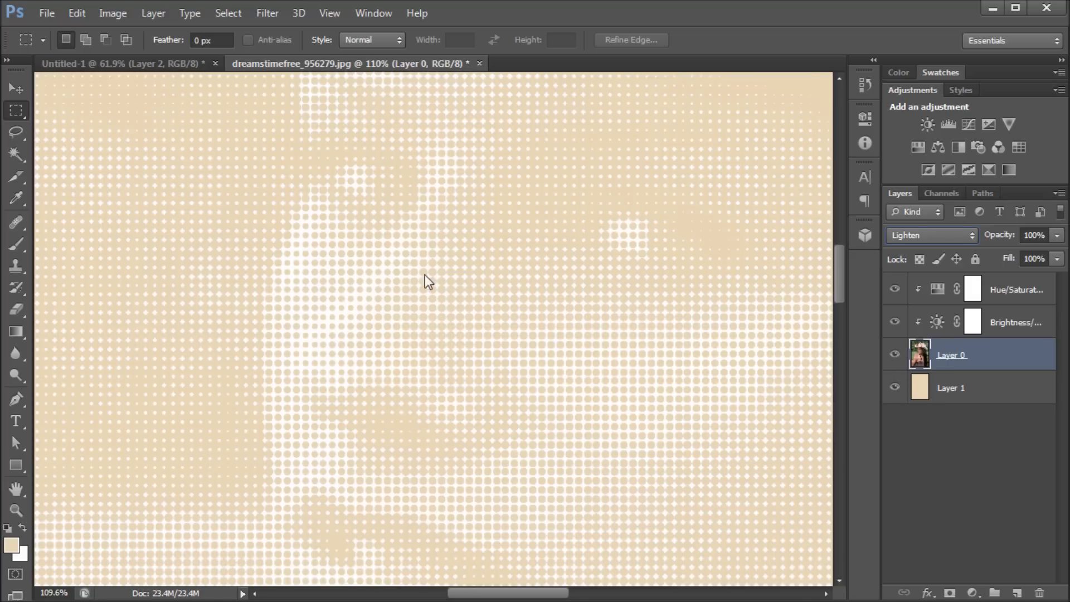
click(931, 235)
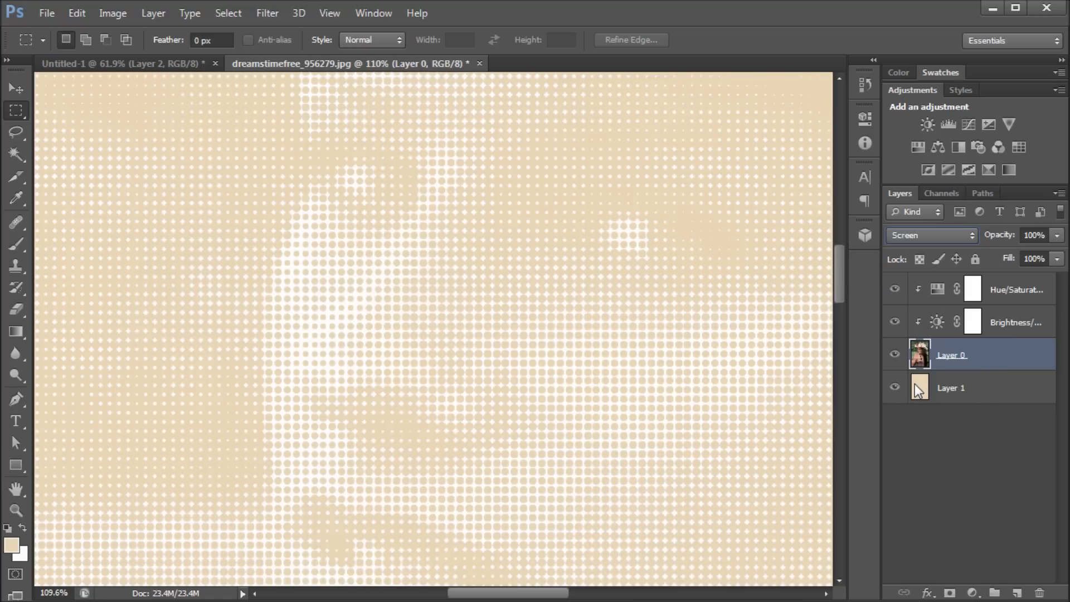
click(930, 235)
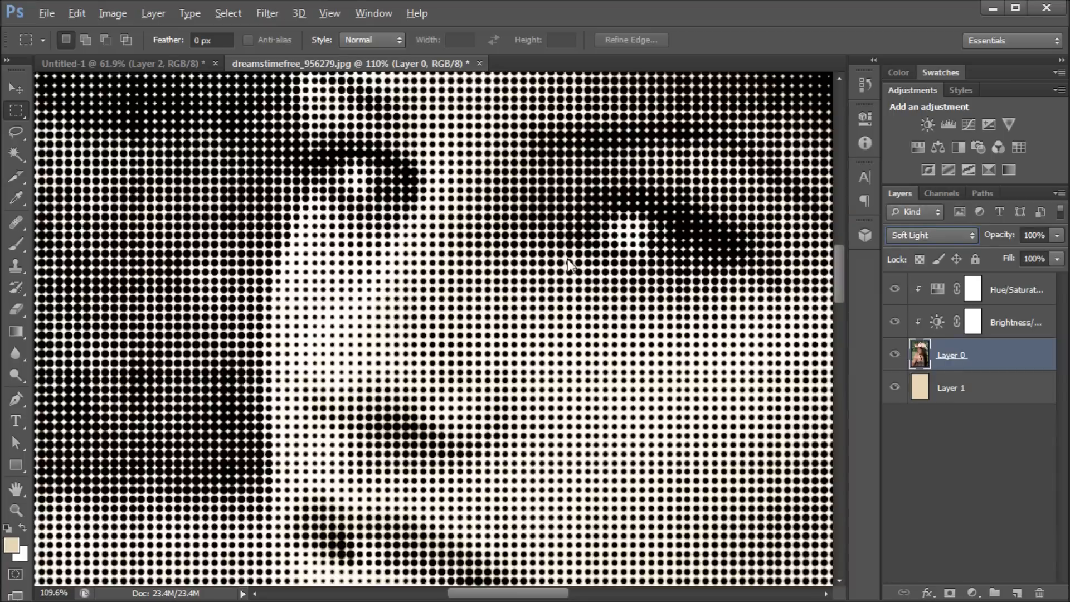
click(930, 234)
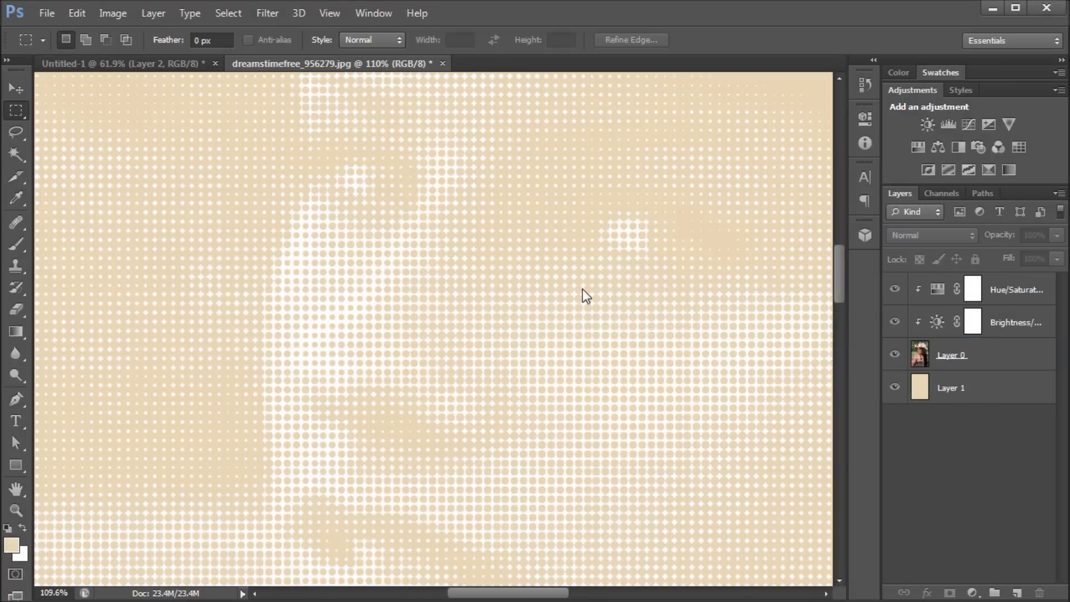
scroll(up, 3)
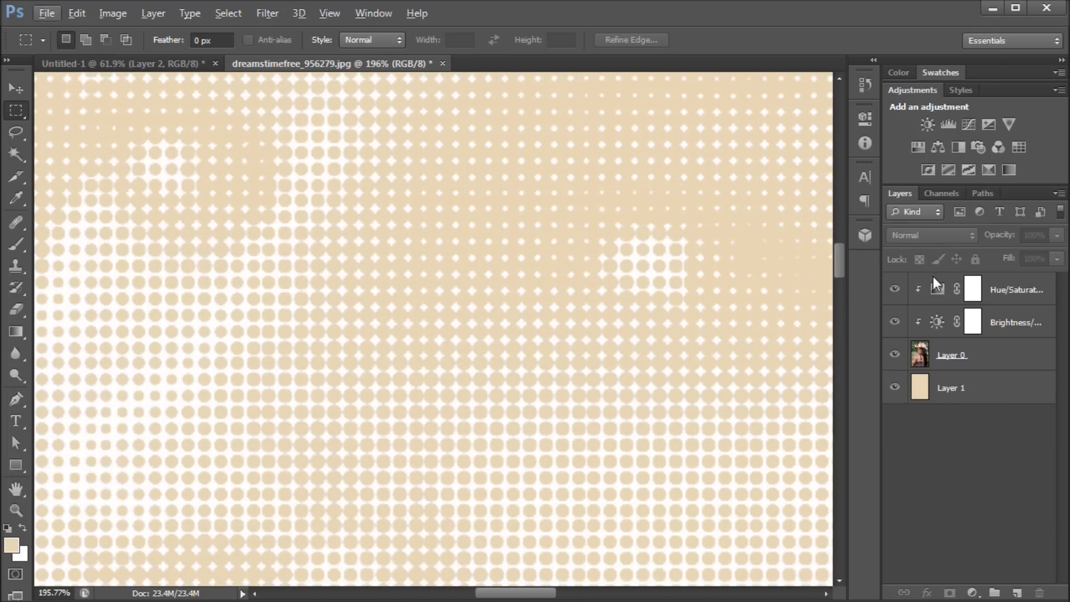
click(931, 234)
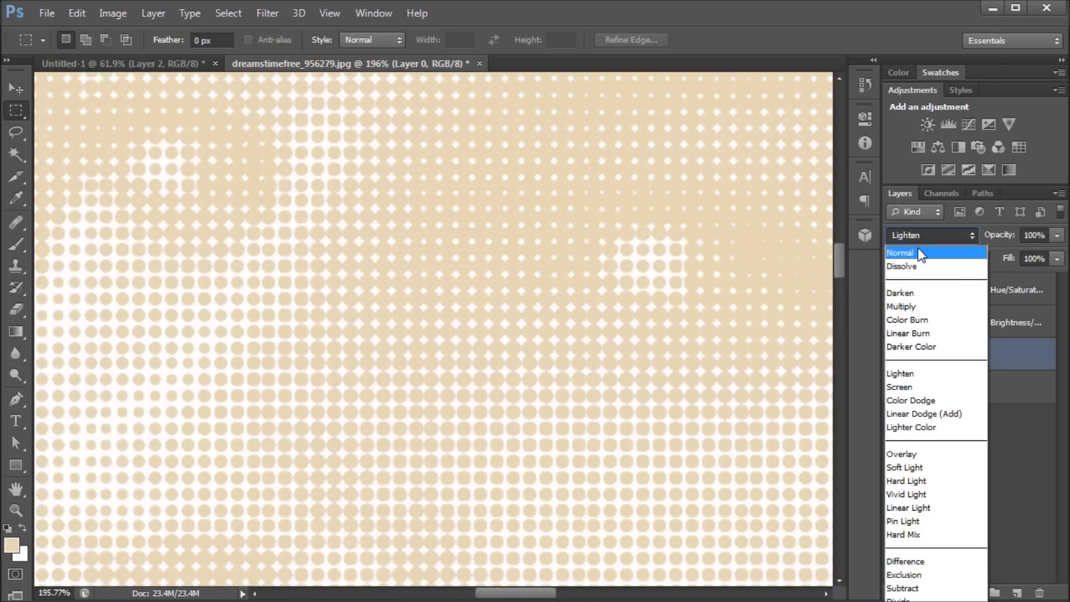
Step: Set Layer 0 to Normal and mask out its white areas selected with the Magic Wand
click(900, 253)
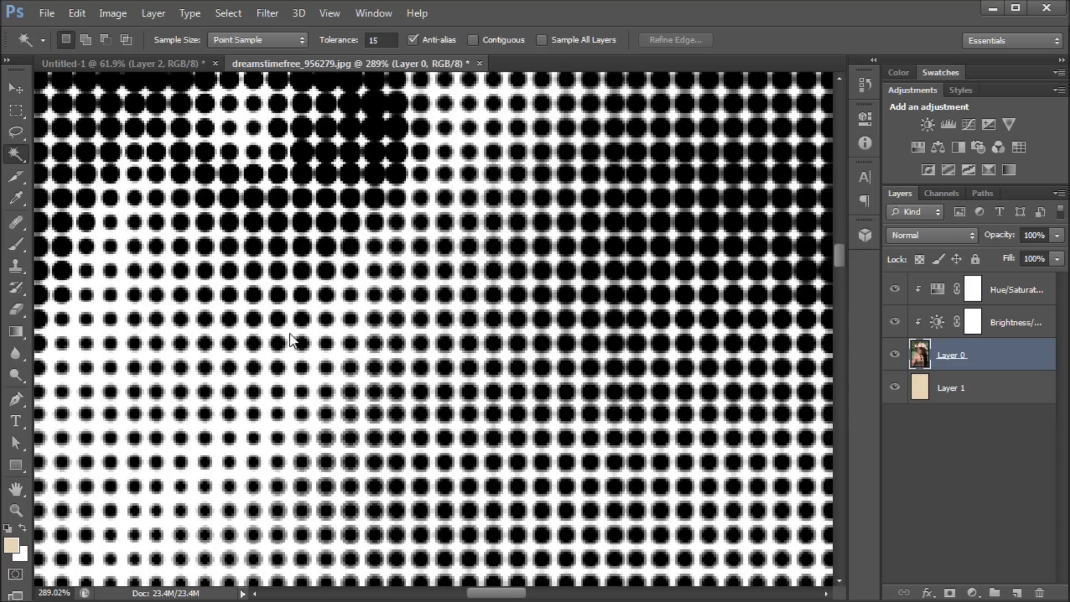
click(292, 341)
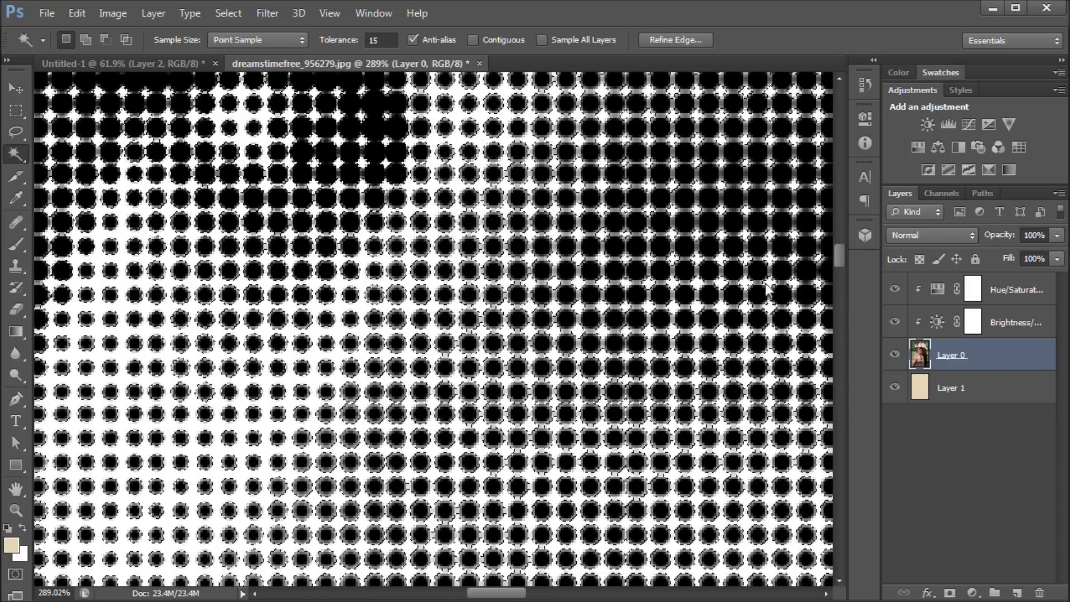
click(228, 12)
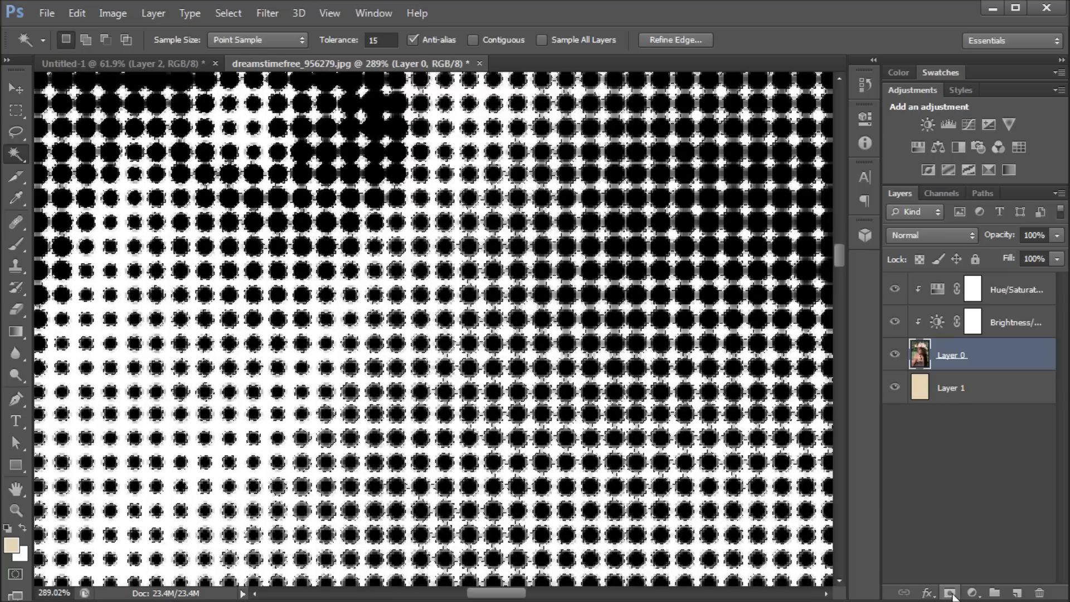
click(949, 592)
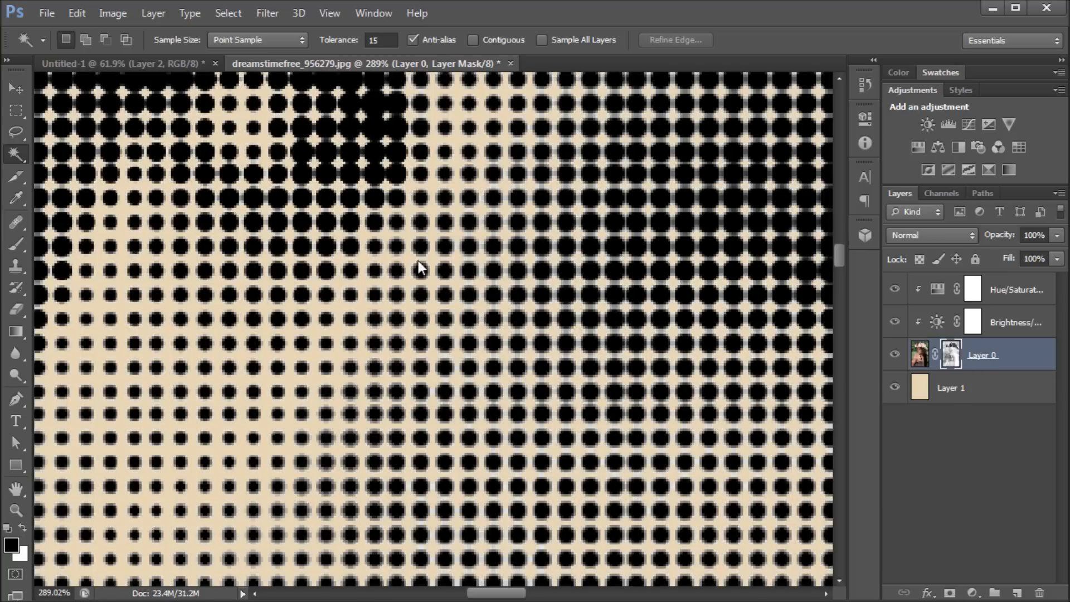
mouse_move(413, 321)
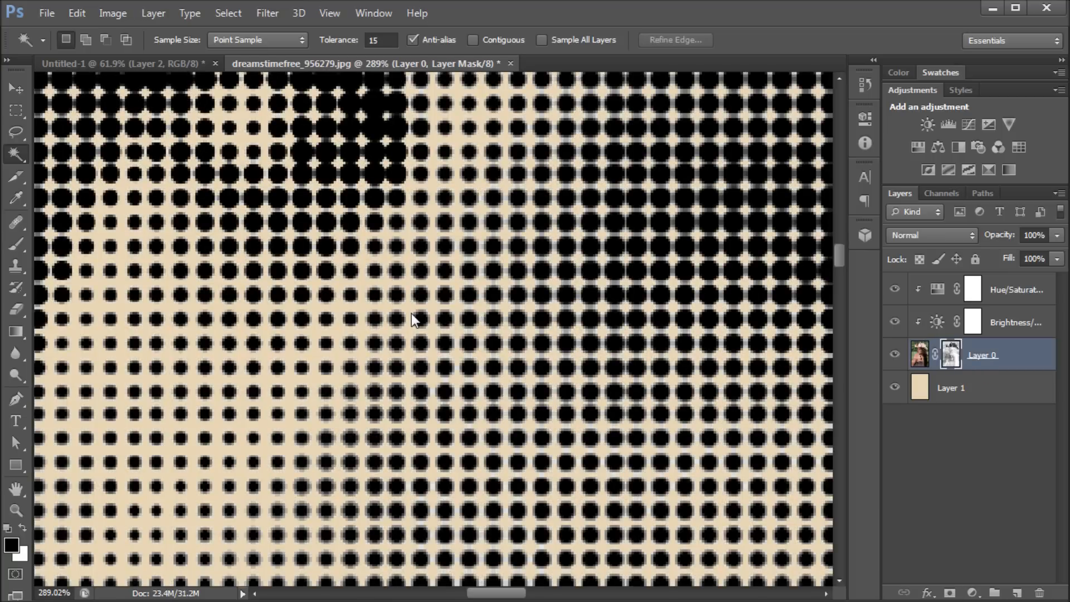
click(15, 110)
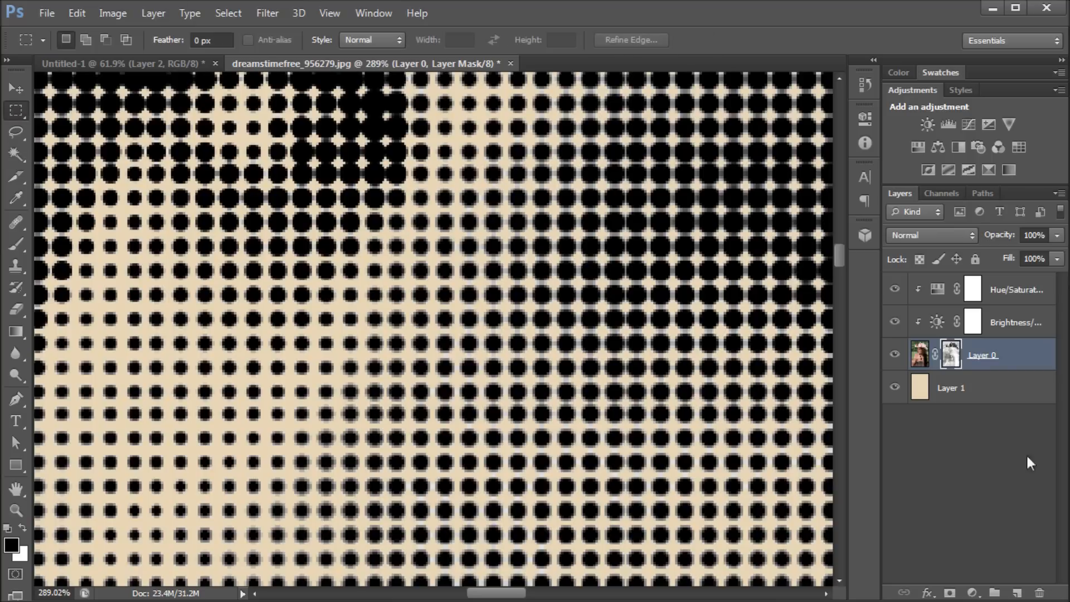
click(949, 387)
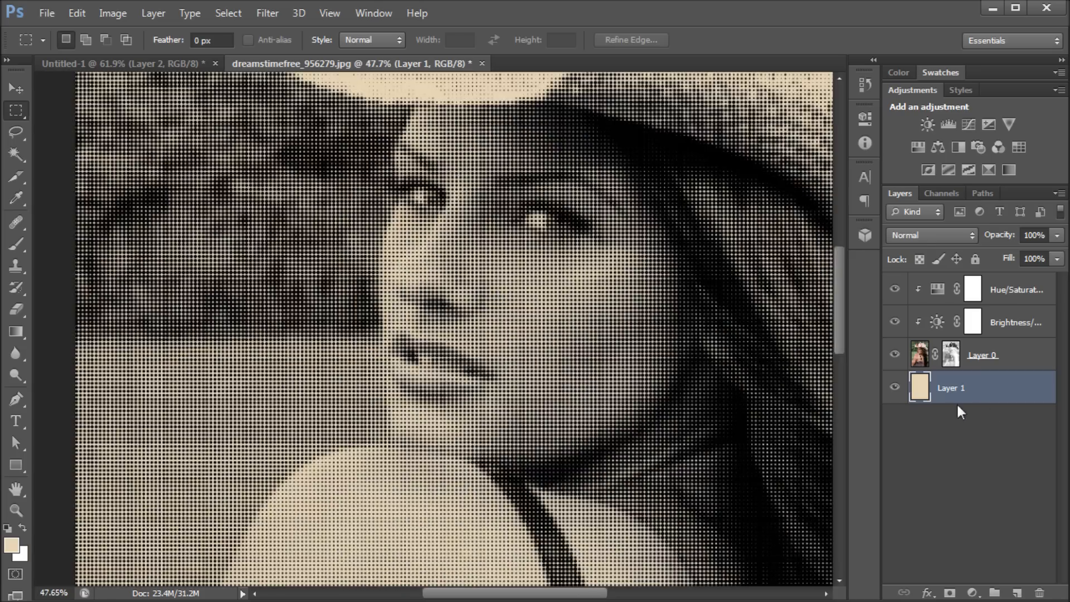
mouse_move(653, 316)
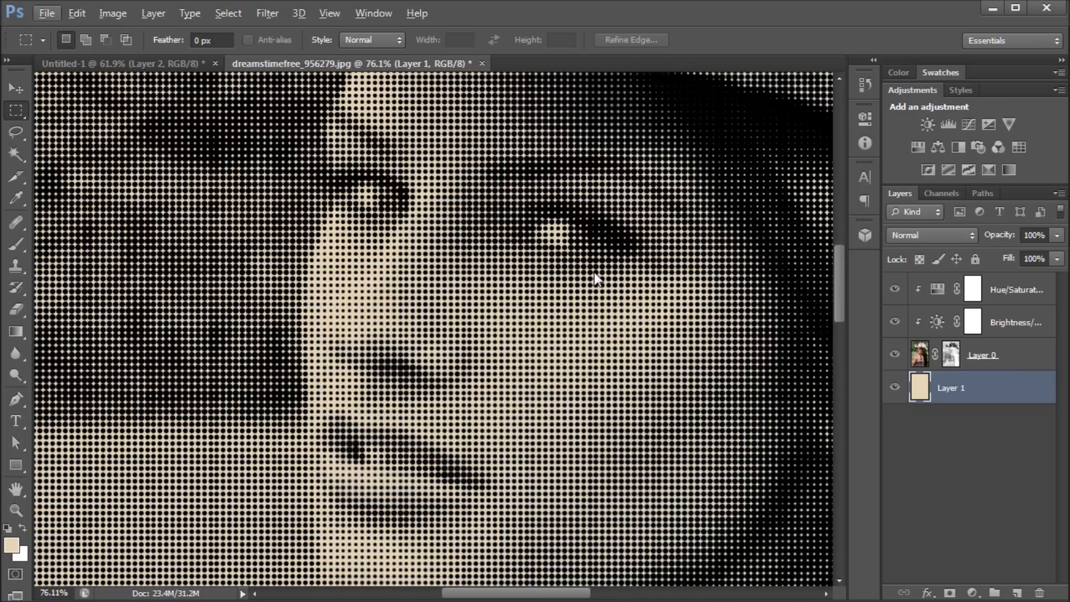
scroll(down, 3)
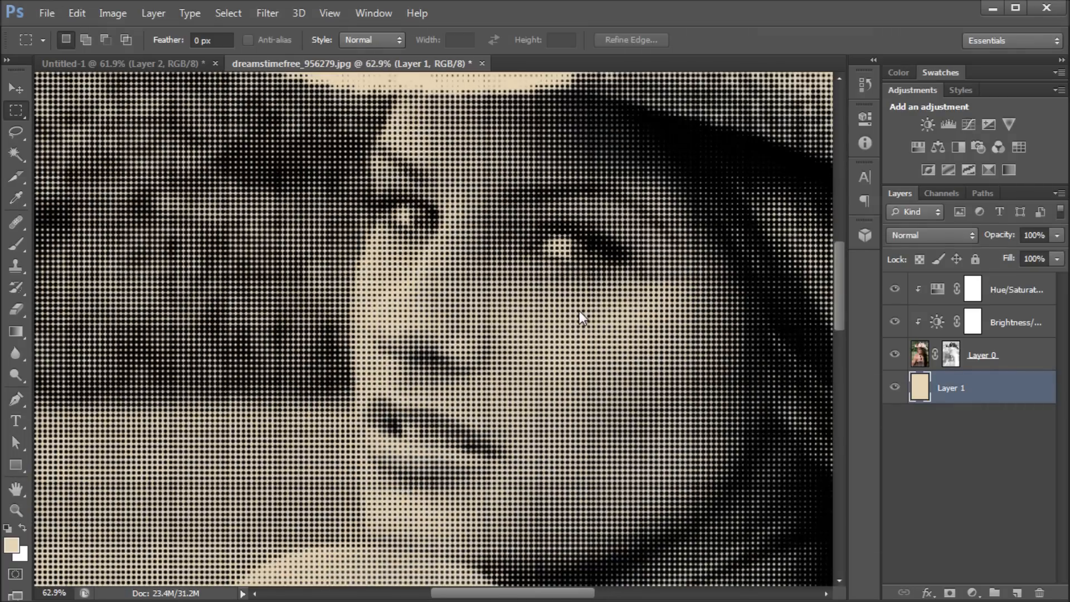
mouse_move(476, 237)
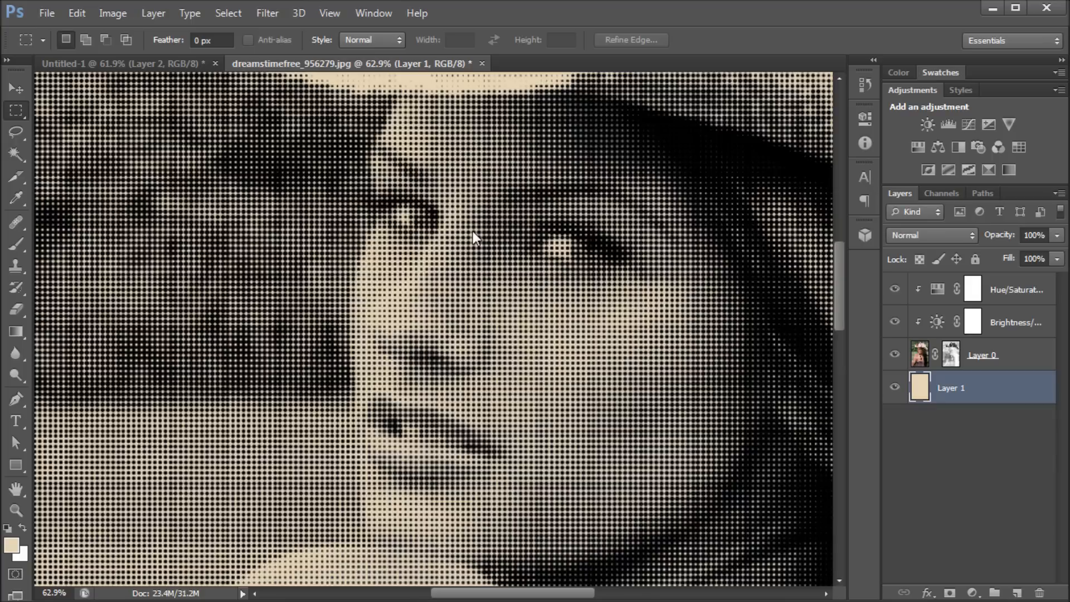
mouse_move(410, 228)
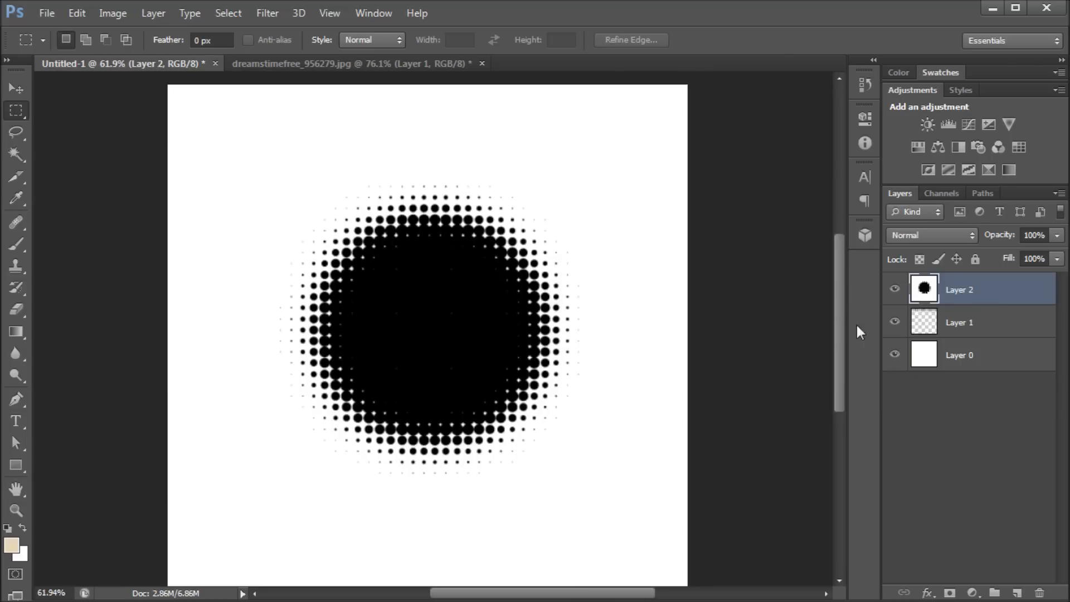
mouse_move(974, 331)
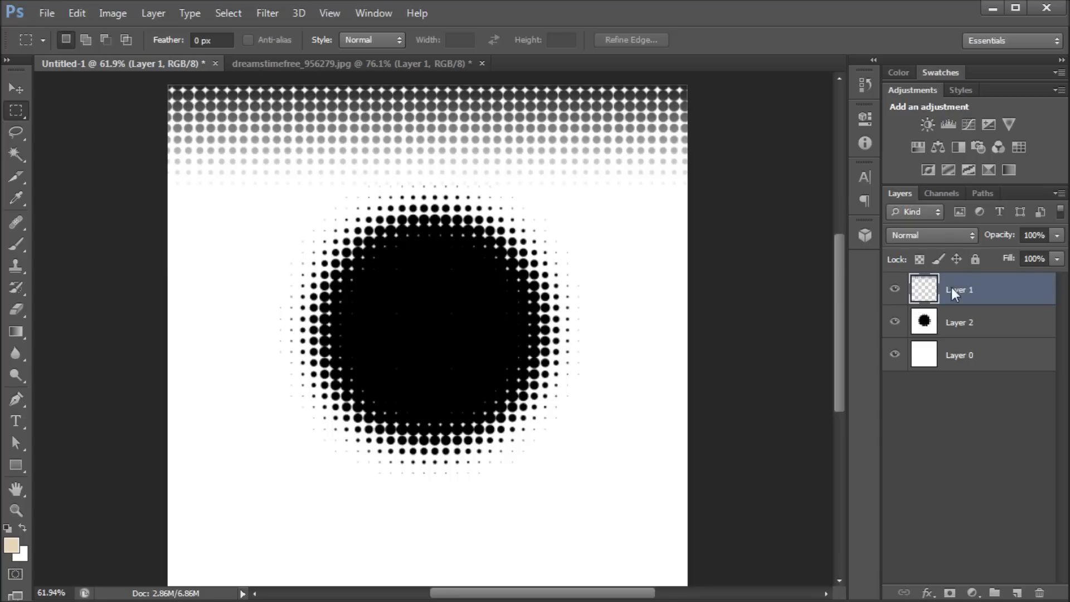
Step: Select Layer 2, the halftone circle layer, in the Untitled-1 document
click(958, 322)
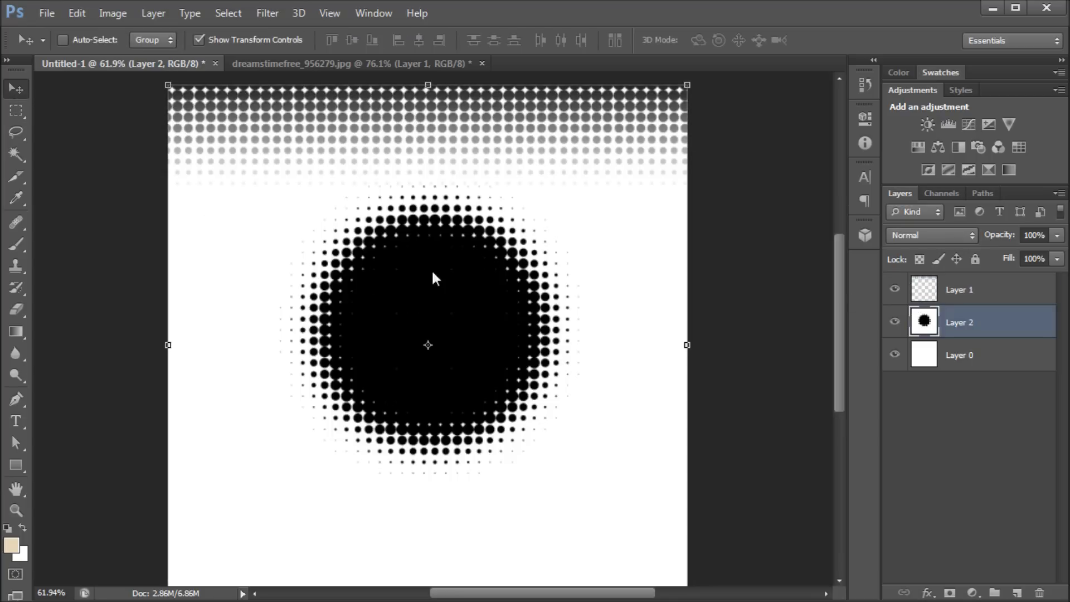